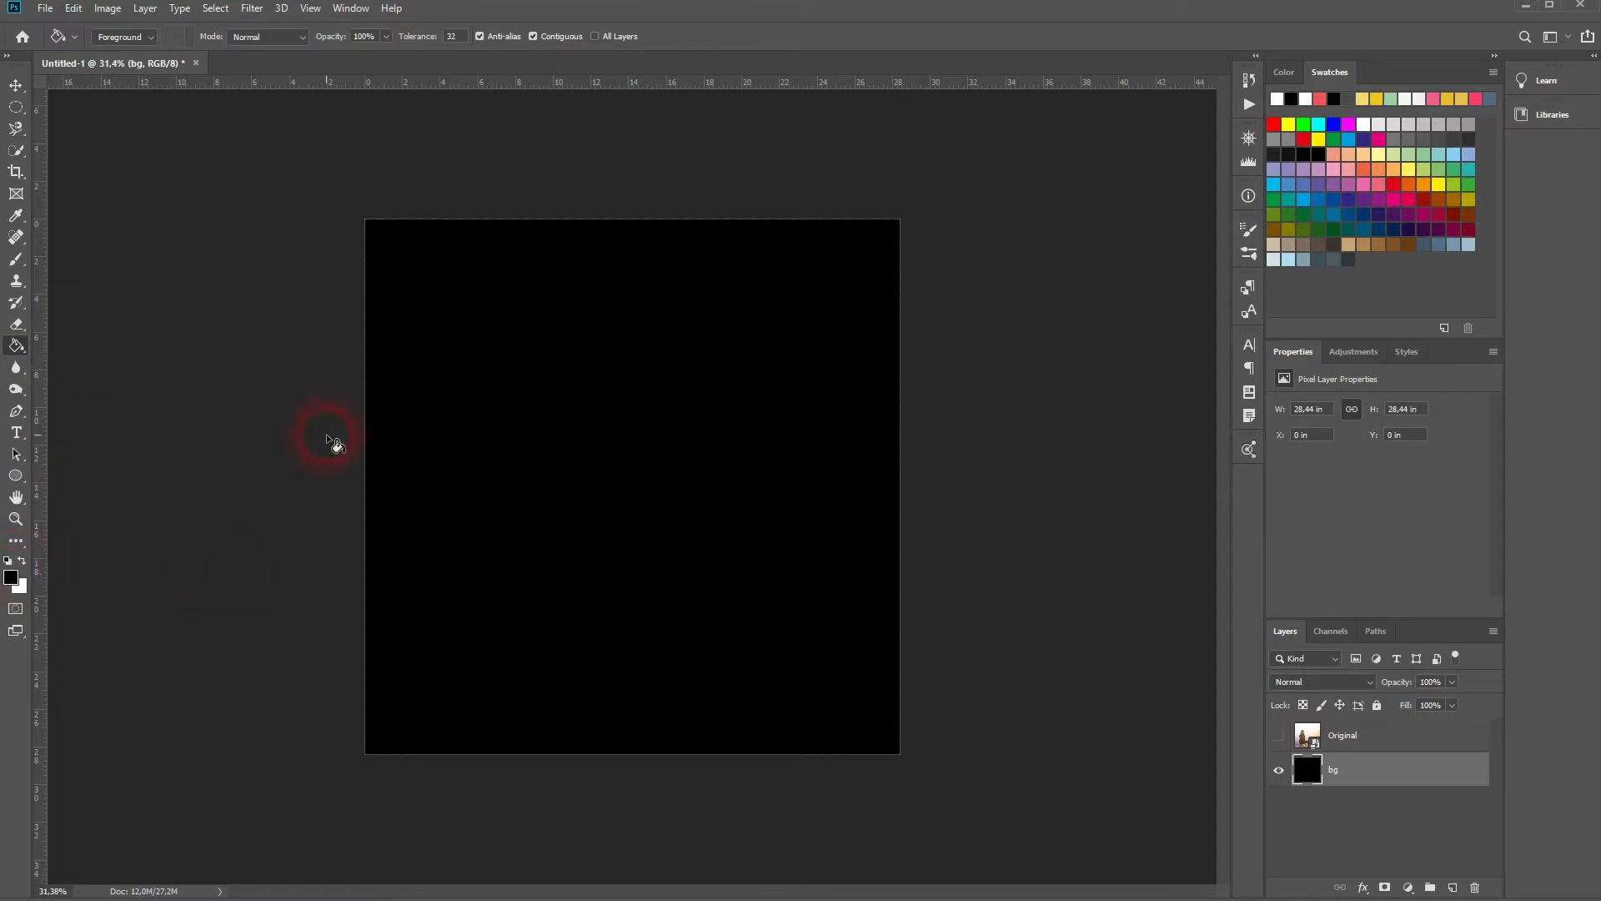
Show the Original photo layer and make it the active working layer
click(1278, 736)
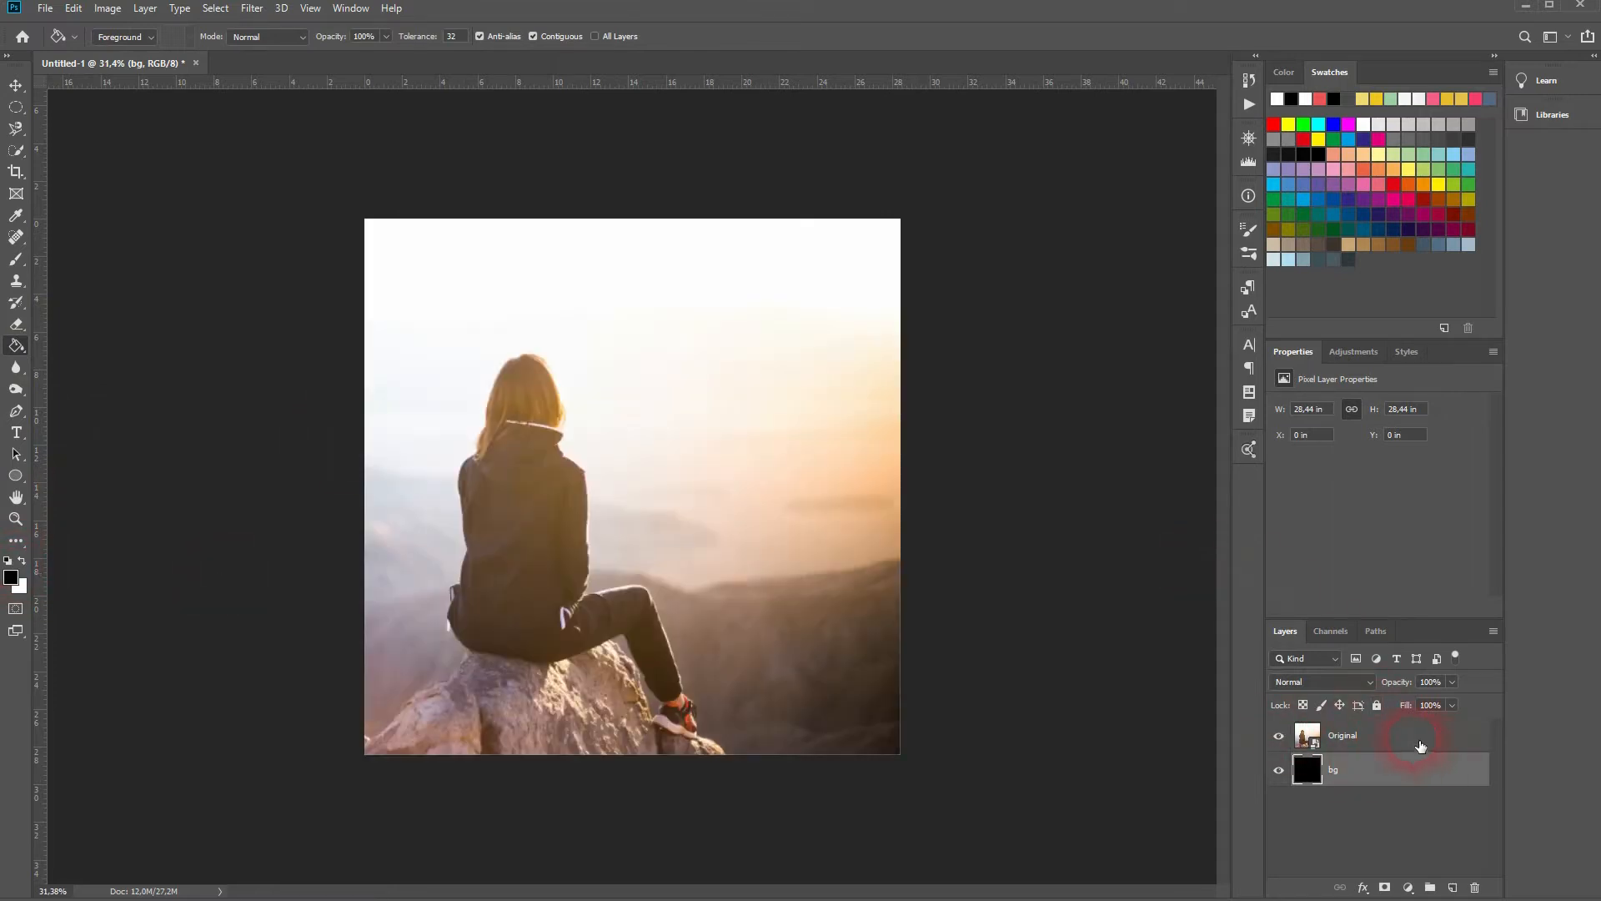
click(1341, 734)
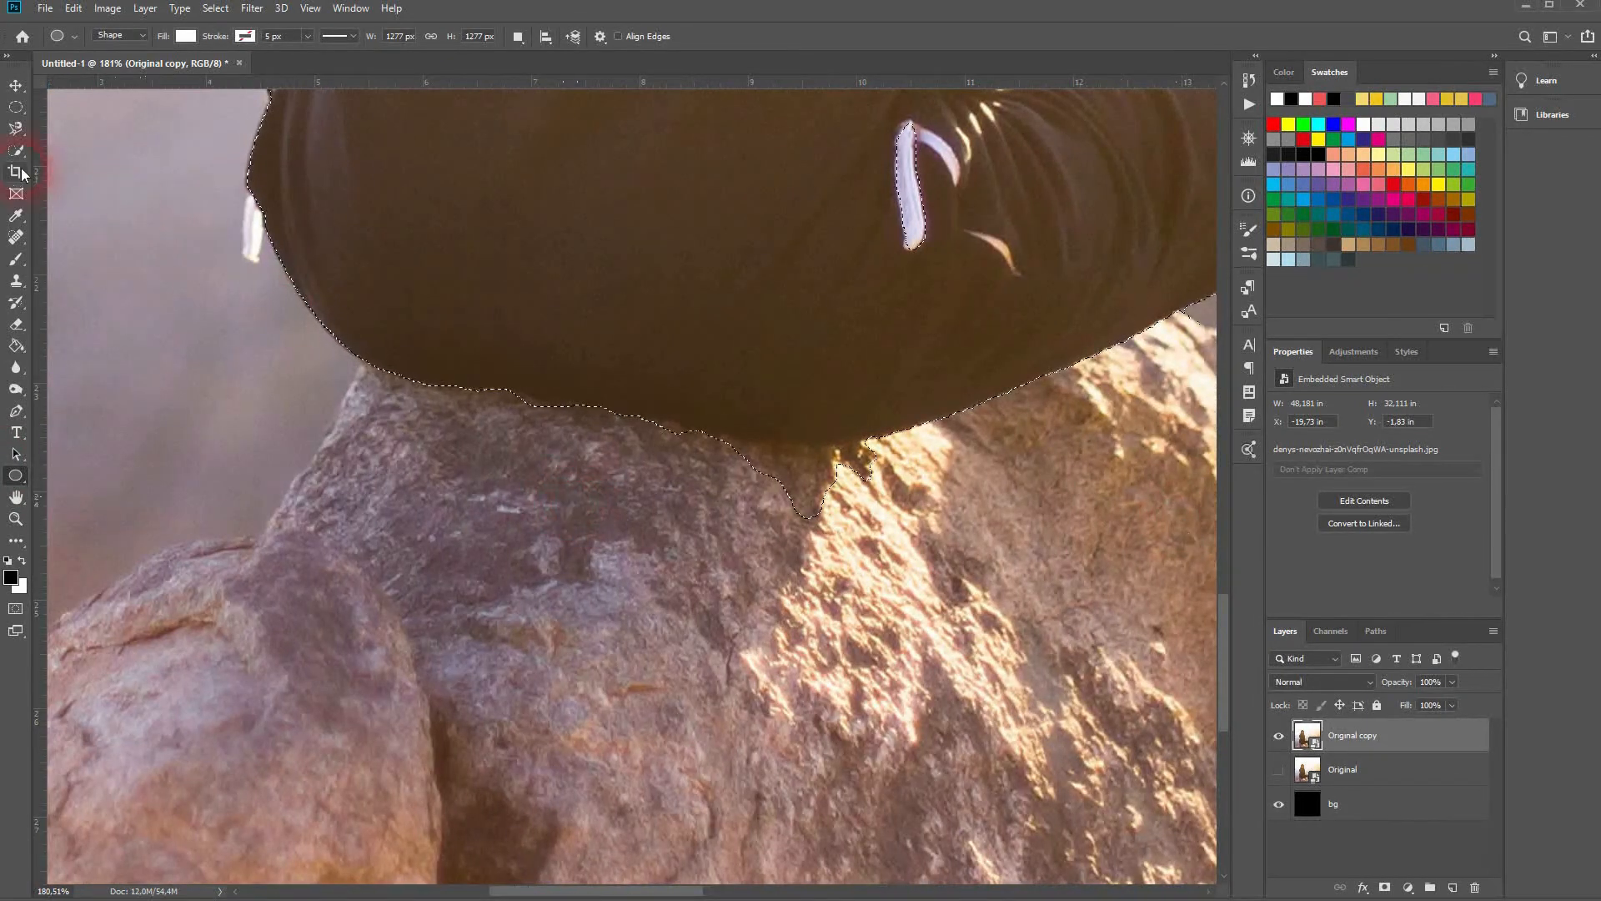
Brush the Quick Selection over her hair and head so the whole woman is selected
click(17, 128)
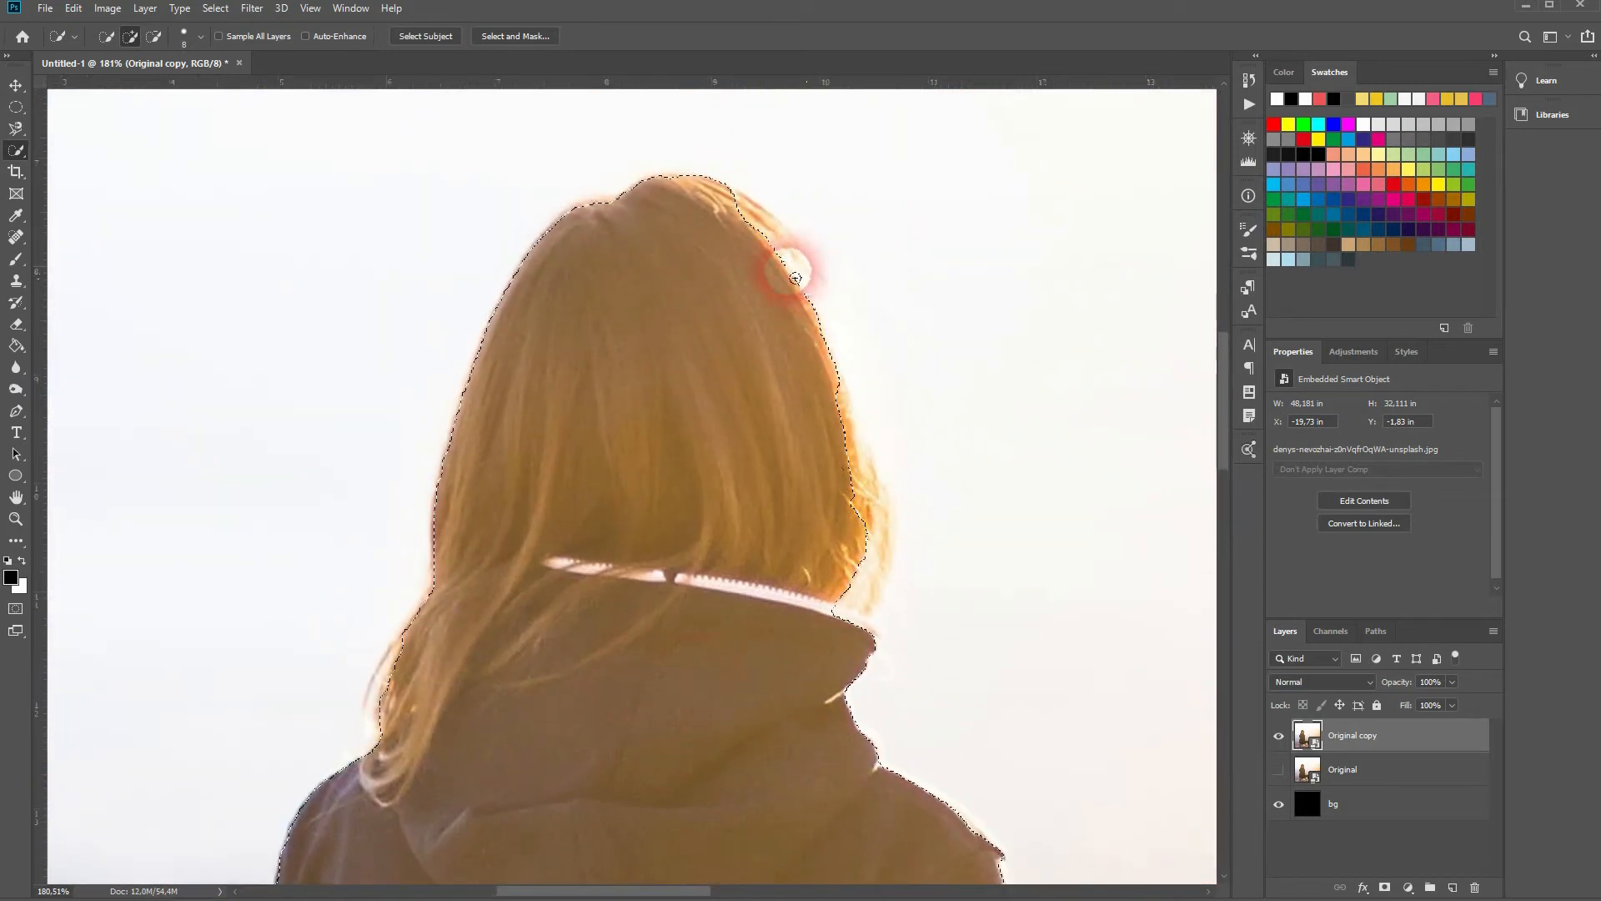
drag(794, 279, 855, 519)
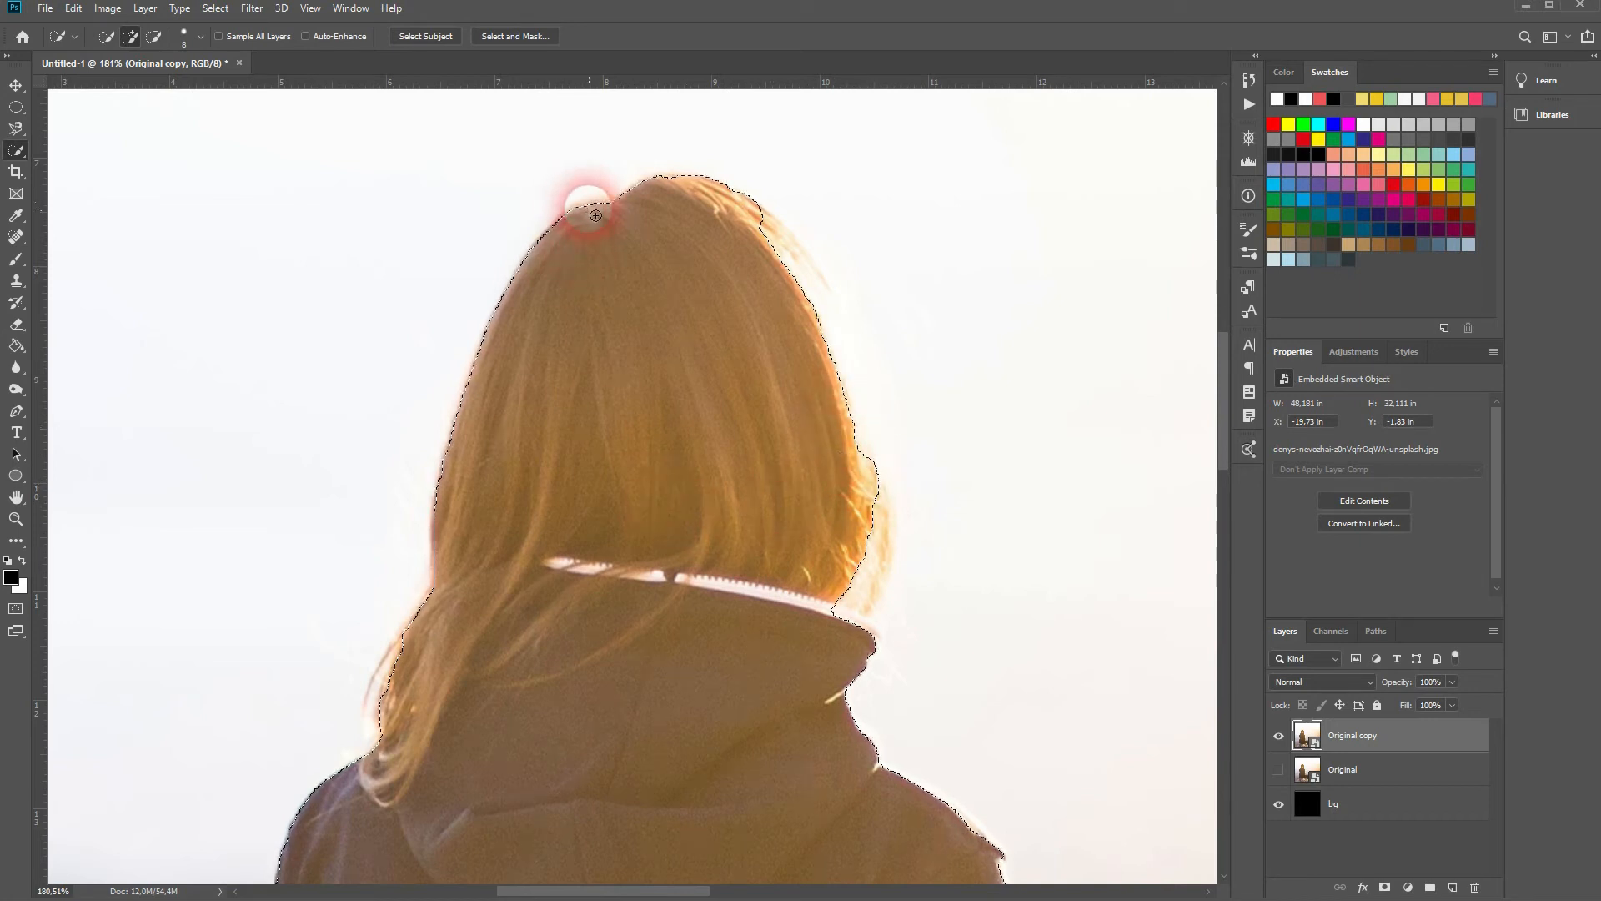
click(560, 322)
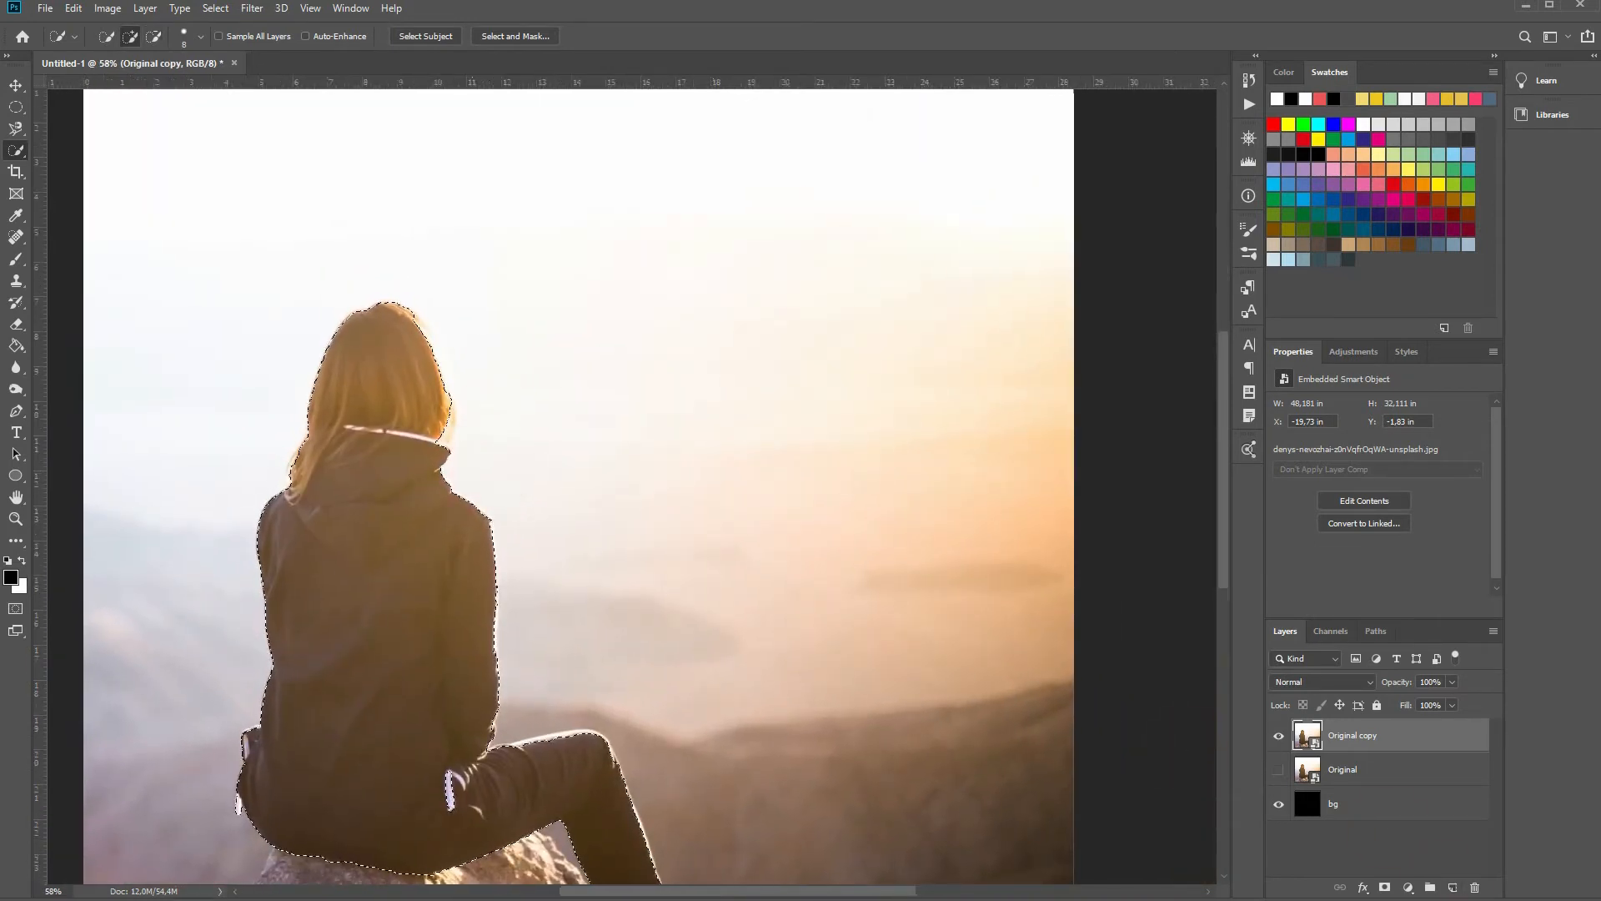
Copy the selected woman onto her own layer via Layer Via Copy
right_click(572, 649)
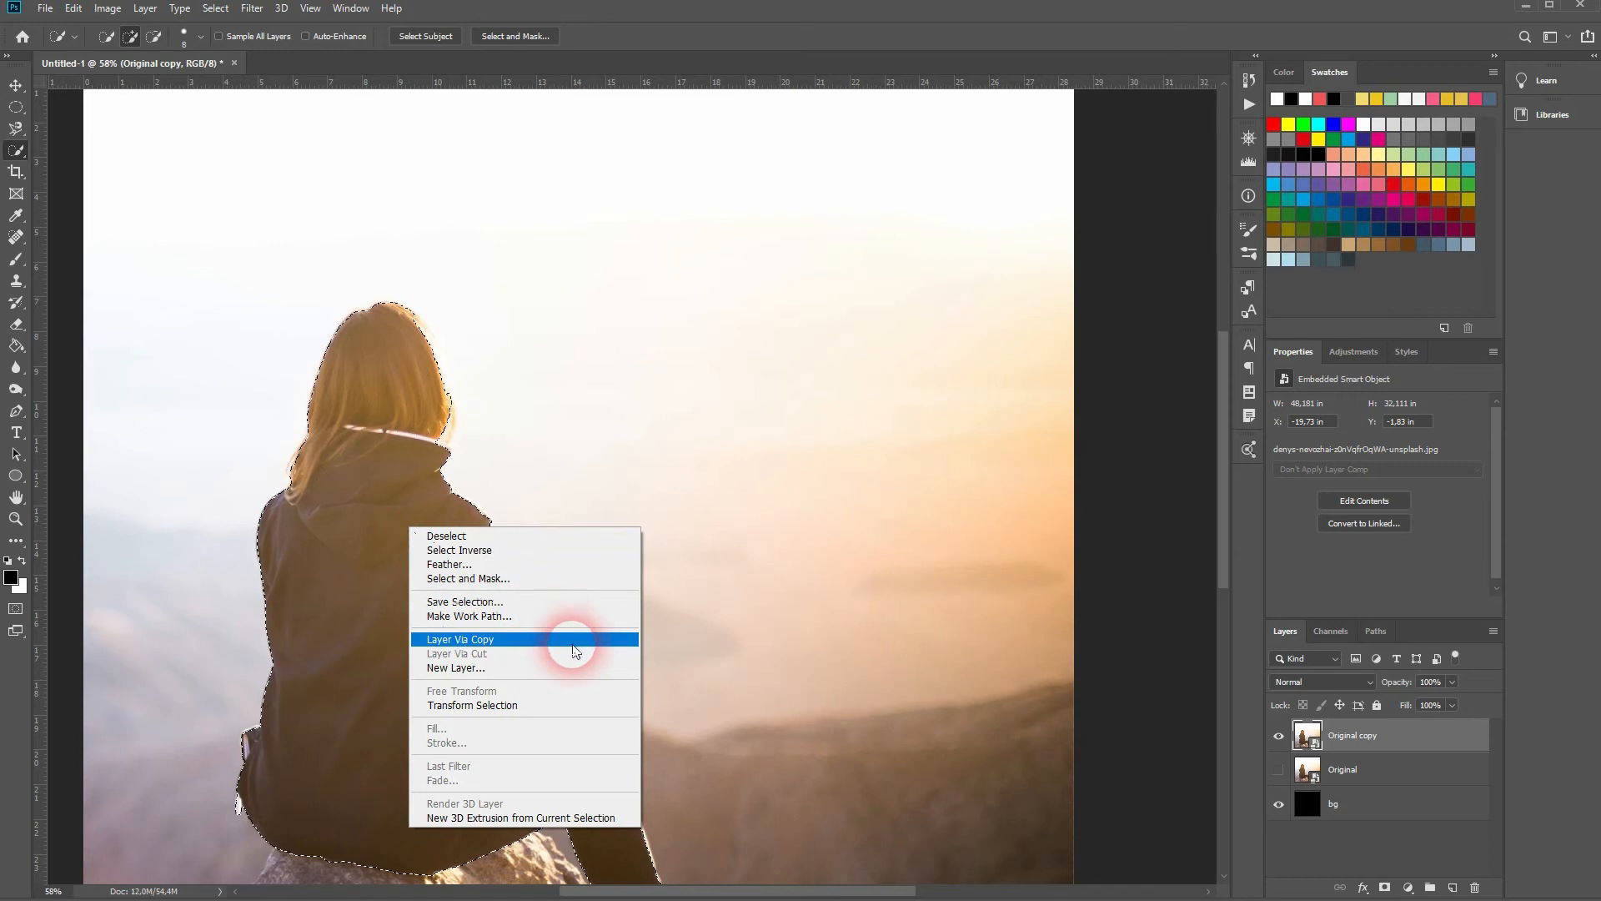
click(461, 639)
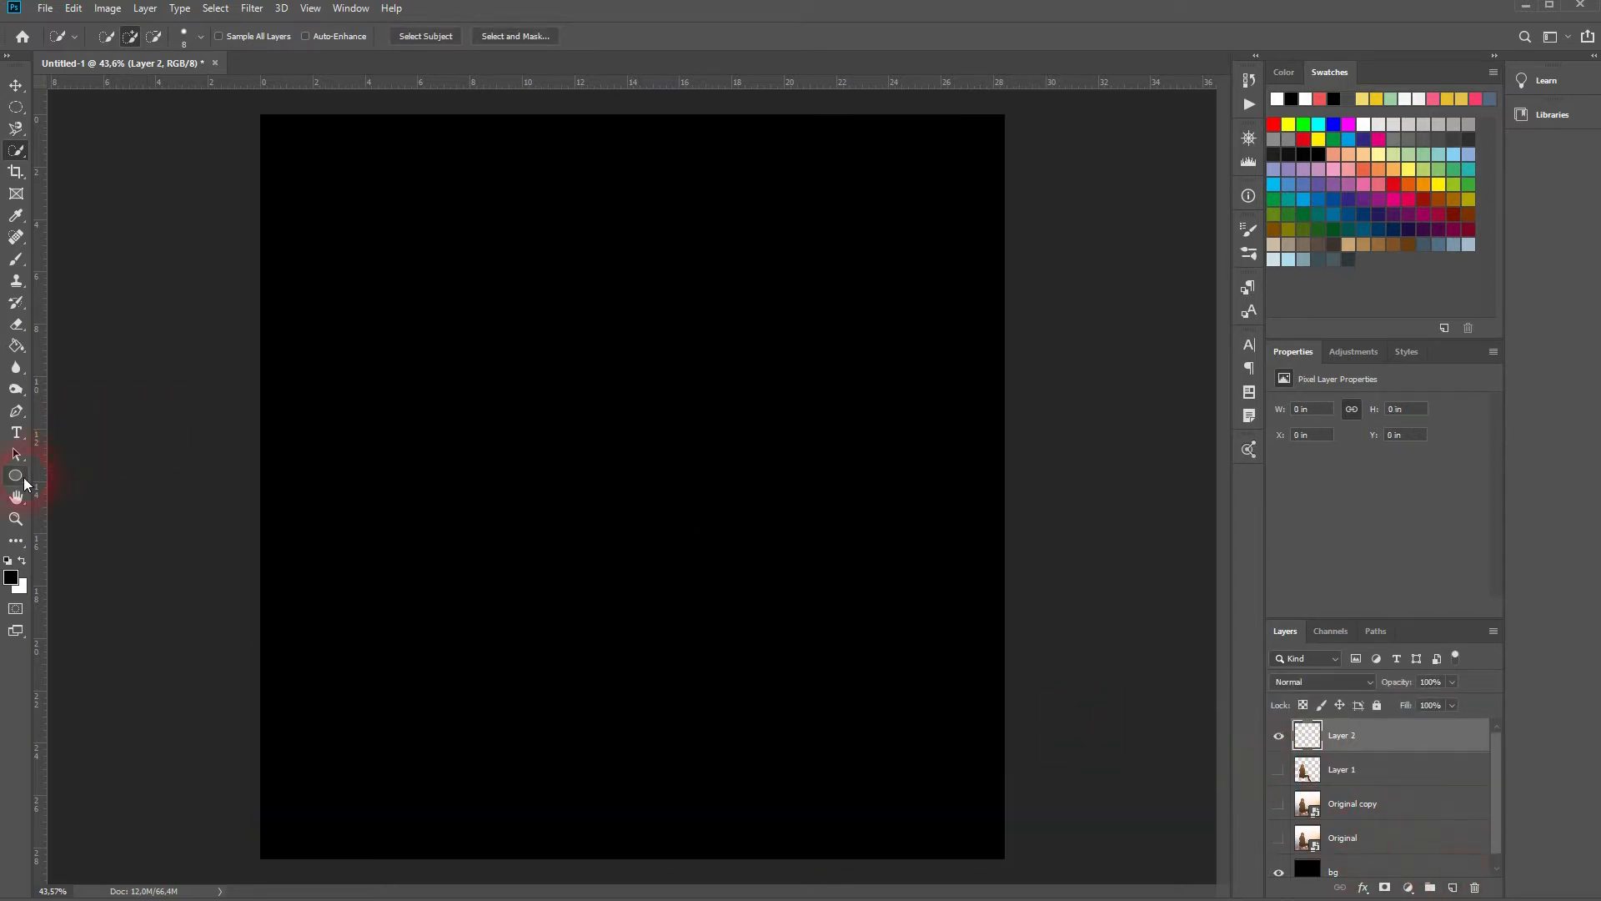
Draw a rounded square with no fill and a white 25 px stroke, then Select All
click(17, 475)
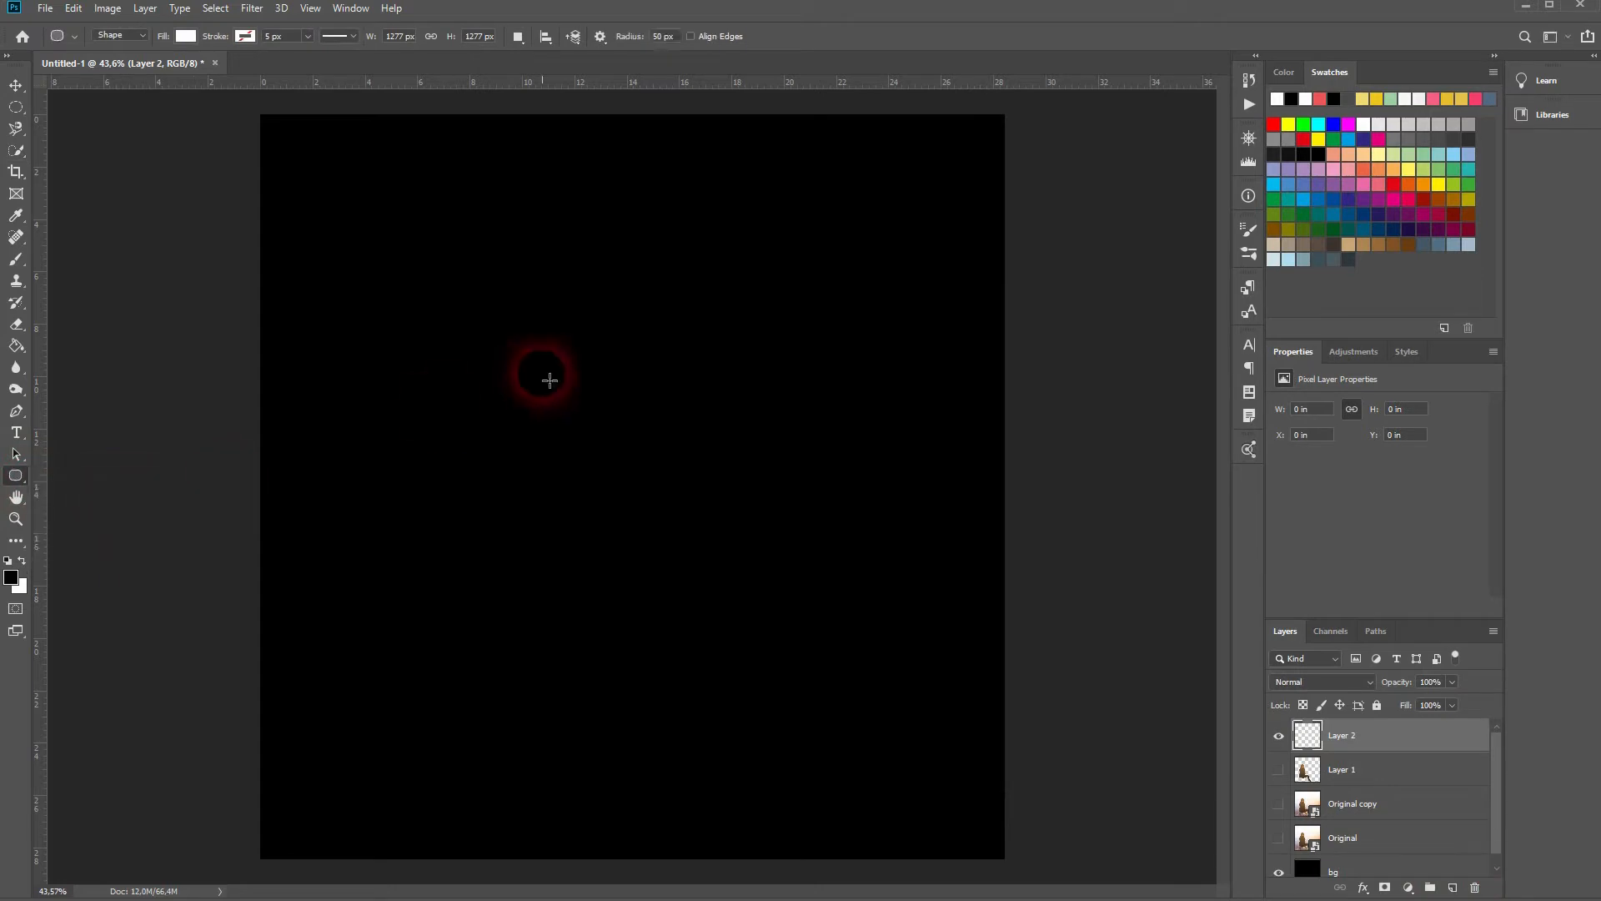
click(187, 35)
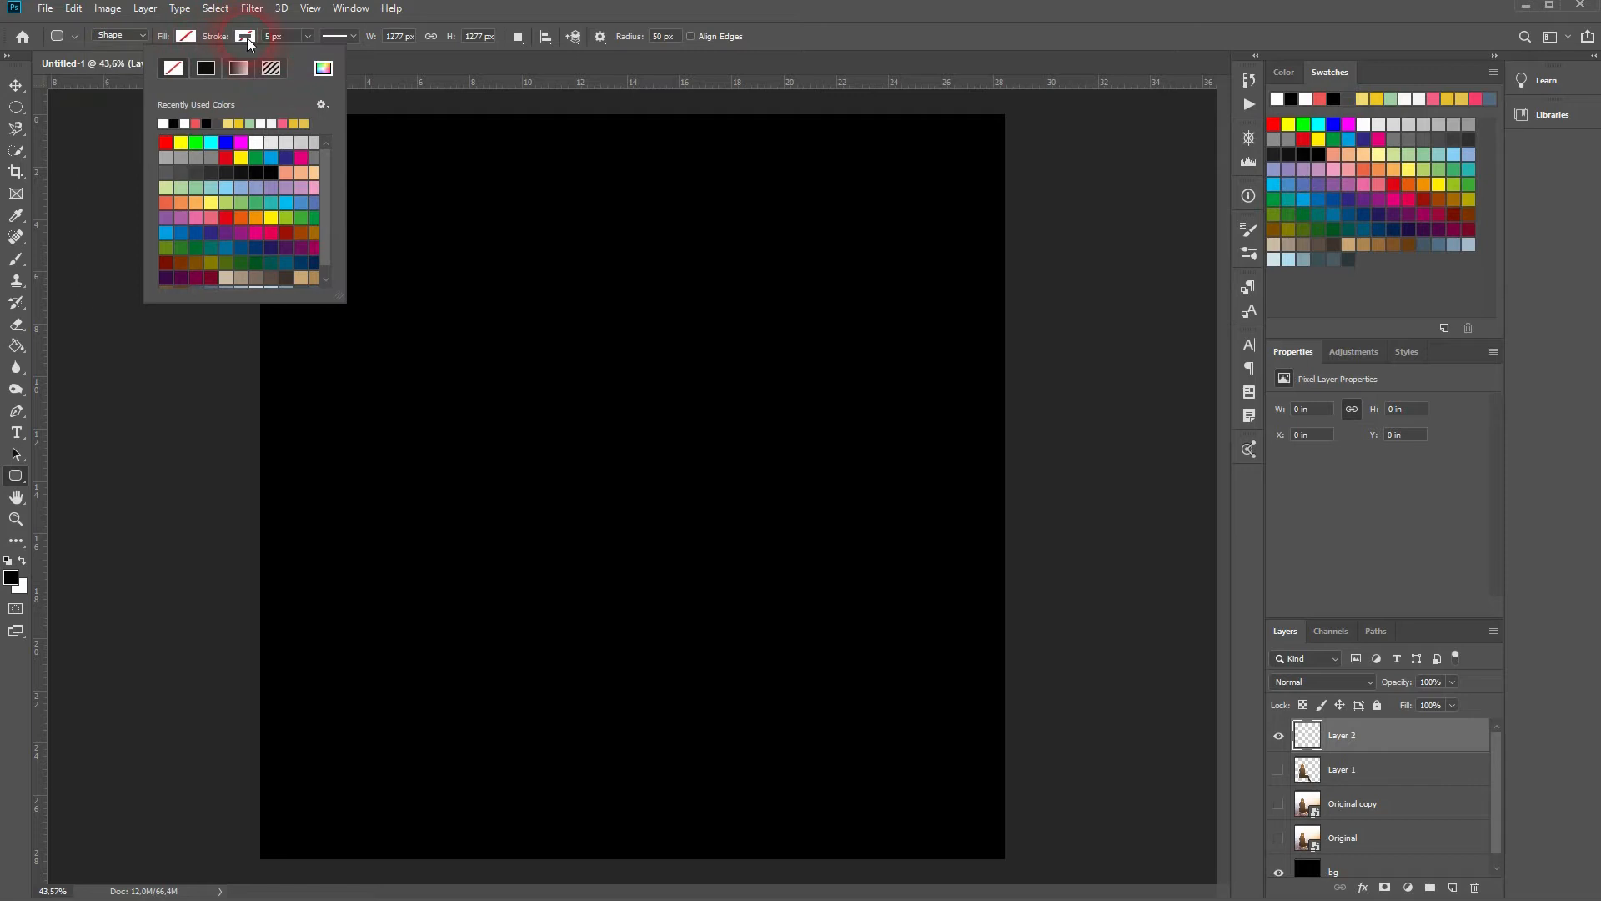
click(245, 37)
text(25)
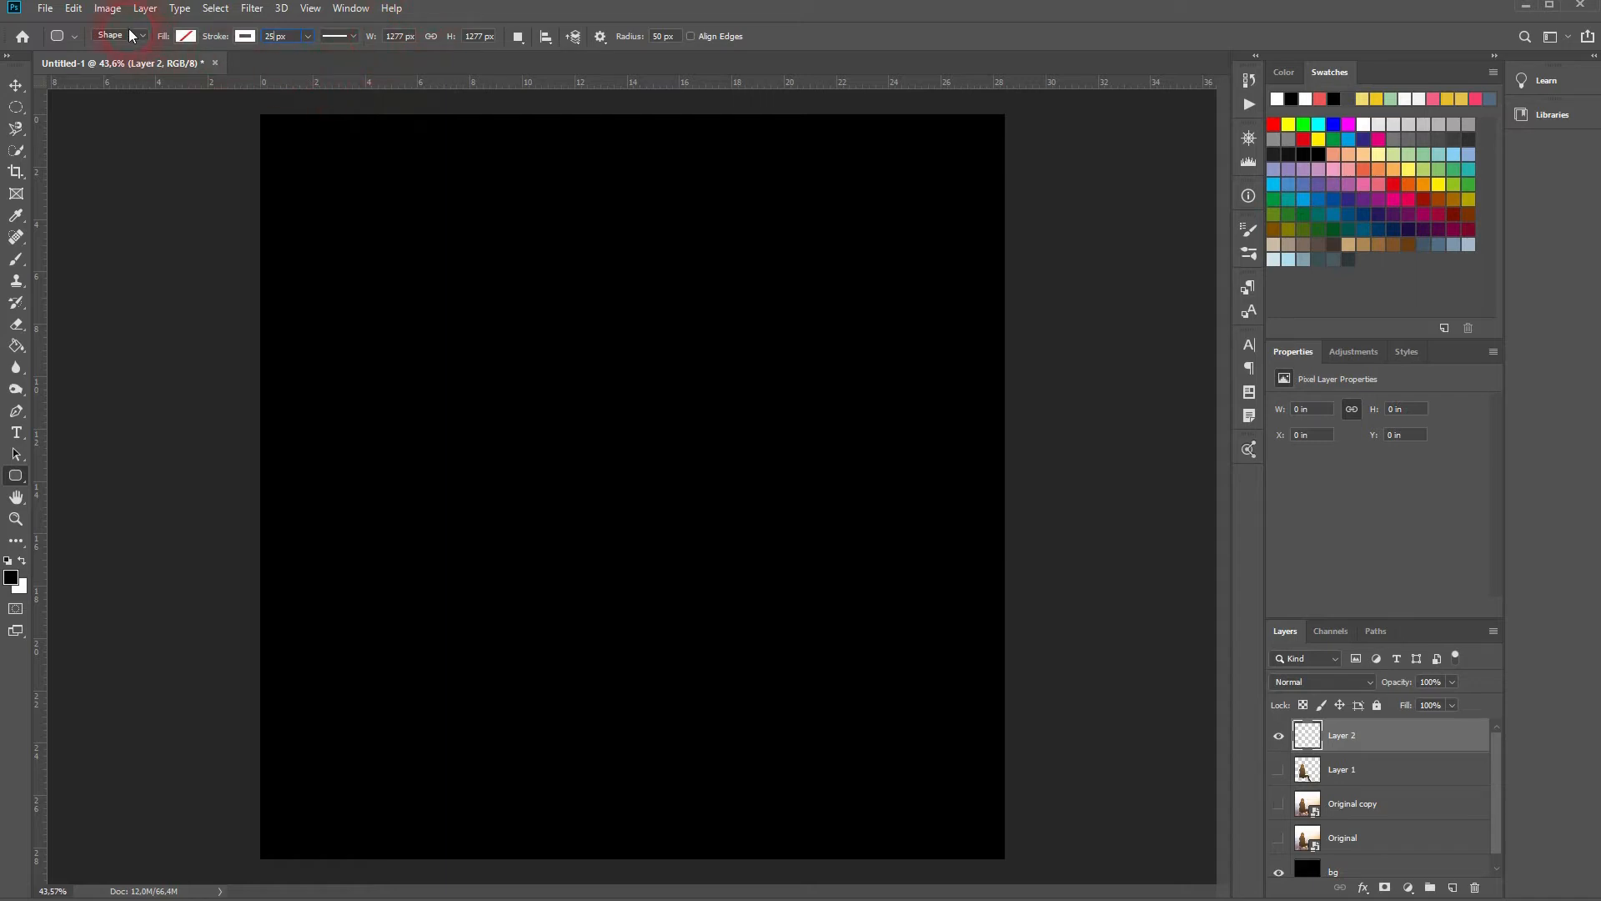
drag(412, 308, 516, 383)
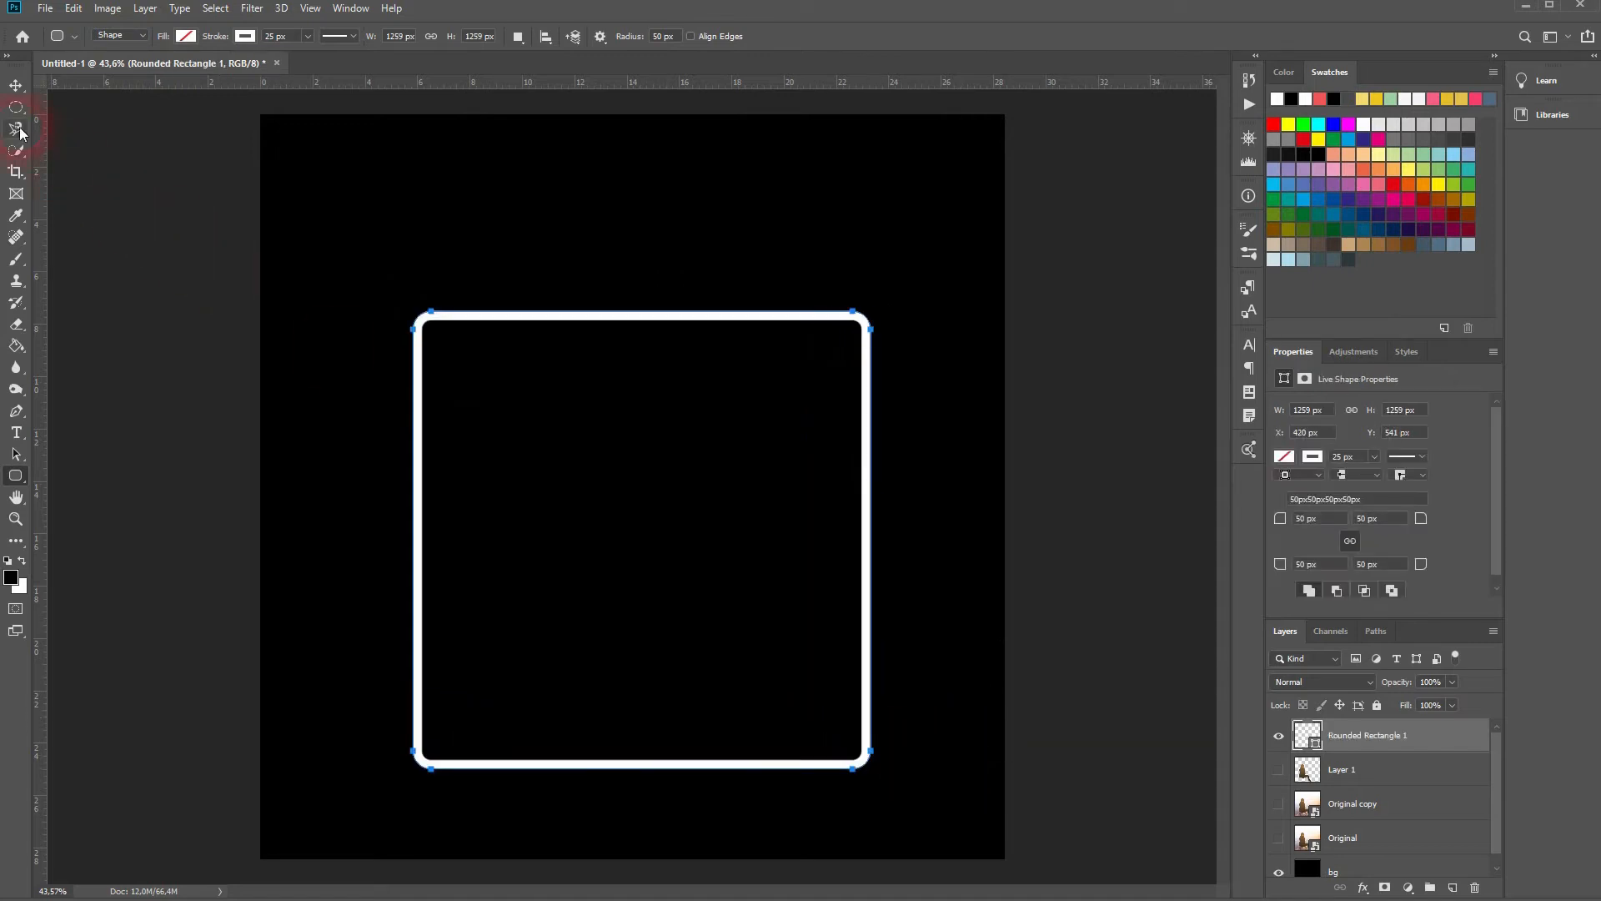
click(16, 85)
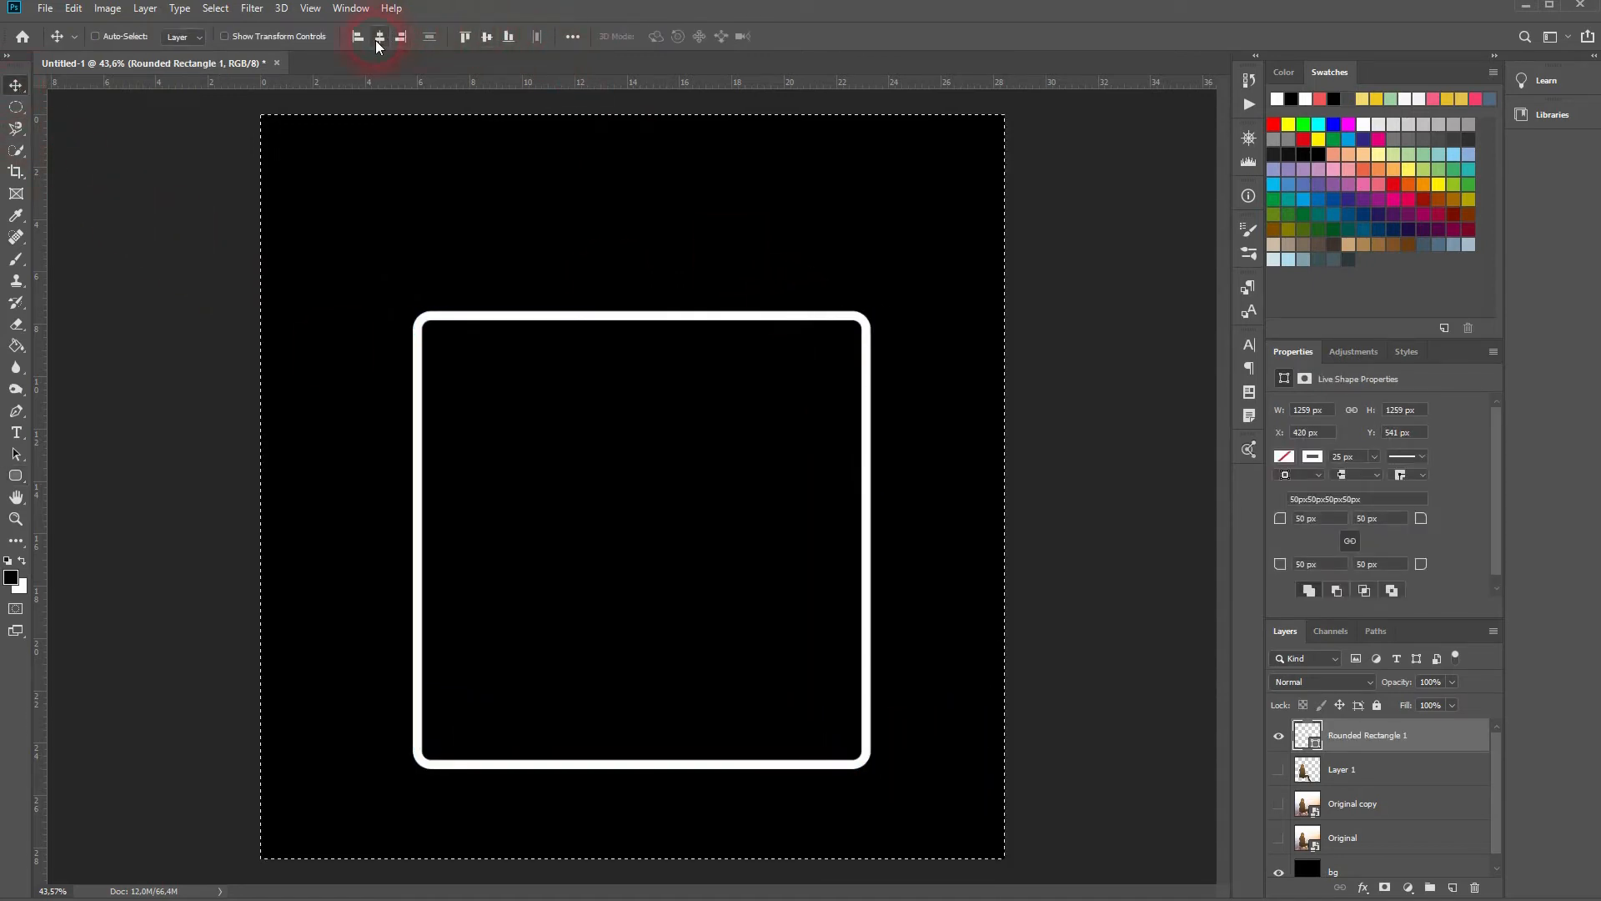
Centre the rounded square, show the cut-out woman, and Free Transform the square slightly larger
click(379, 35)
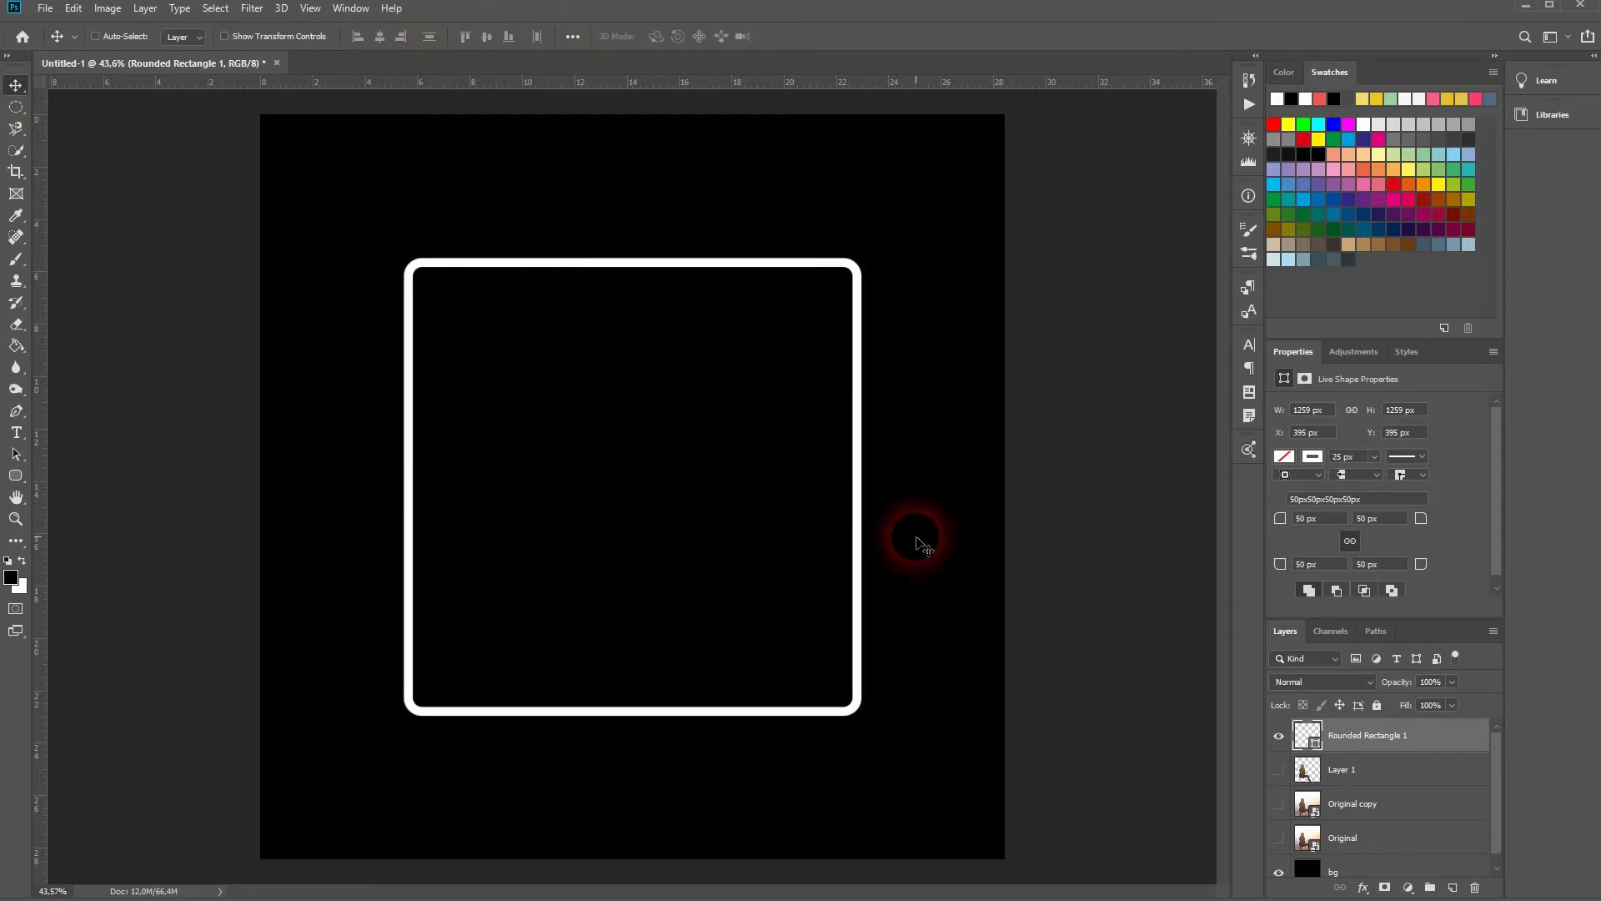
click(1277, 769)
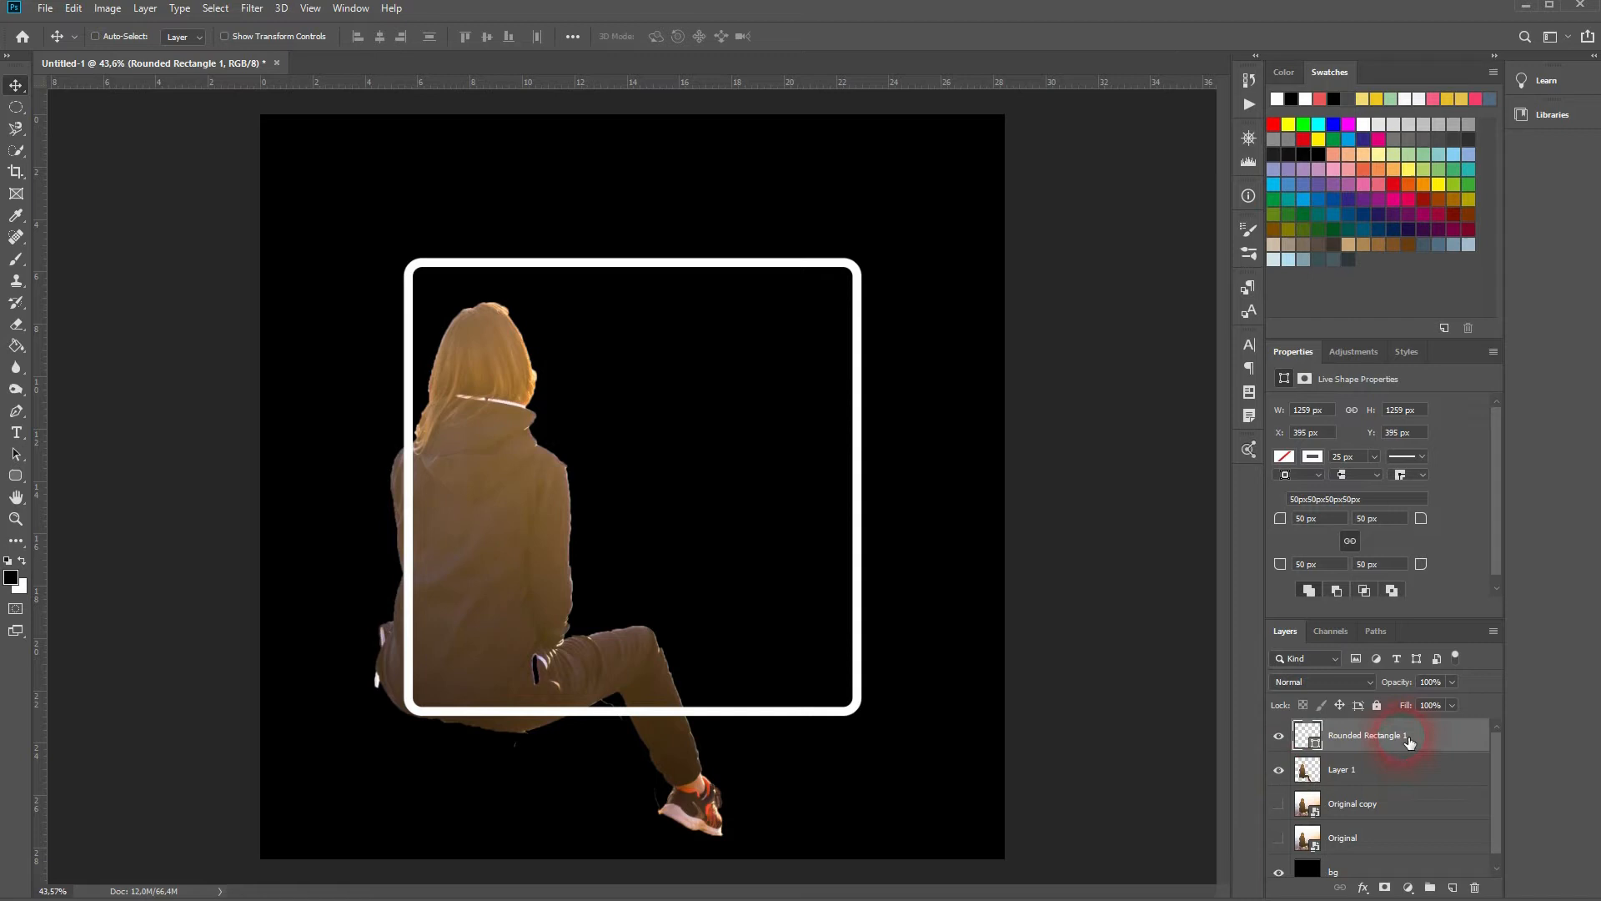
mouse_move(1404, 740)
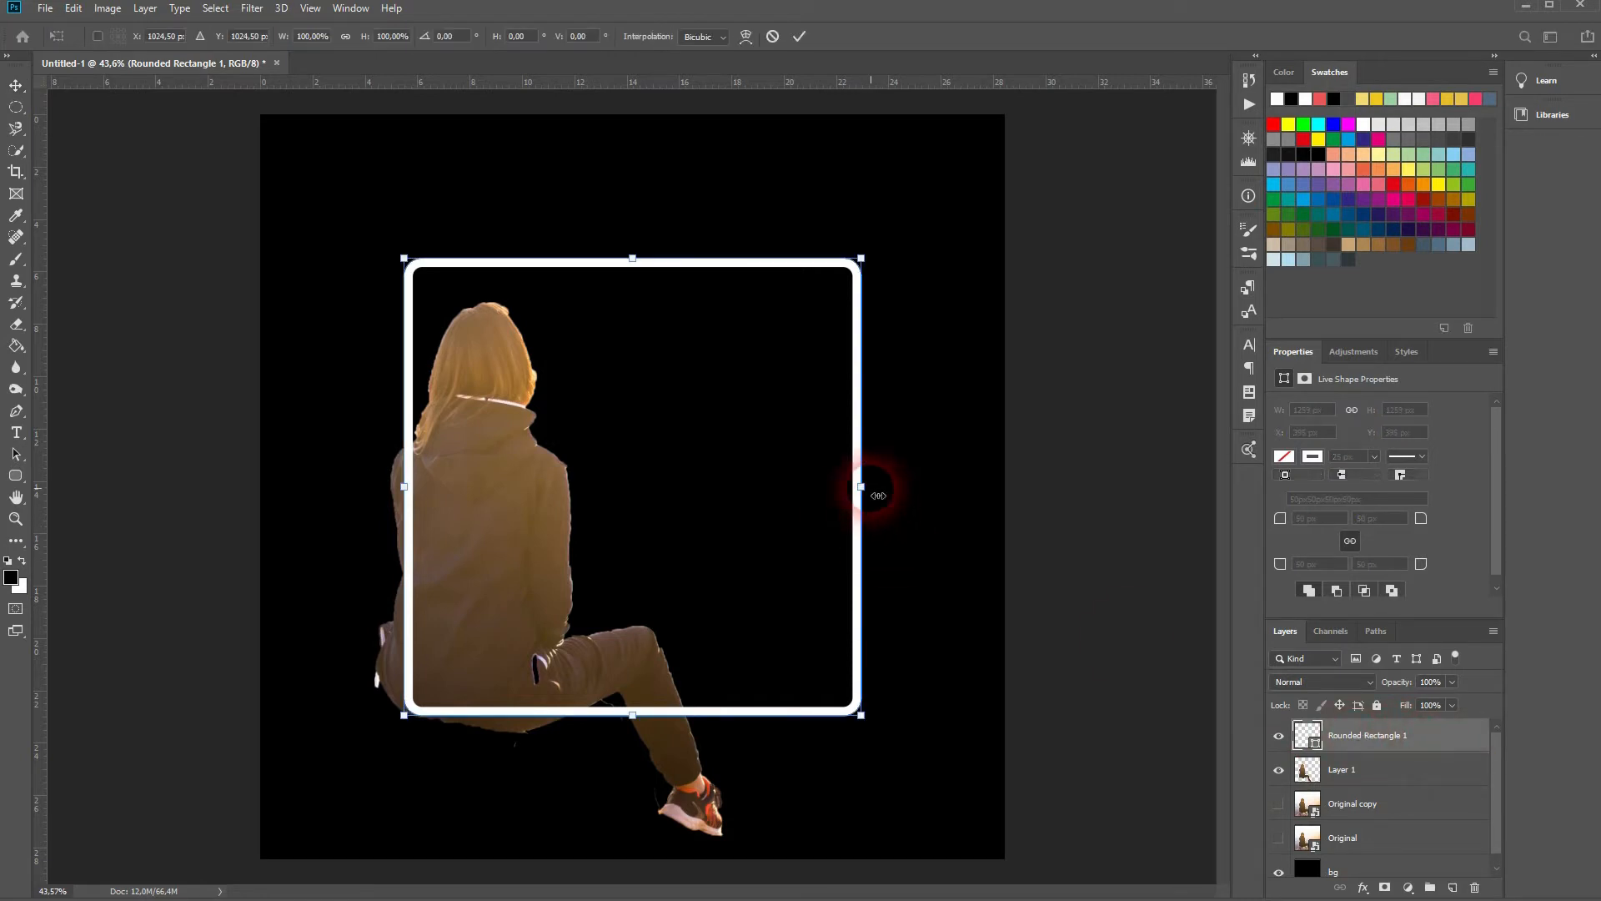
drag(862, 487, 923, 487)
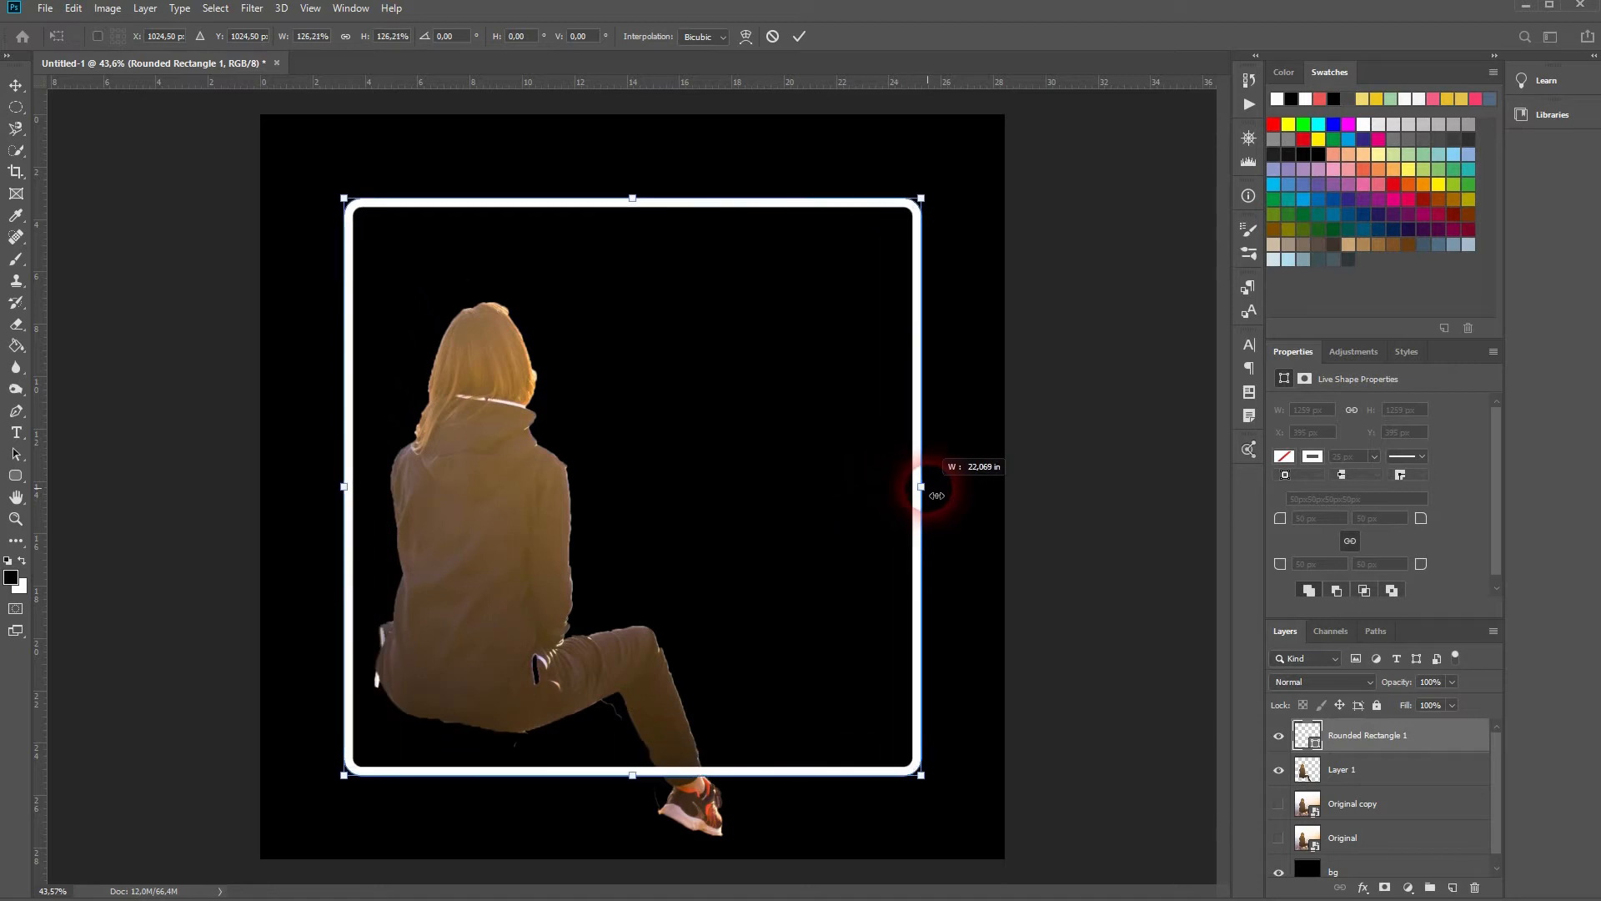
drag(921, 485, 912, 485)
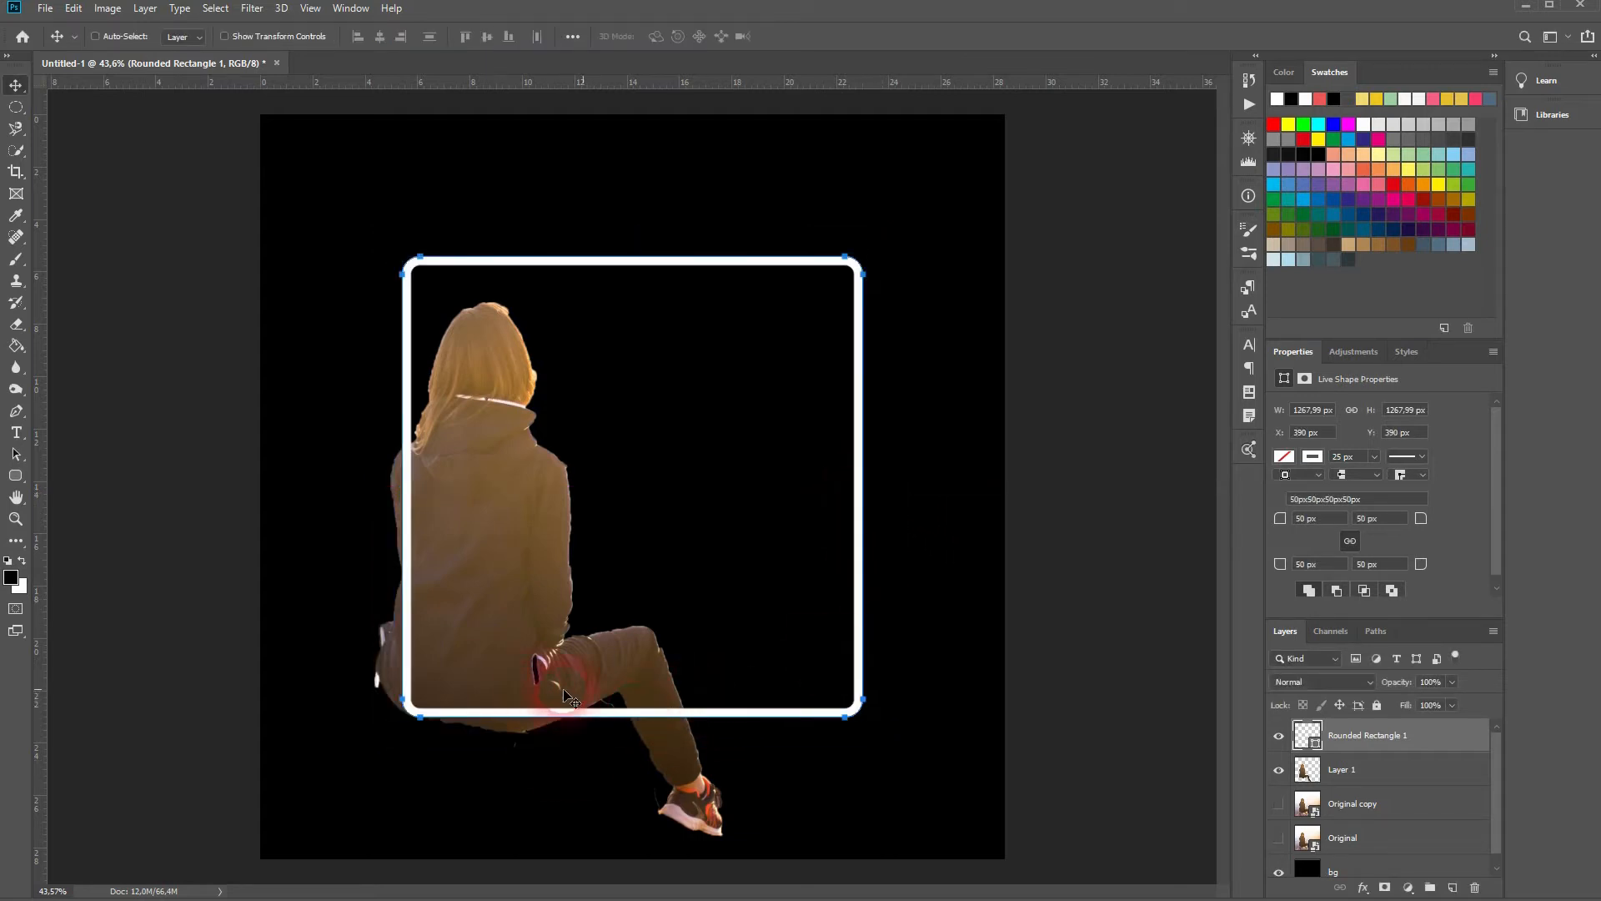
Set the square's stroke to 40 px and all corner radii to 150 px in Properties
click(1342, 457)
text(40)
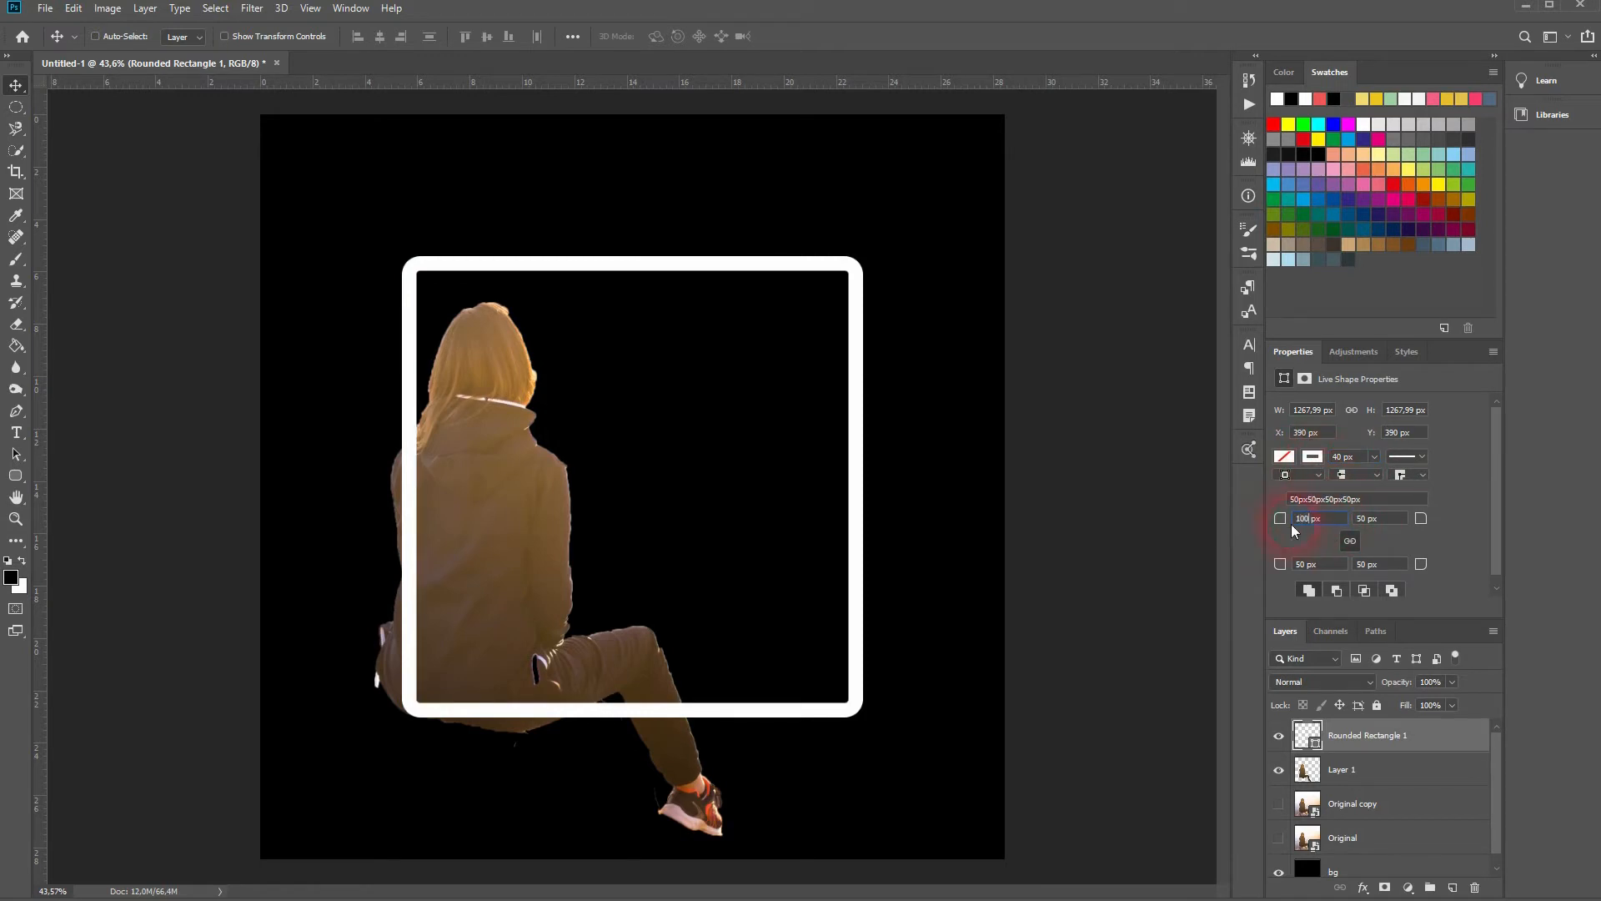
click(1349, 540)
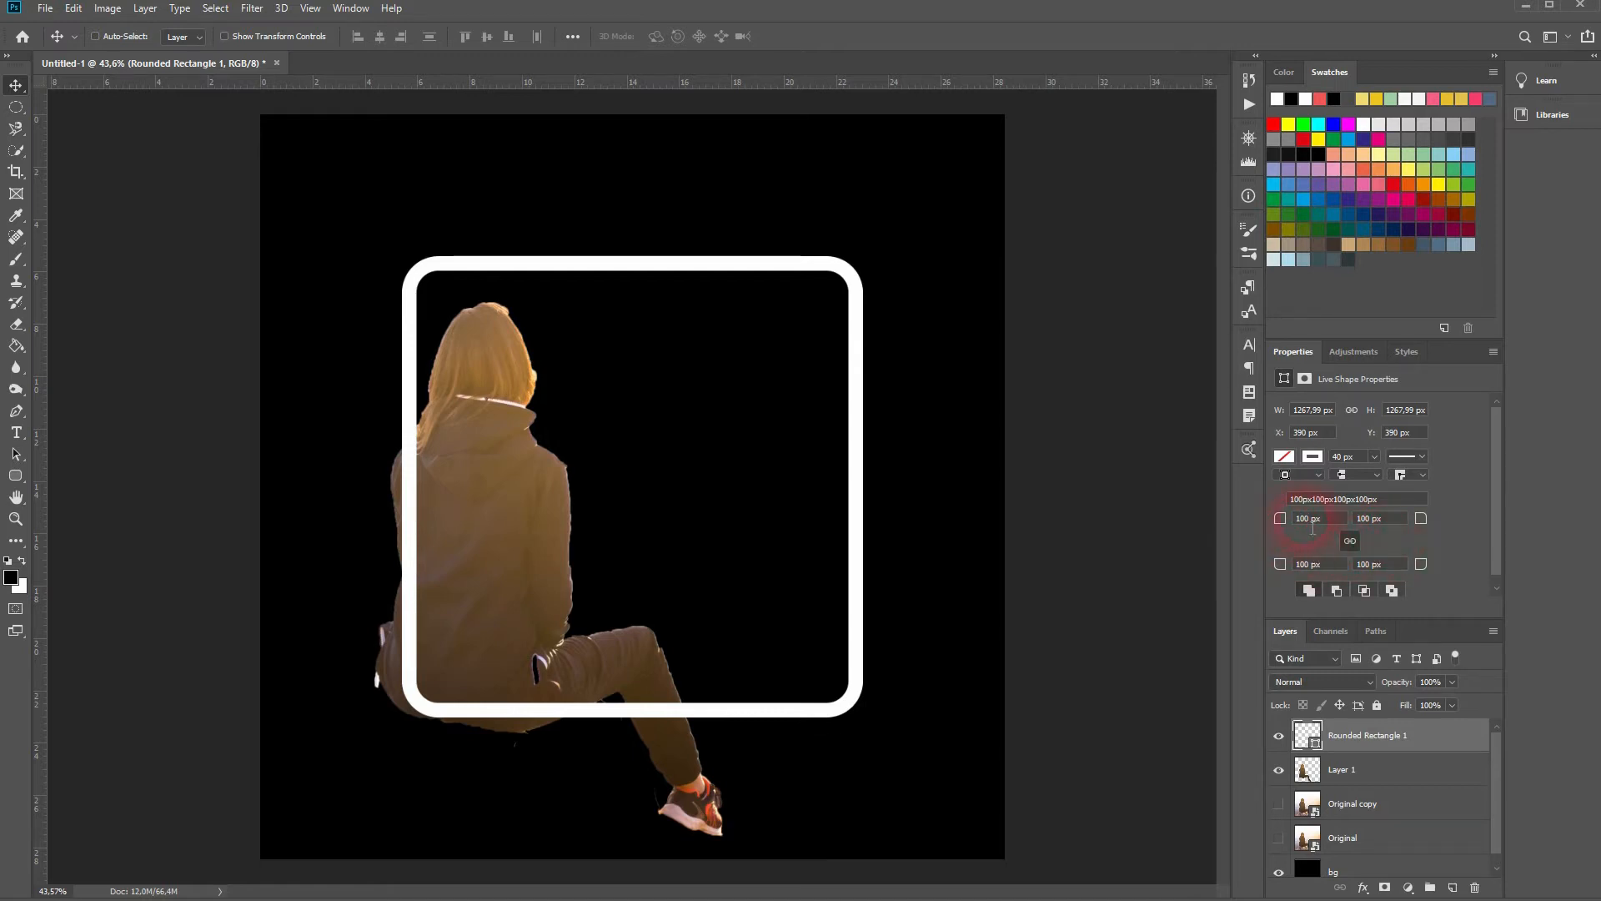
text(150)
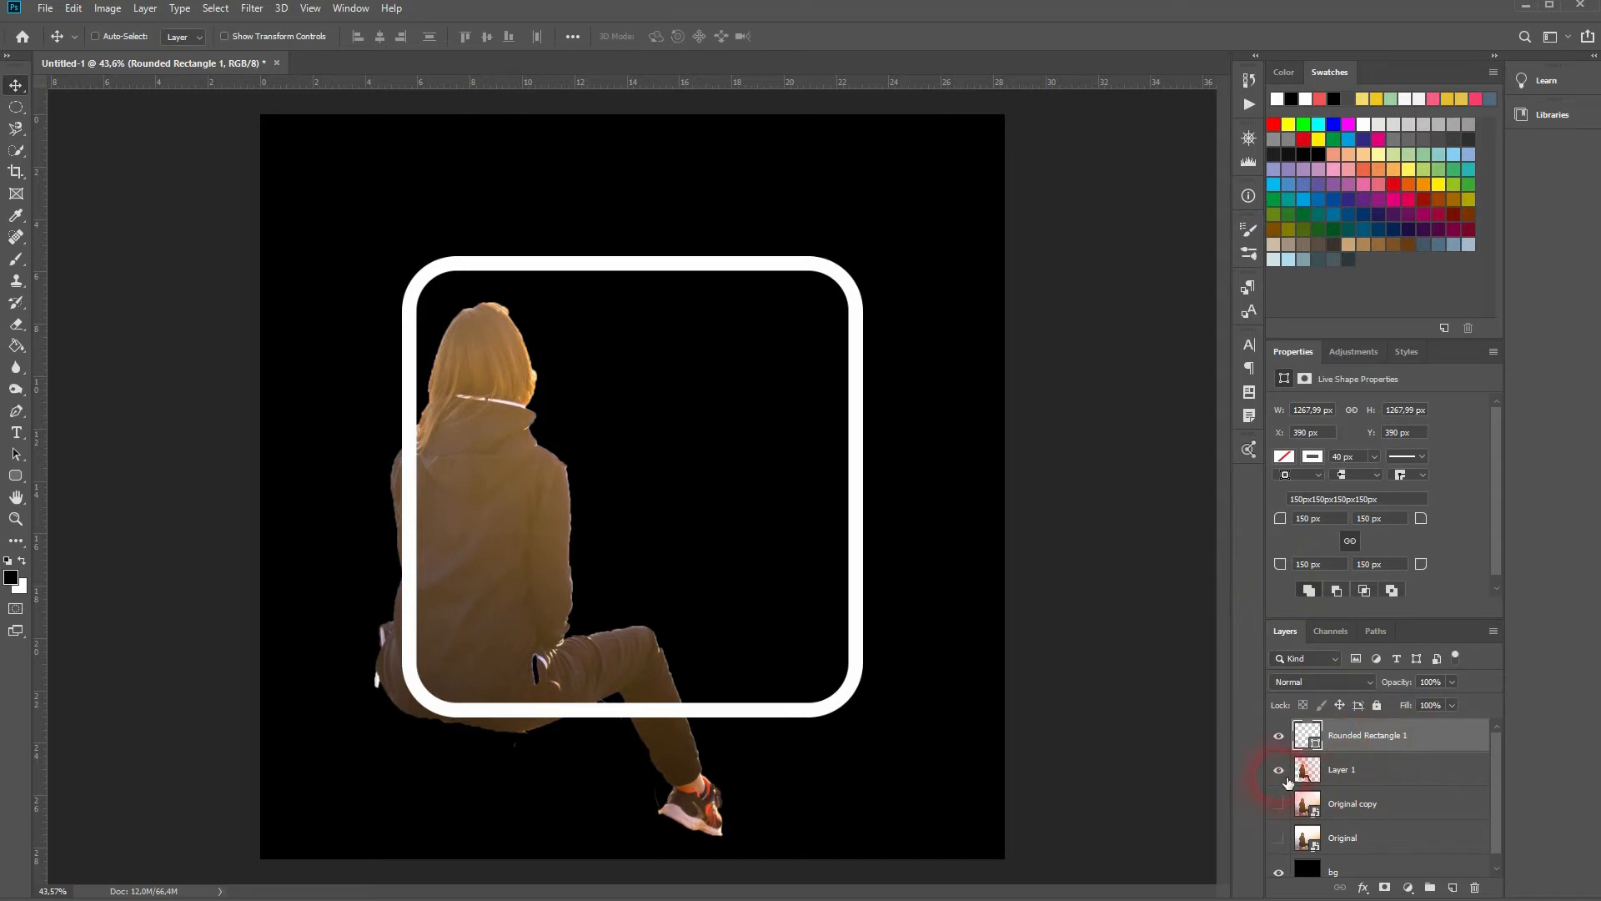
Hide the woman and draw a large white circle centred inside the rounded square
click(1277, 769)
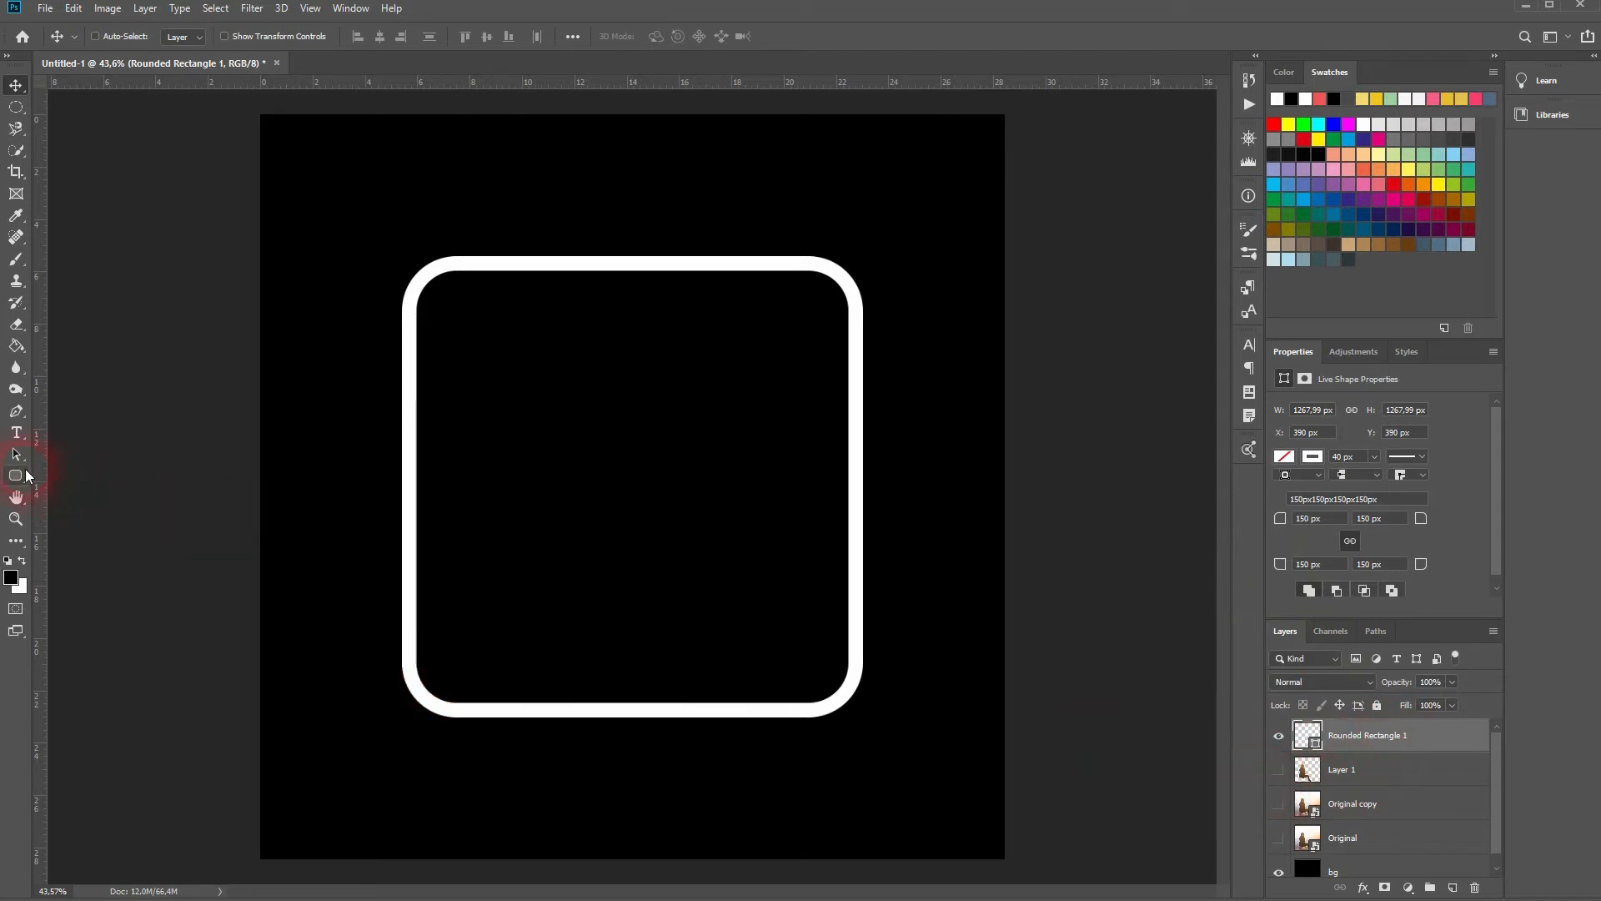
click(17, 476)
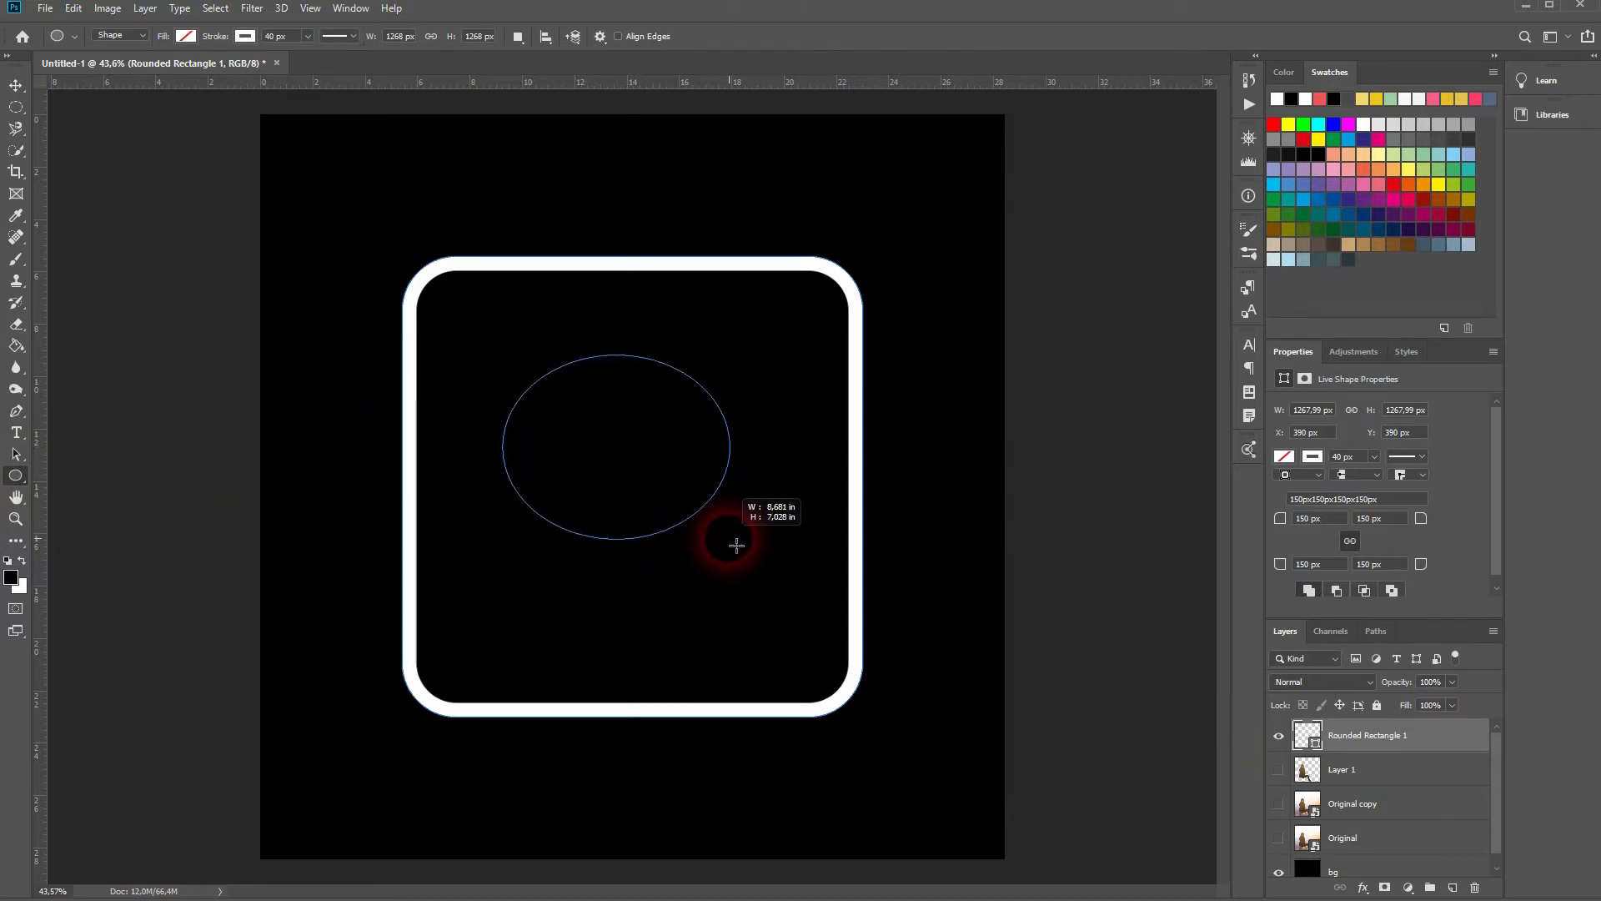
drag(735, 545, 967, 757)
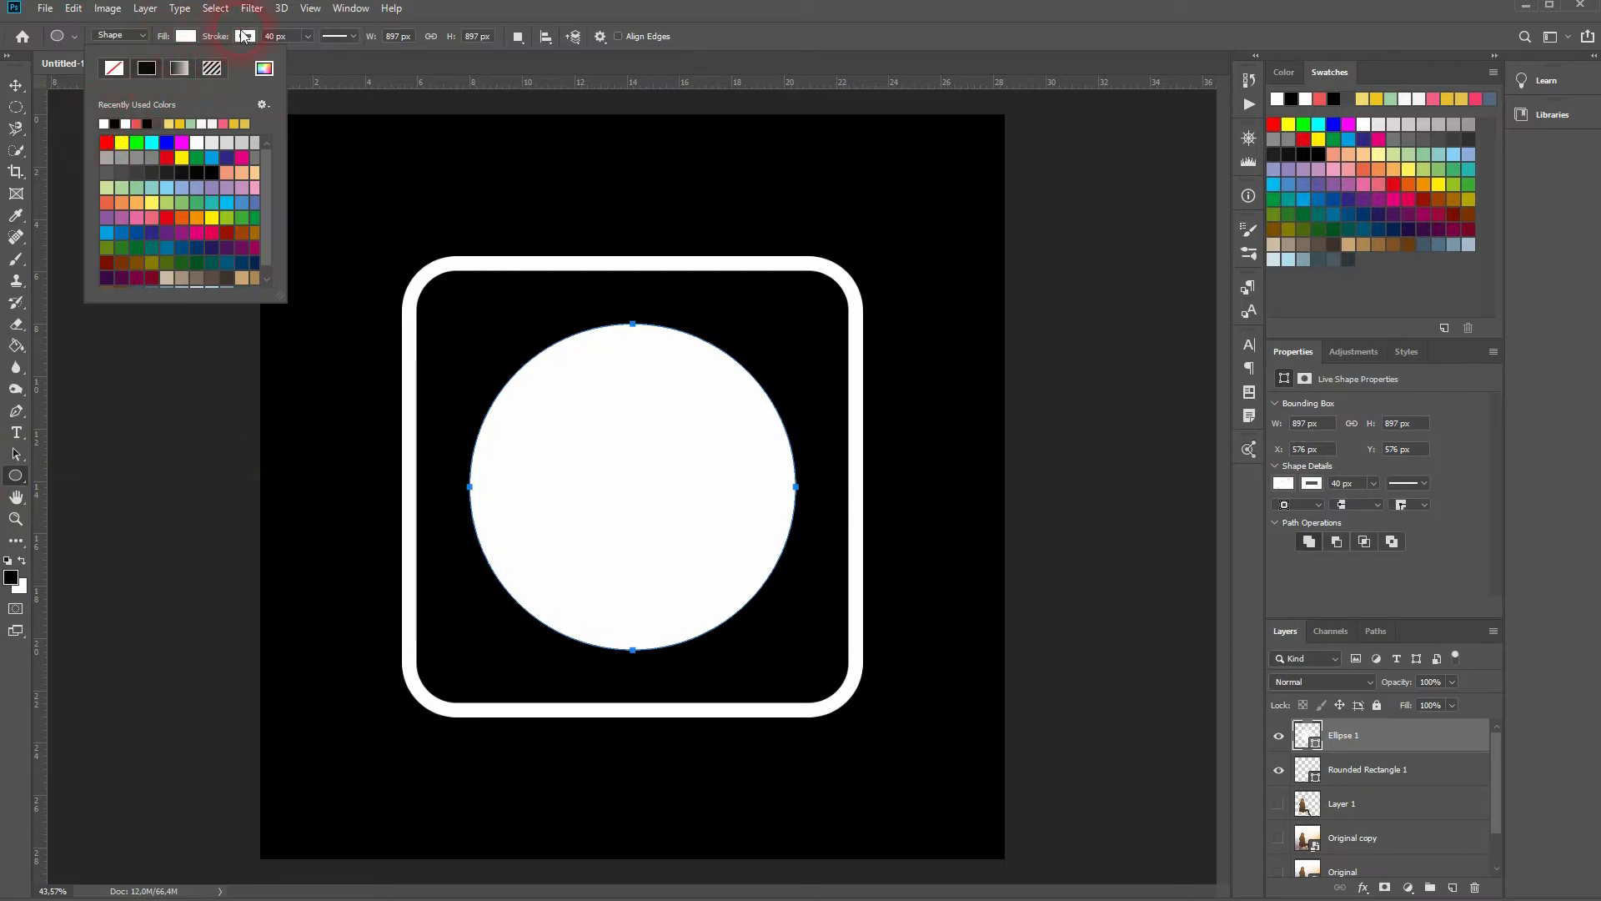
mouse_move(856, 47)
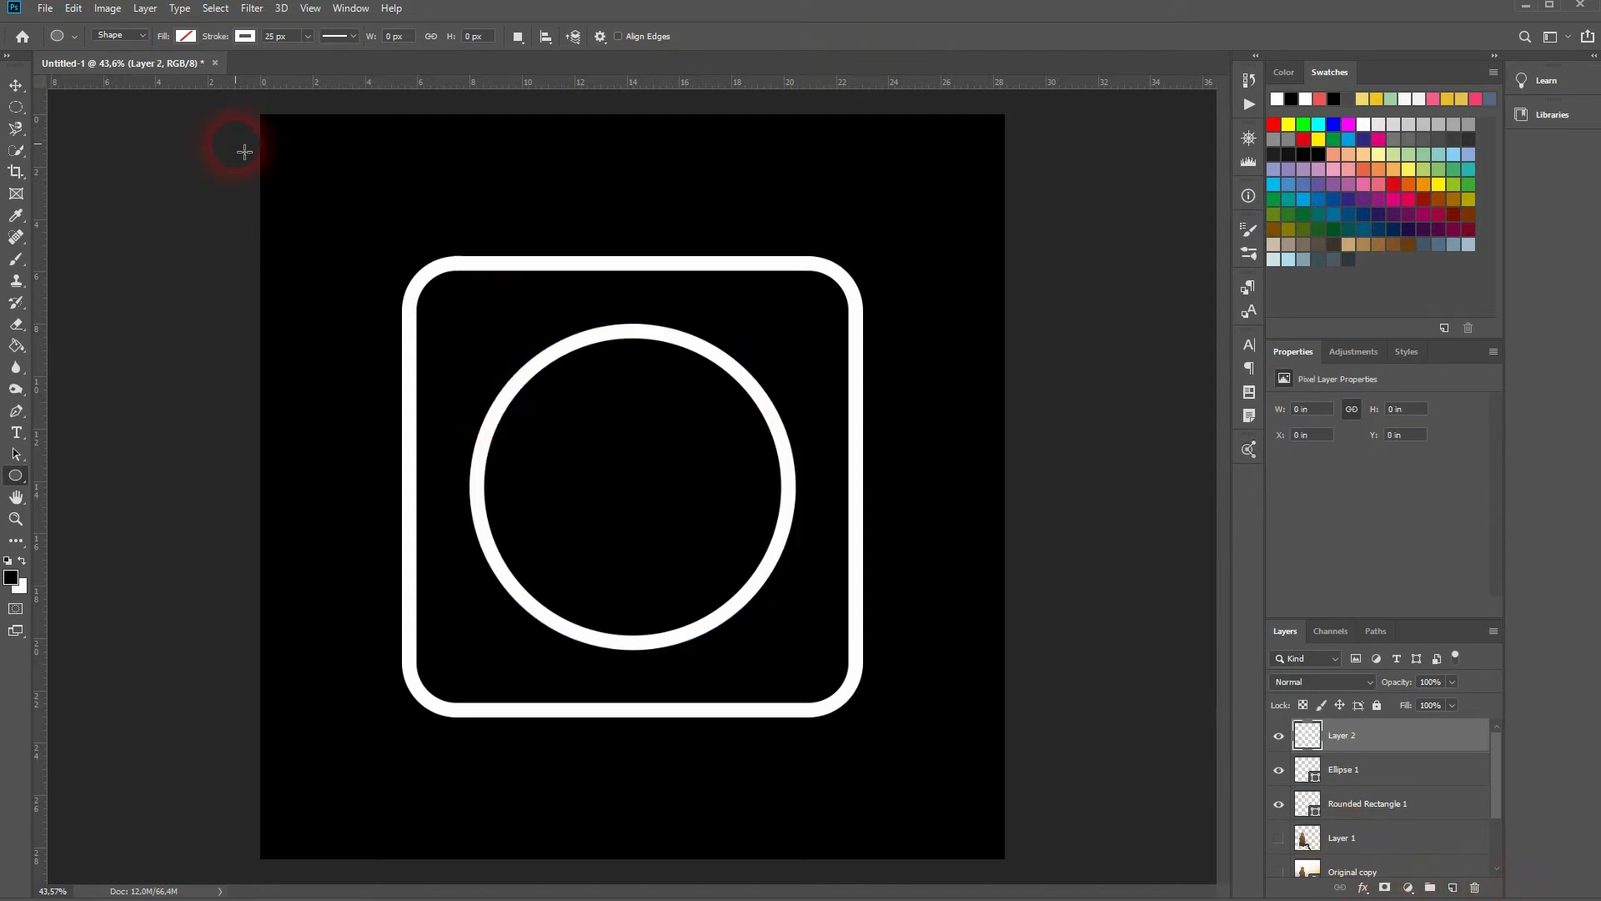
Draw a small white-filled dot and move it into the square's top-right corner
click(187, 35)
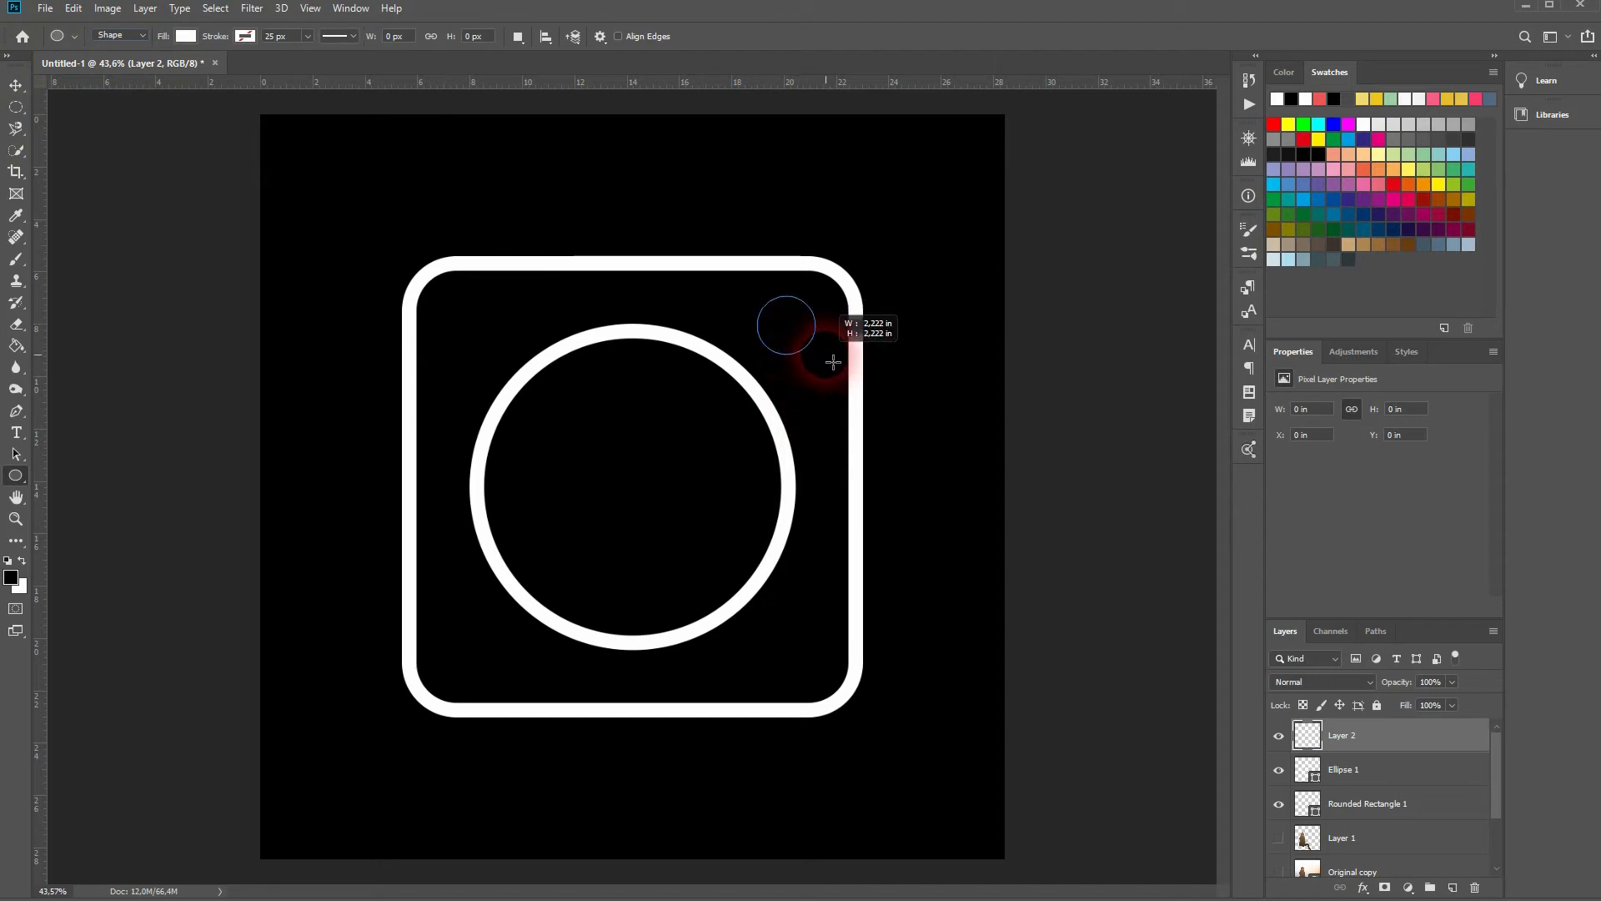
drag(785, 327, 832, 362)
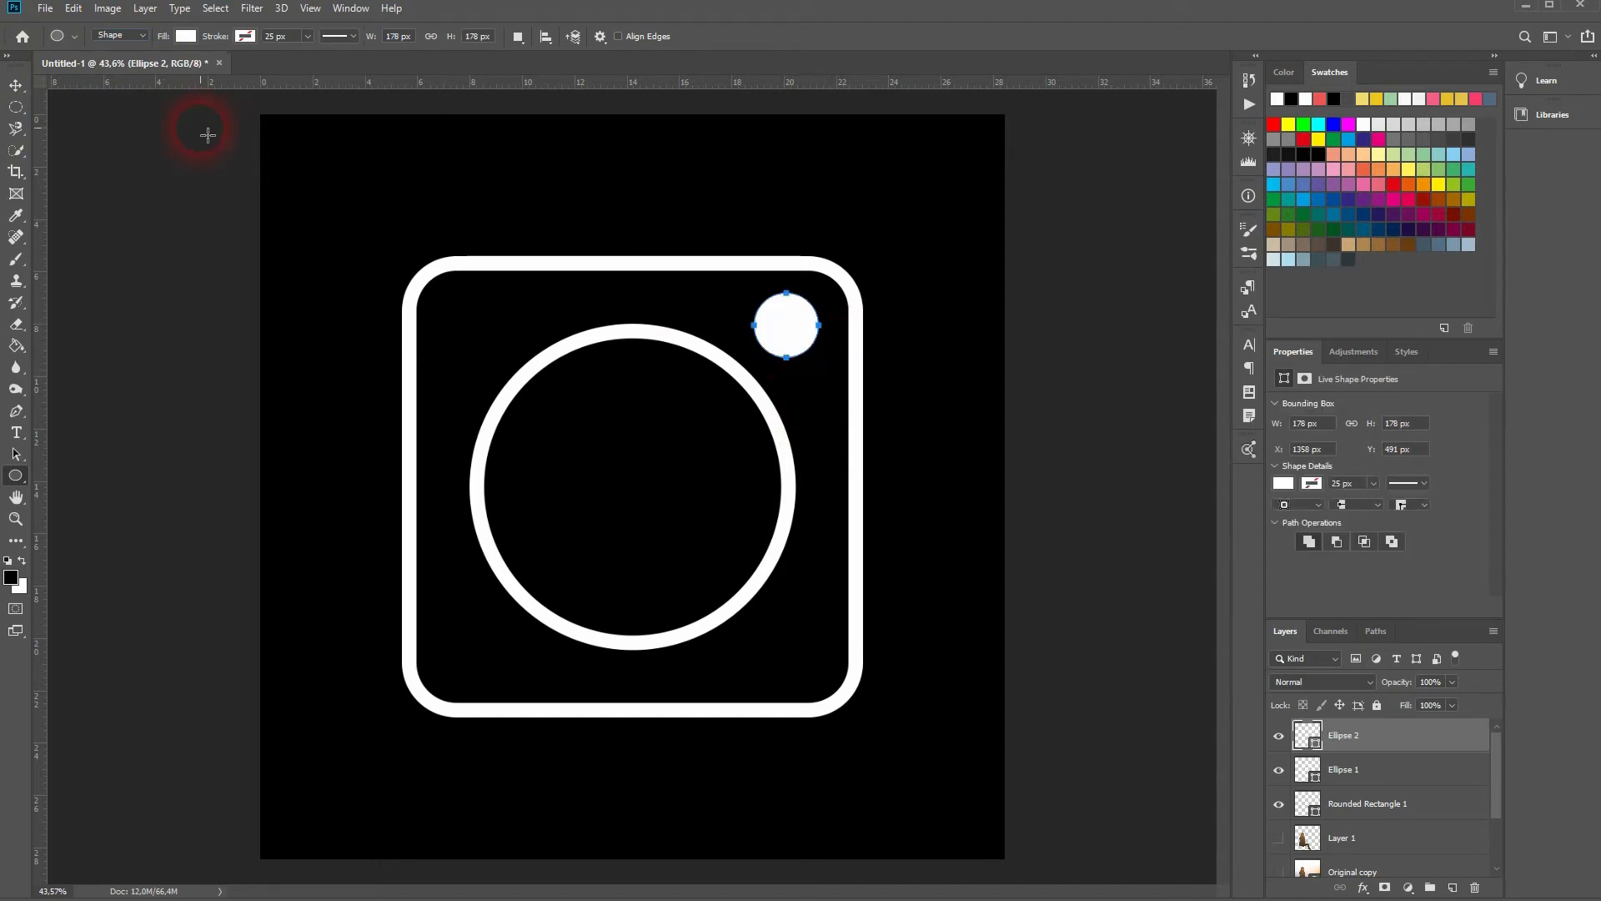
click(15, 85)
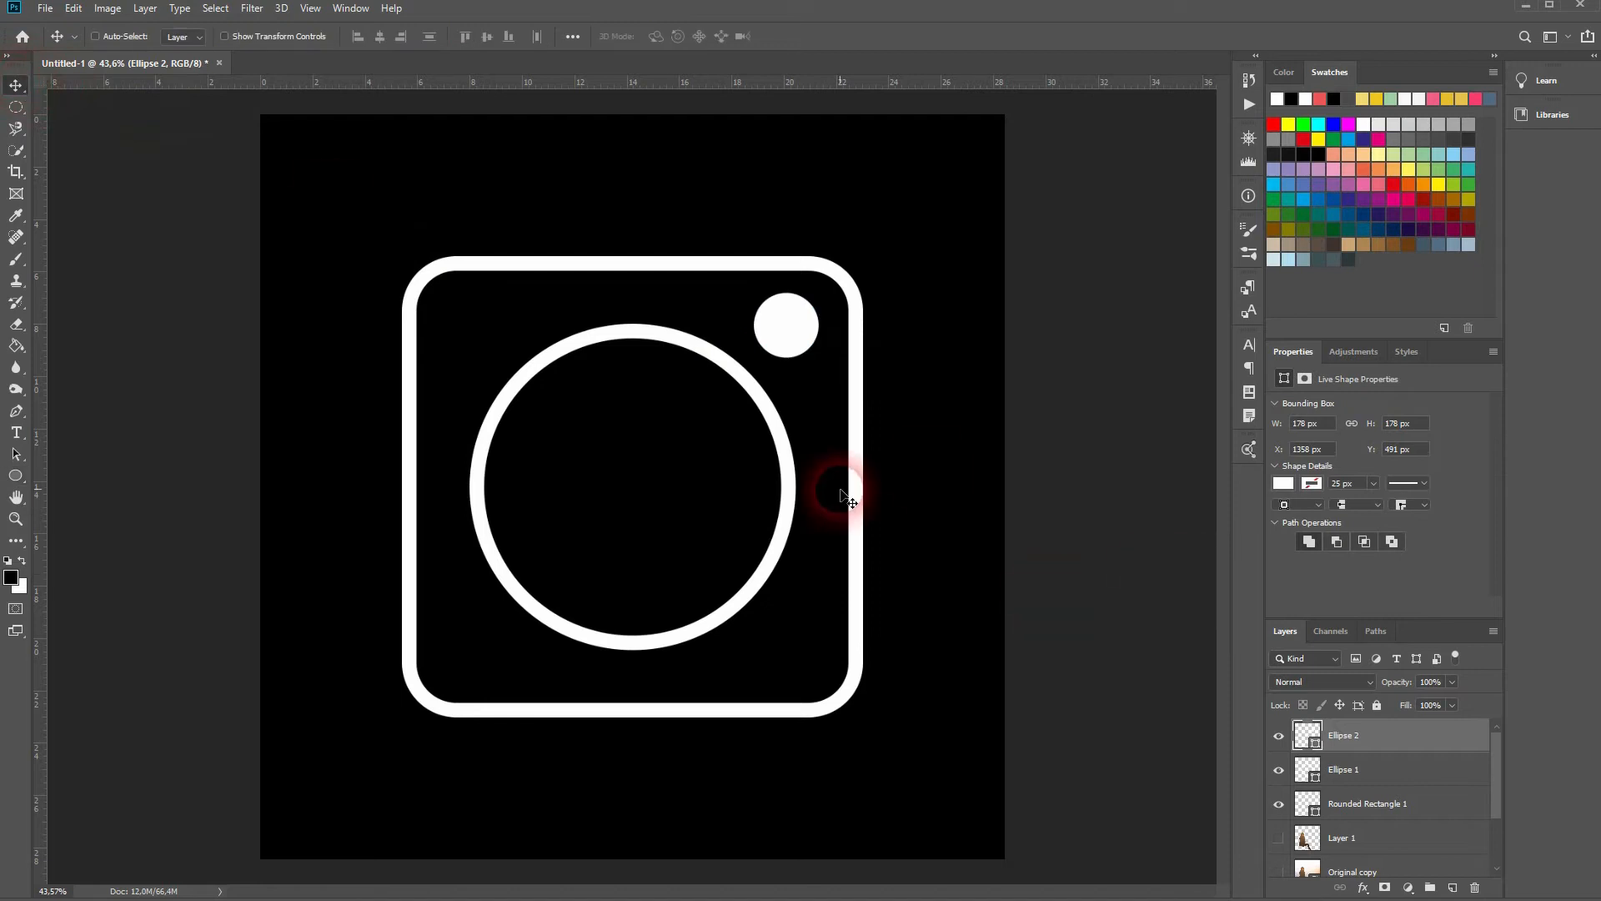
drag(851, 500, 899, 385)
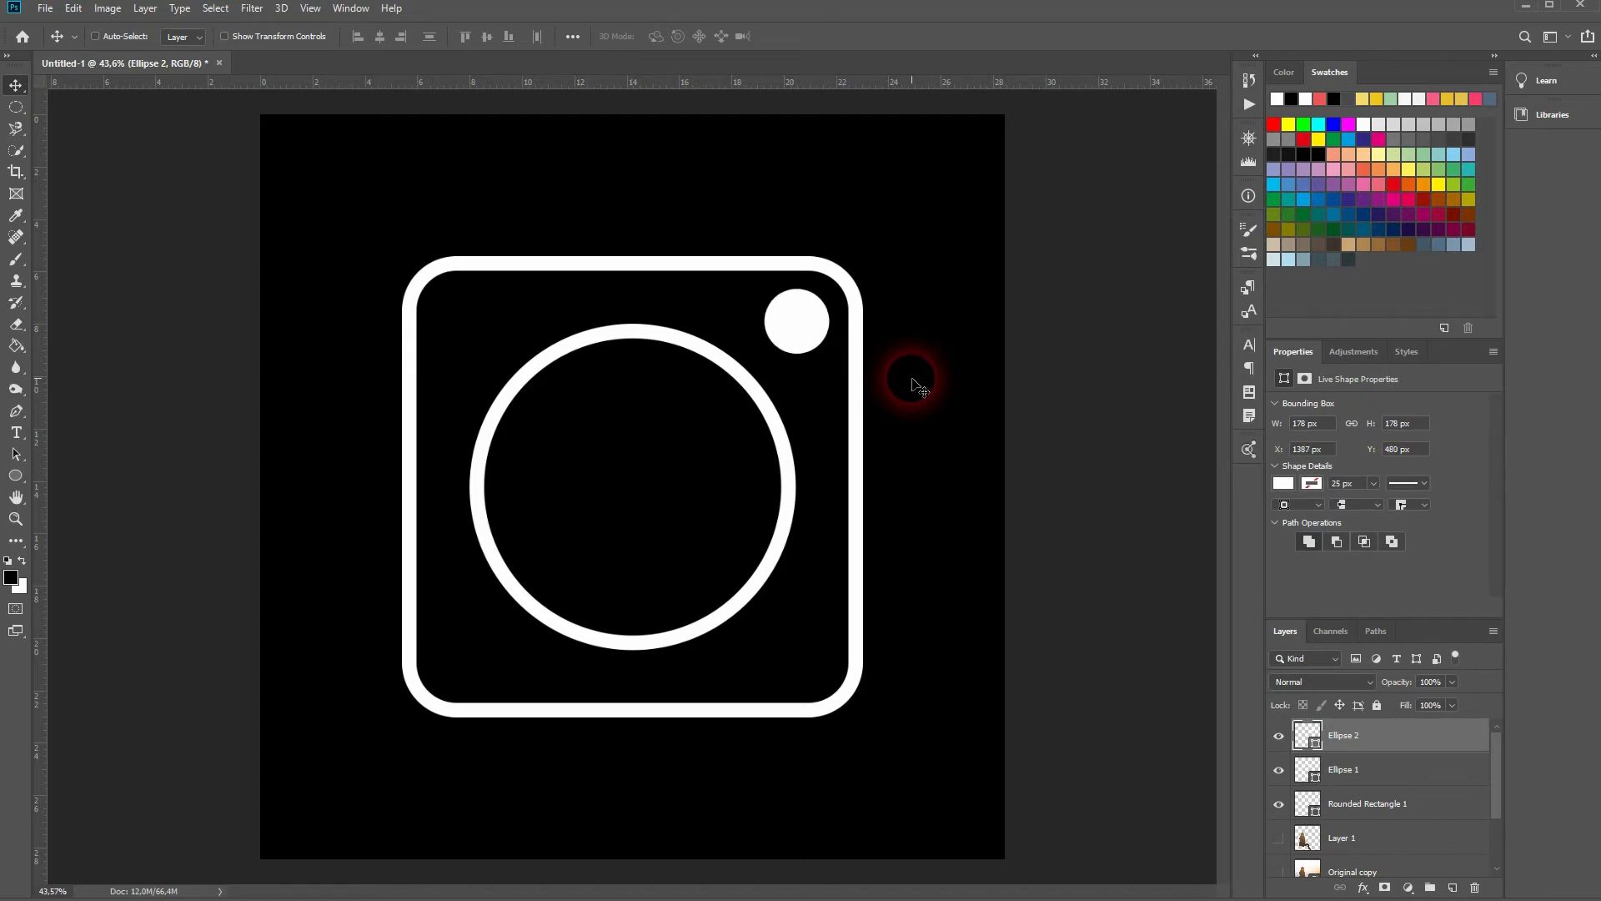
Group and hide the logo shape layers, then select the model cutout layer
scroll(down, 3)
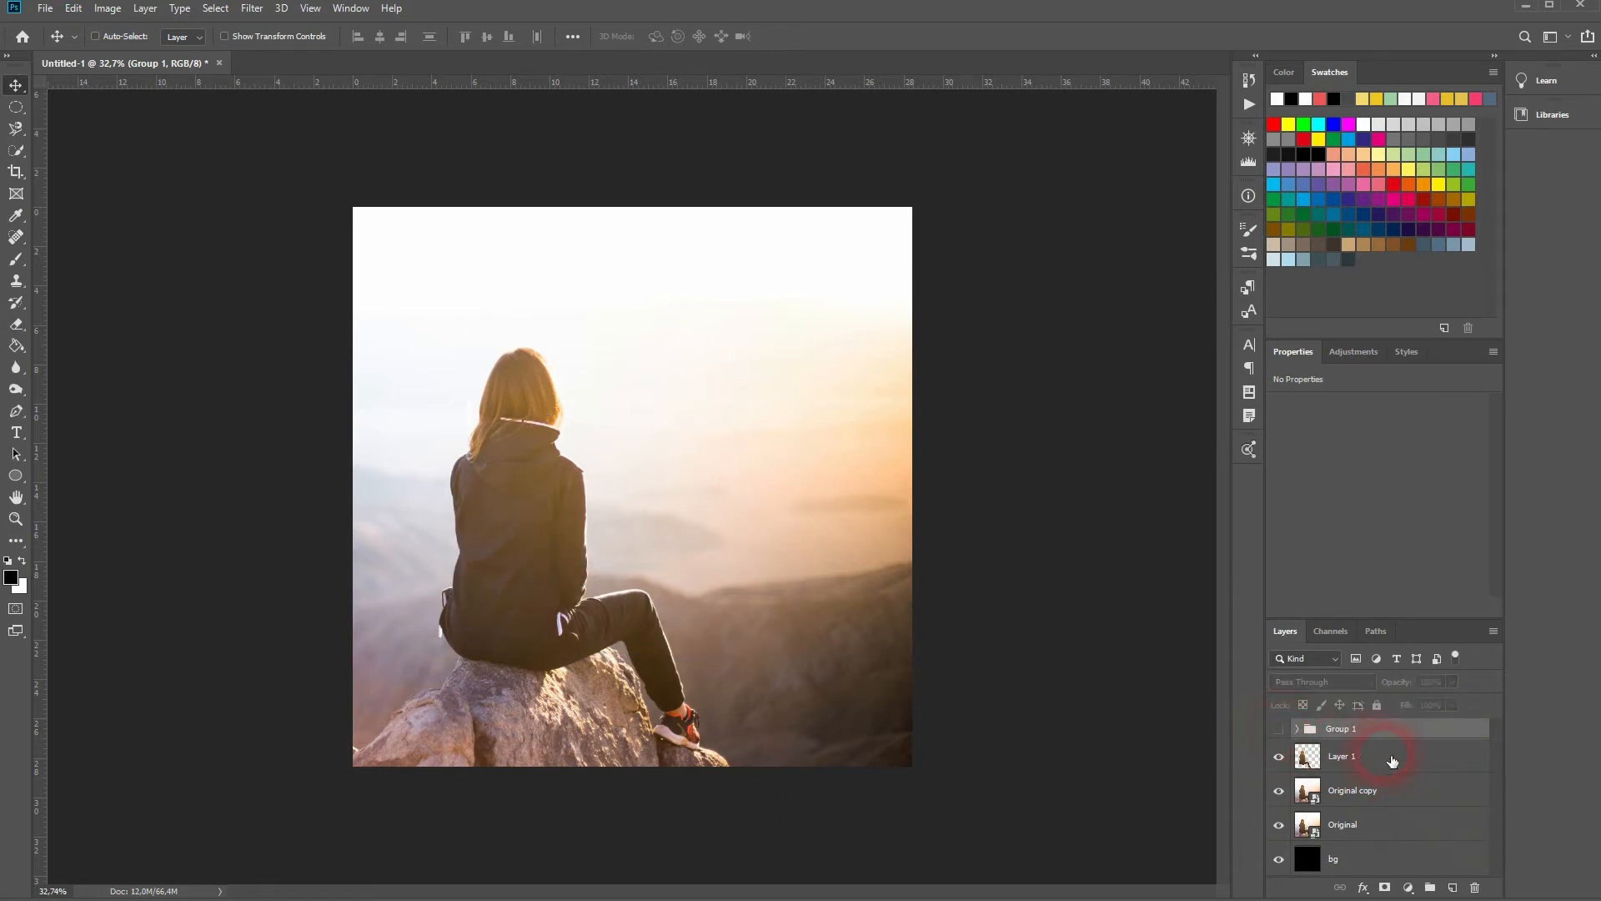
click(1450, 885)
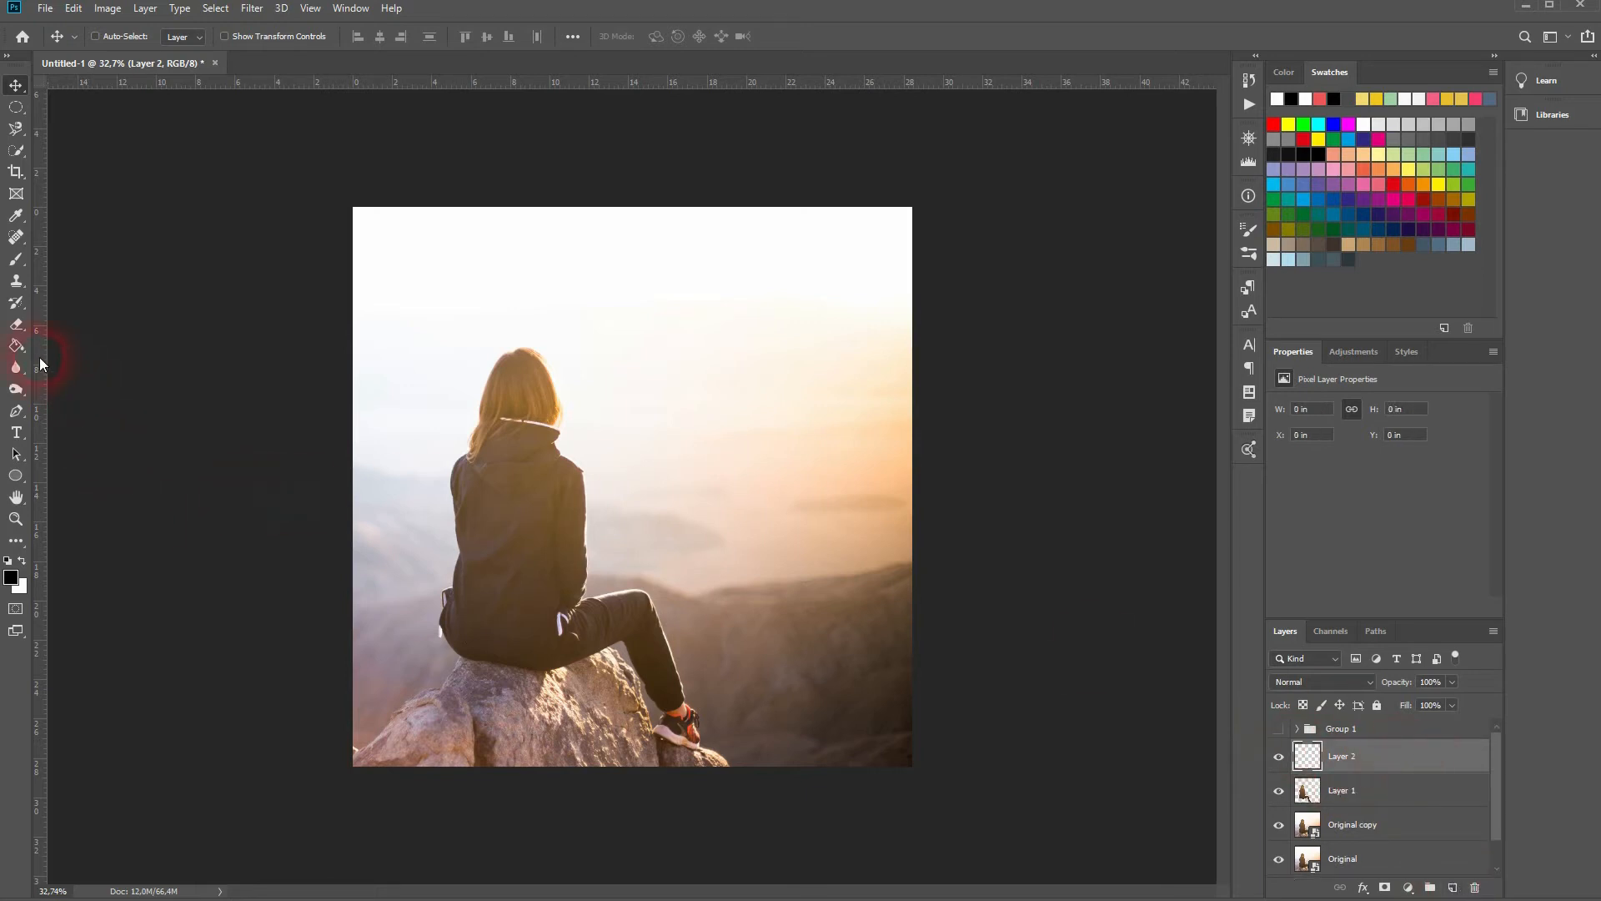
Define a purple, pink, red, orange, yellow gradient in the Gradient Editor
click(17, 345)
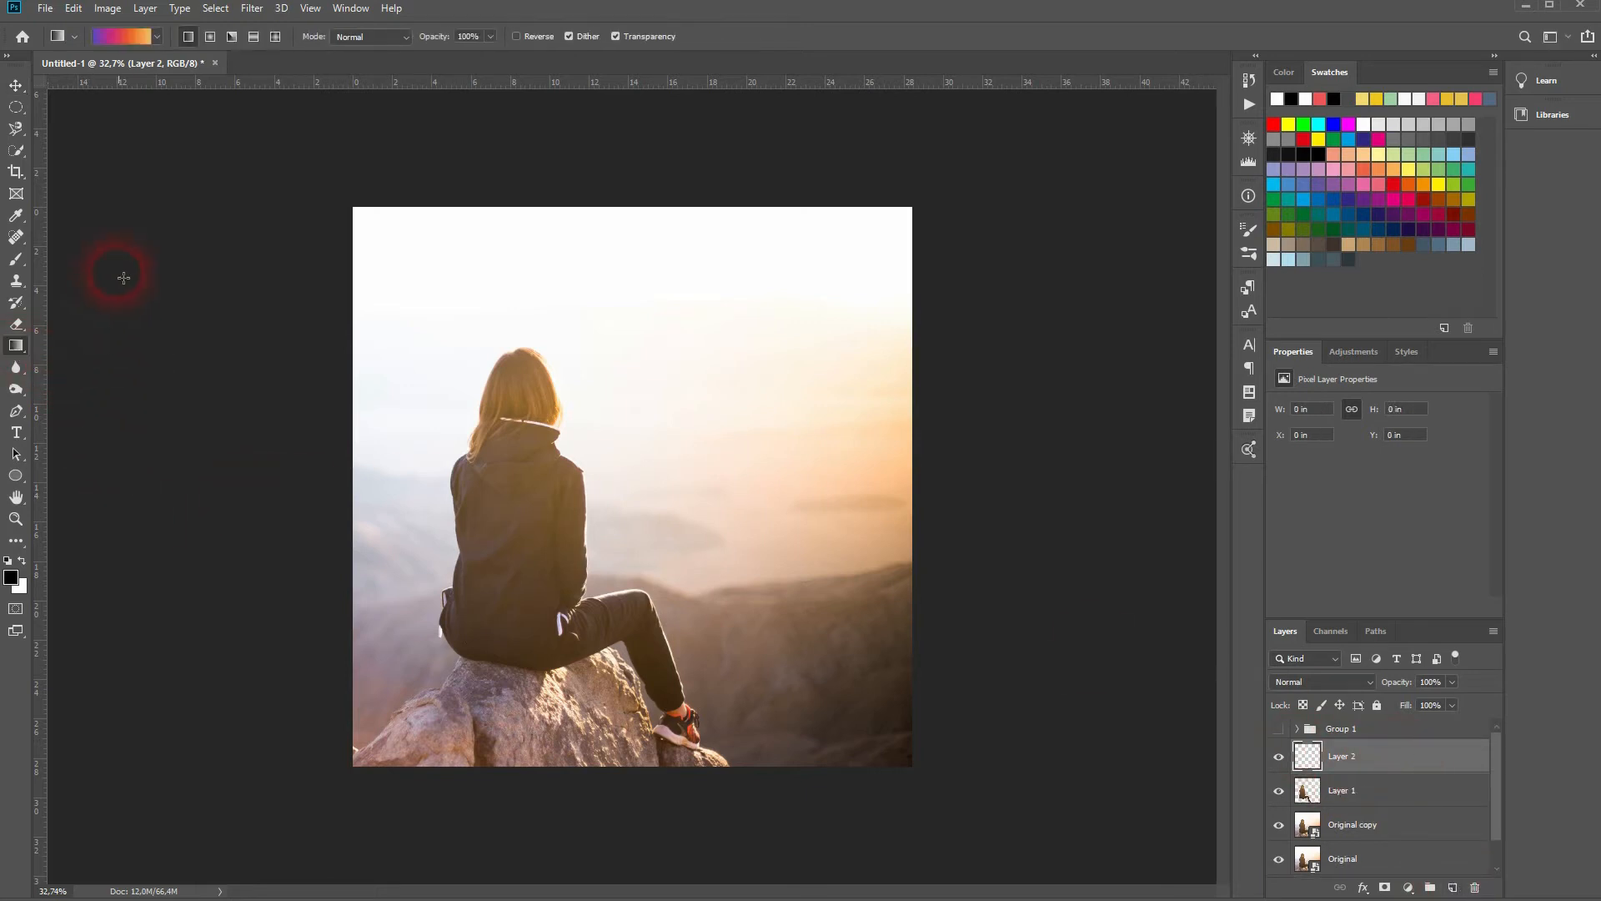
click(121, 35)
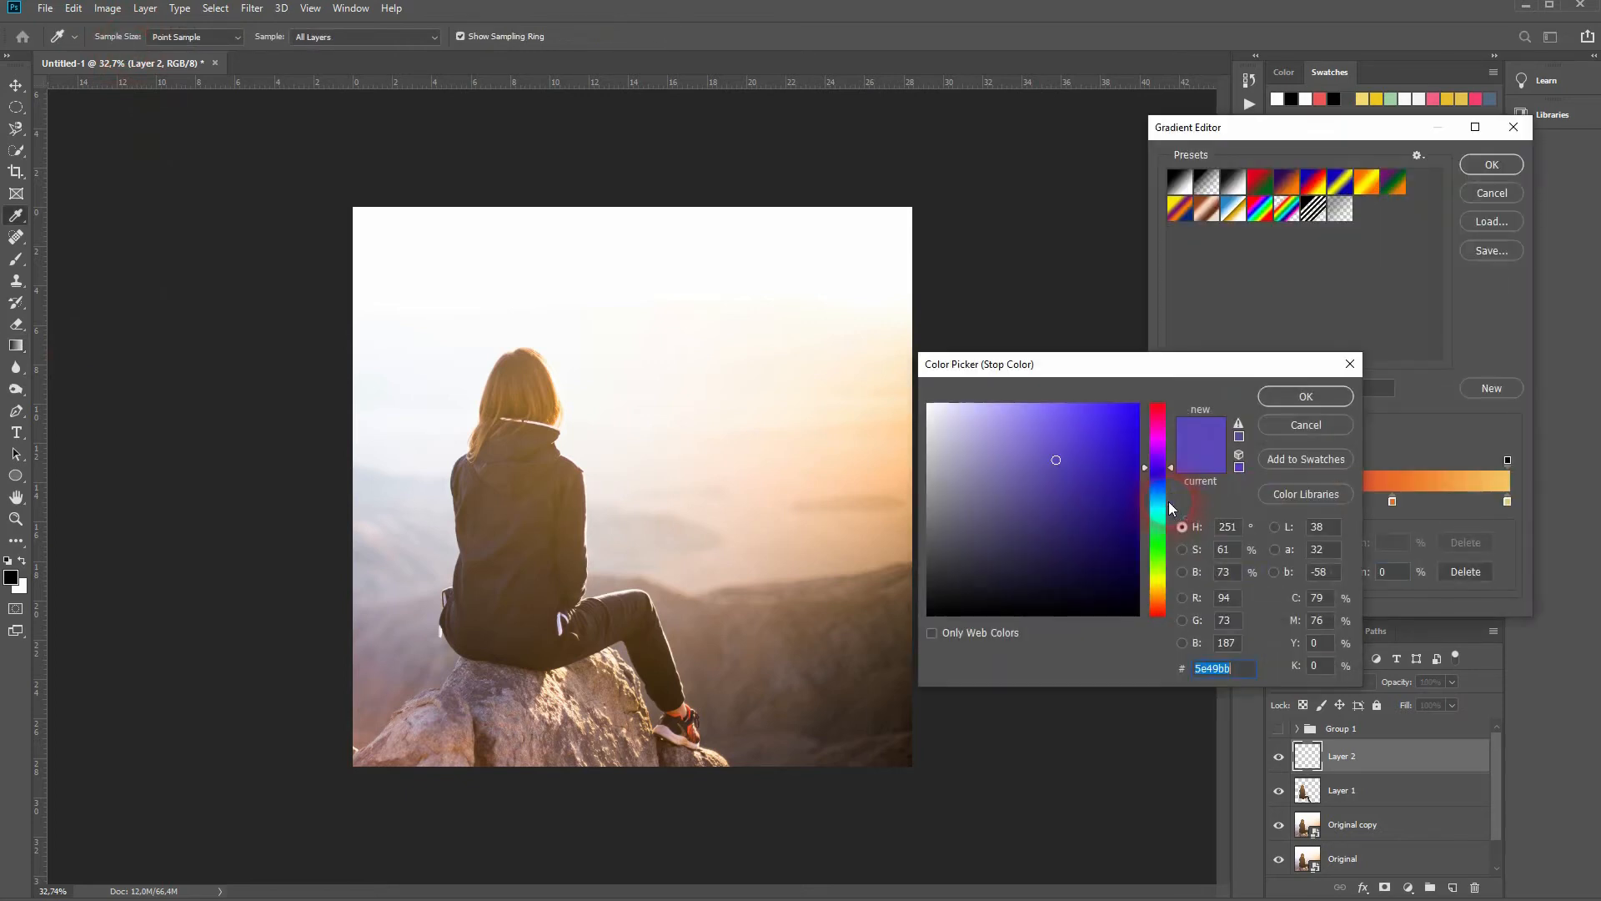
click(1305, 397)
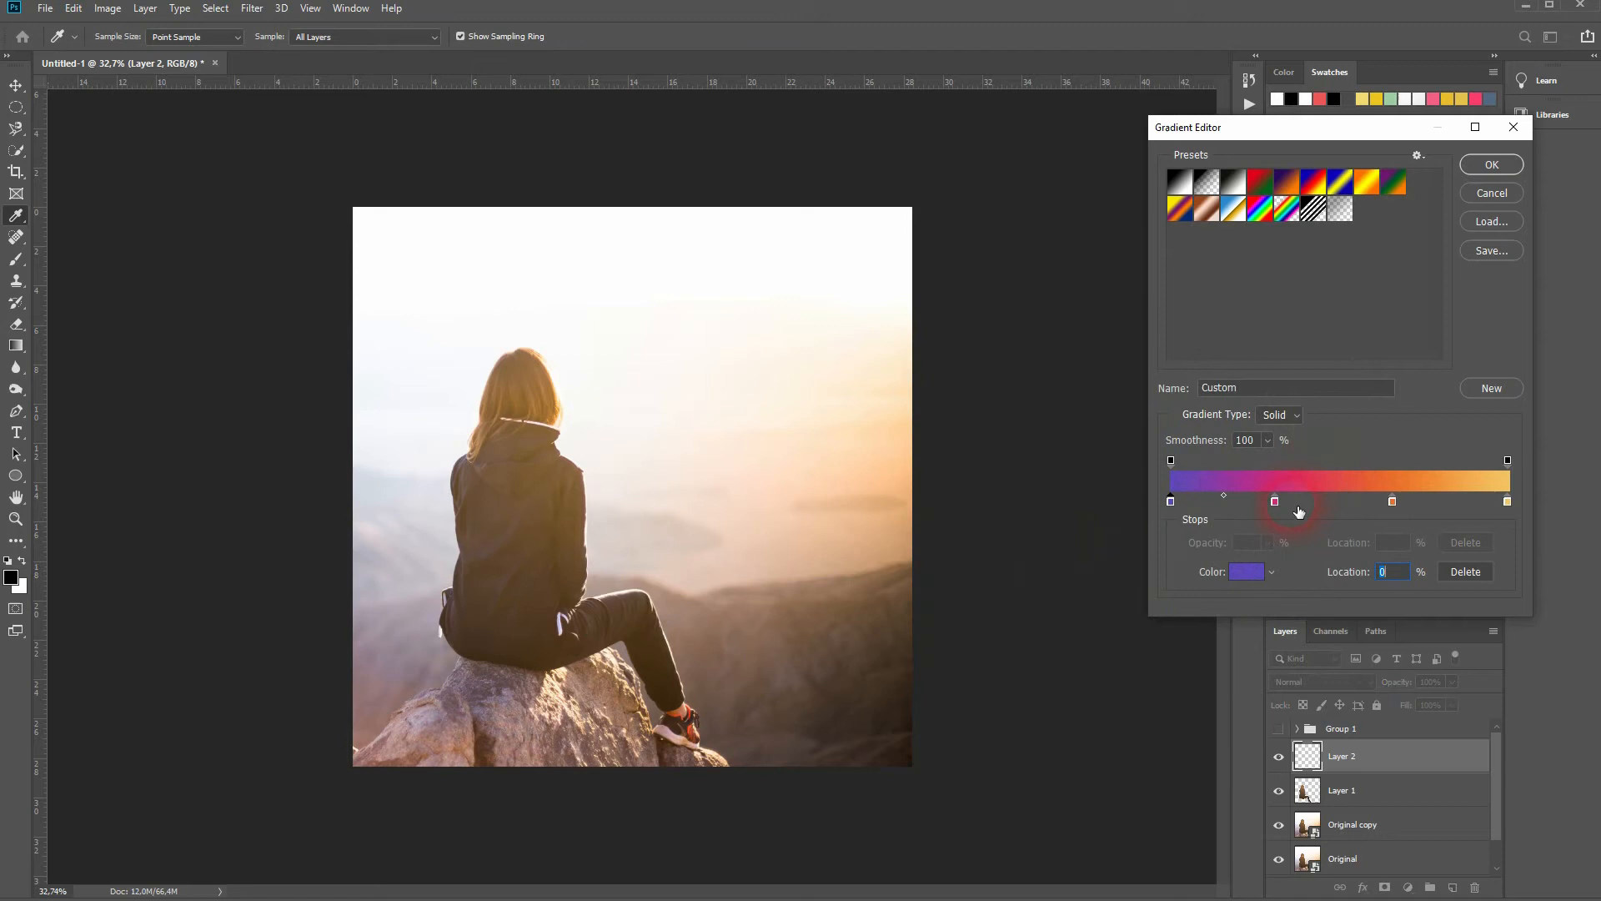
double_click(1391, 500)
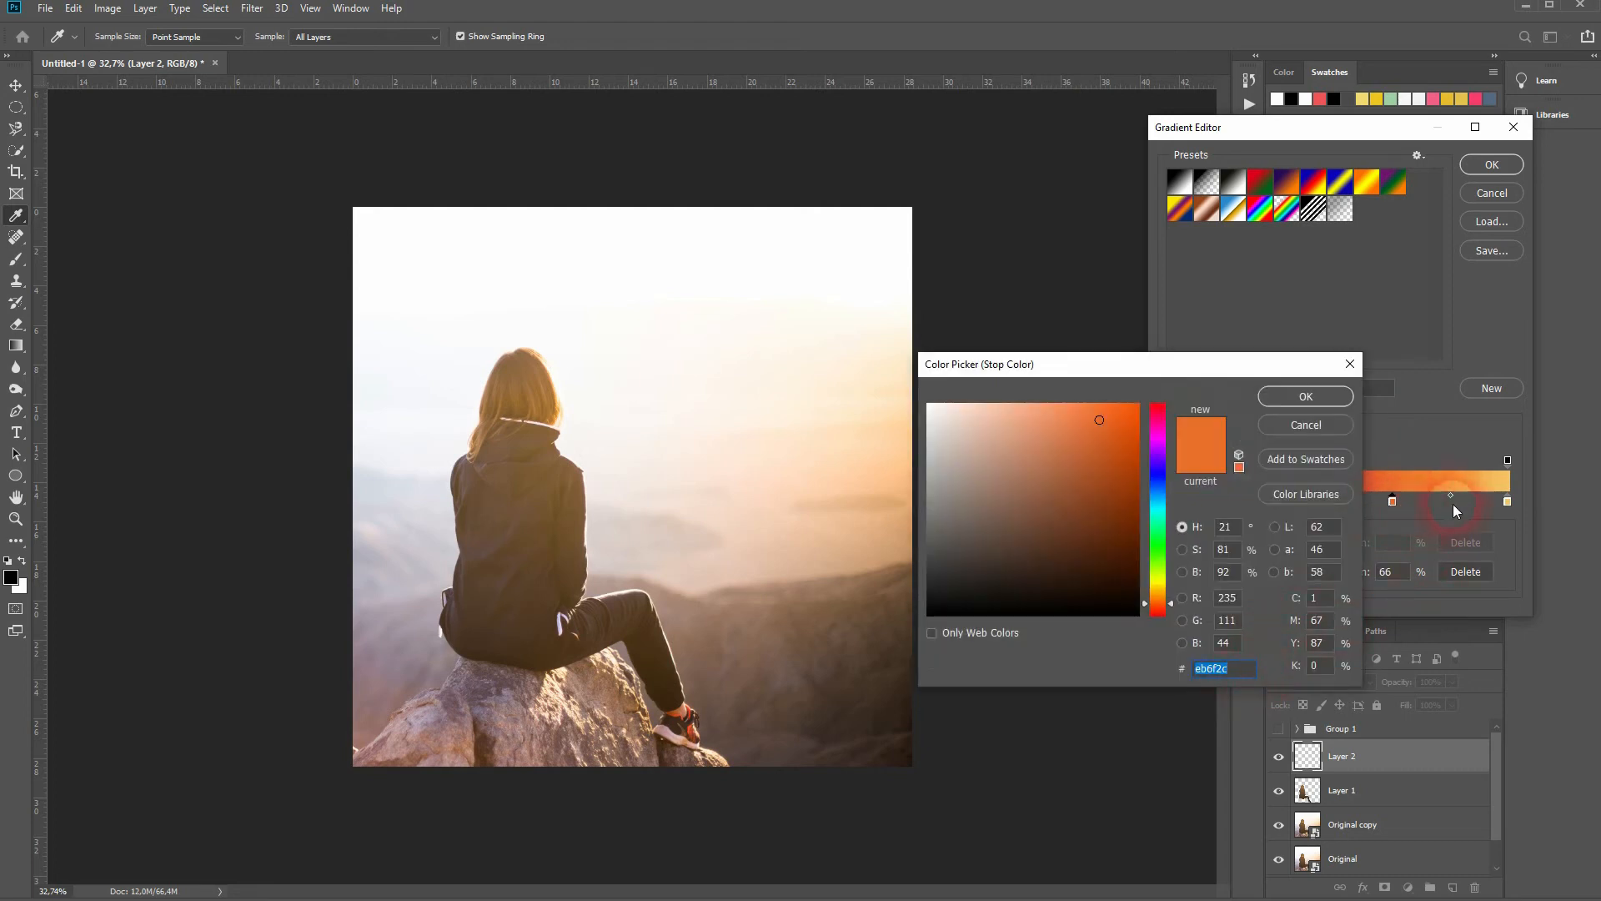
click(1304, 397)
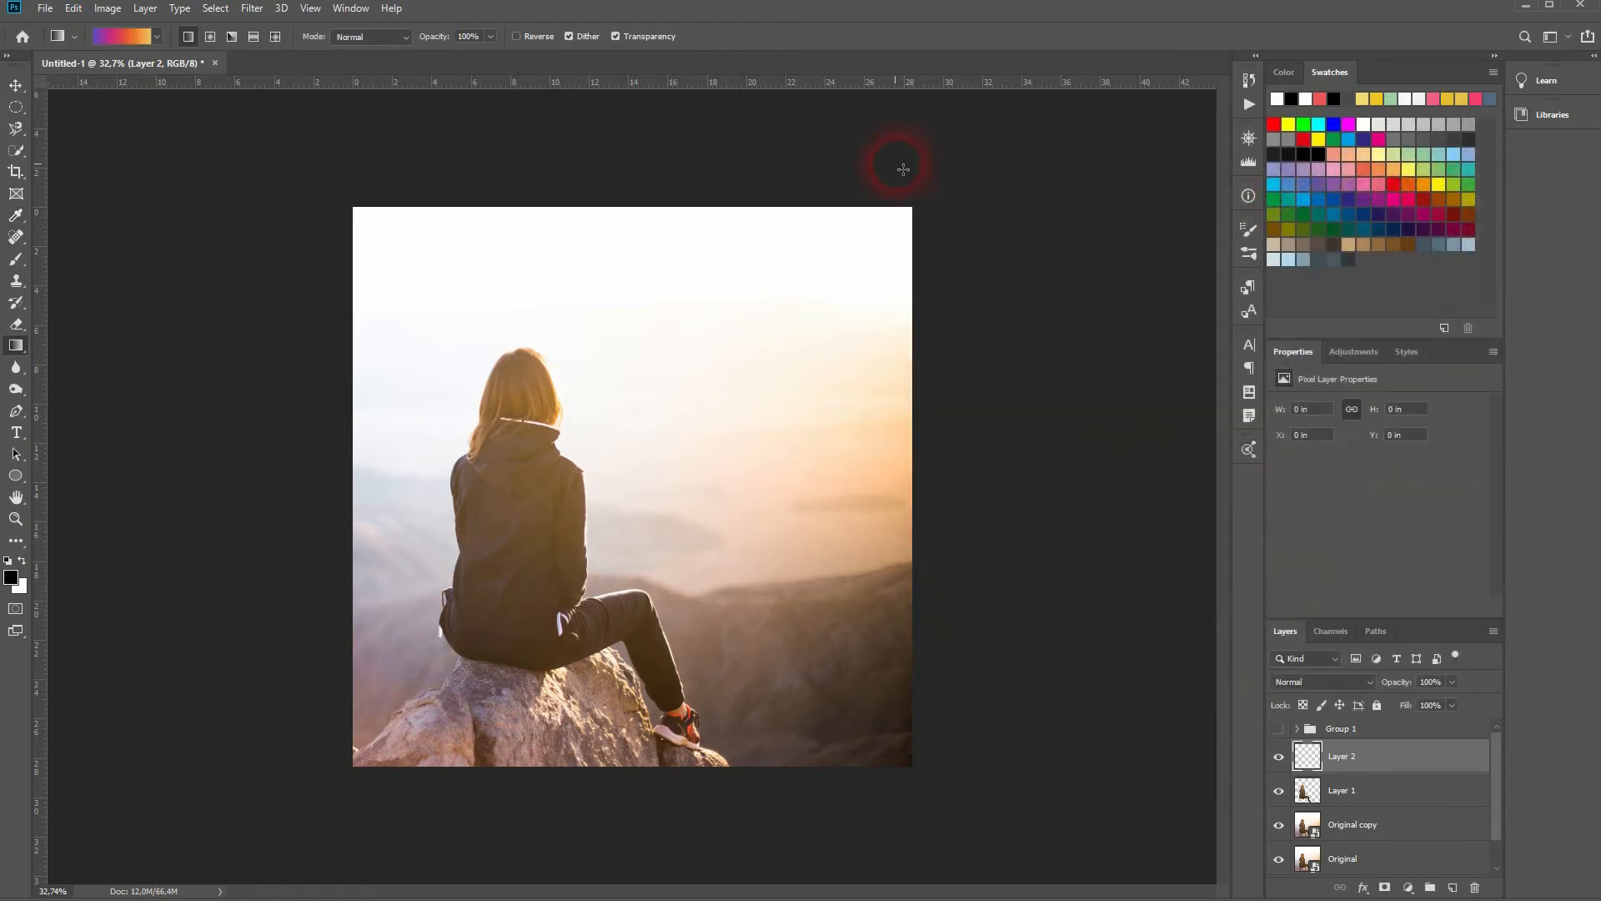
Drag a vertical purple-to-yellow gradient over the whole canvas on the new layer
drag(902, 168, 652, 829)
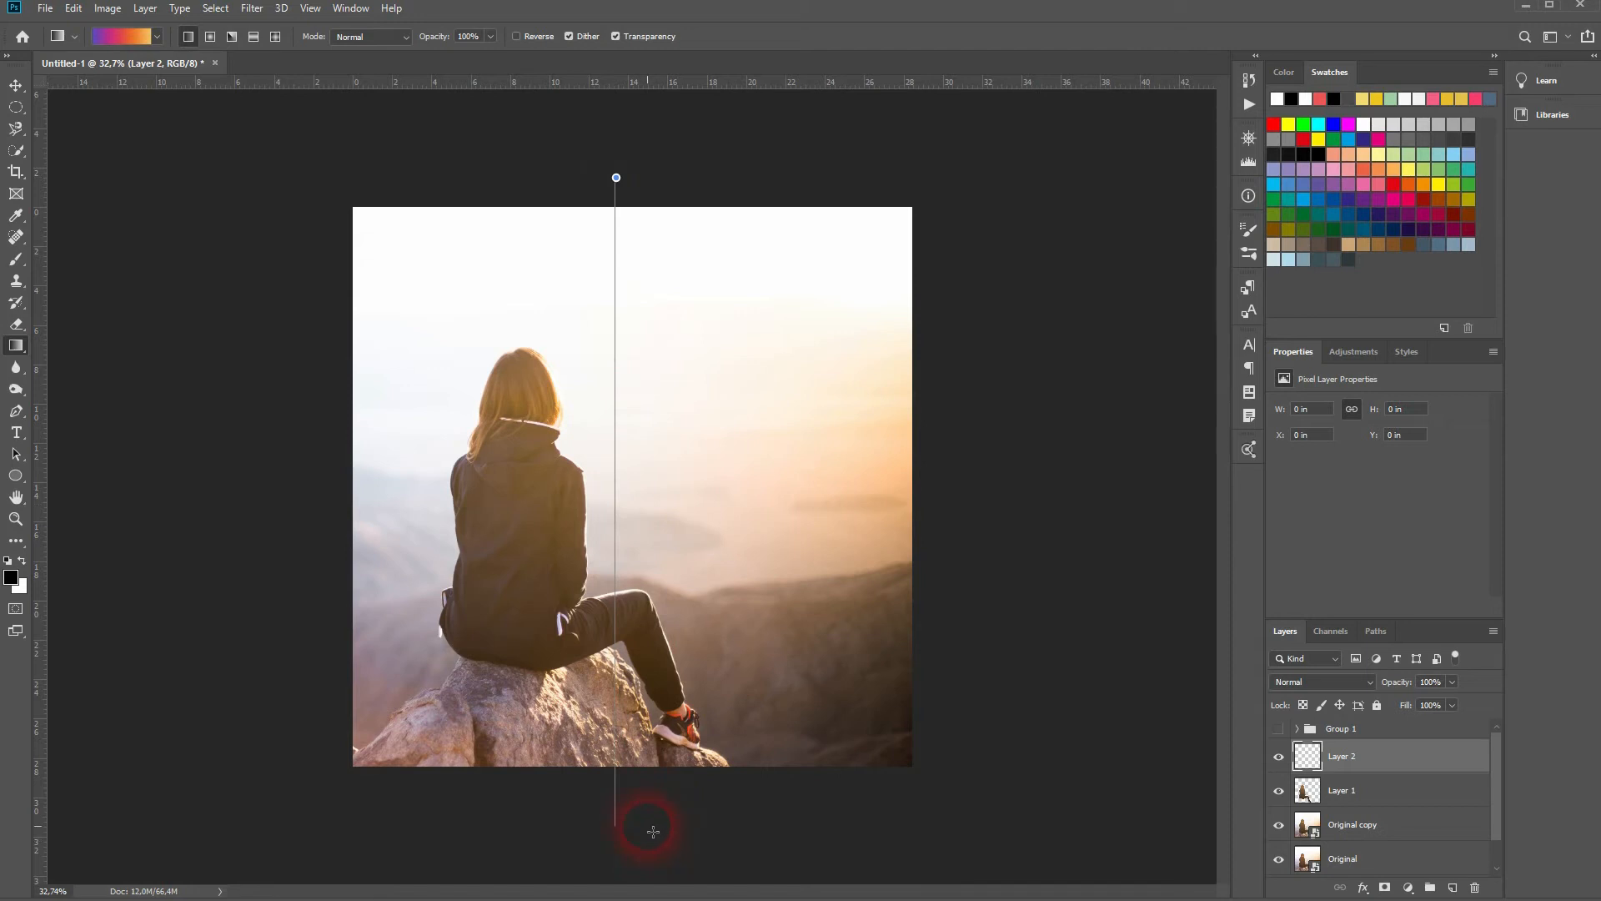
drag(616, 179, 652, 831)
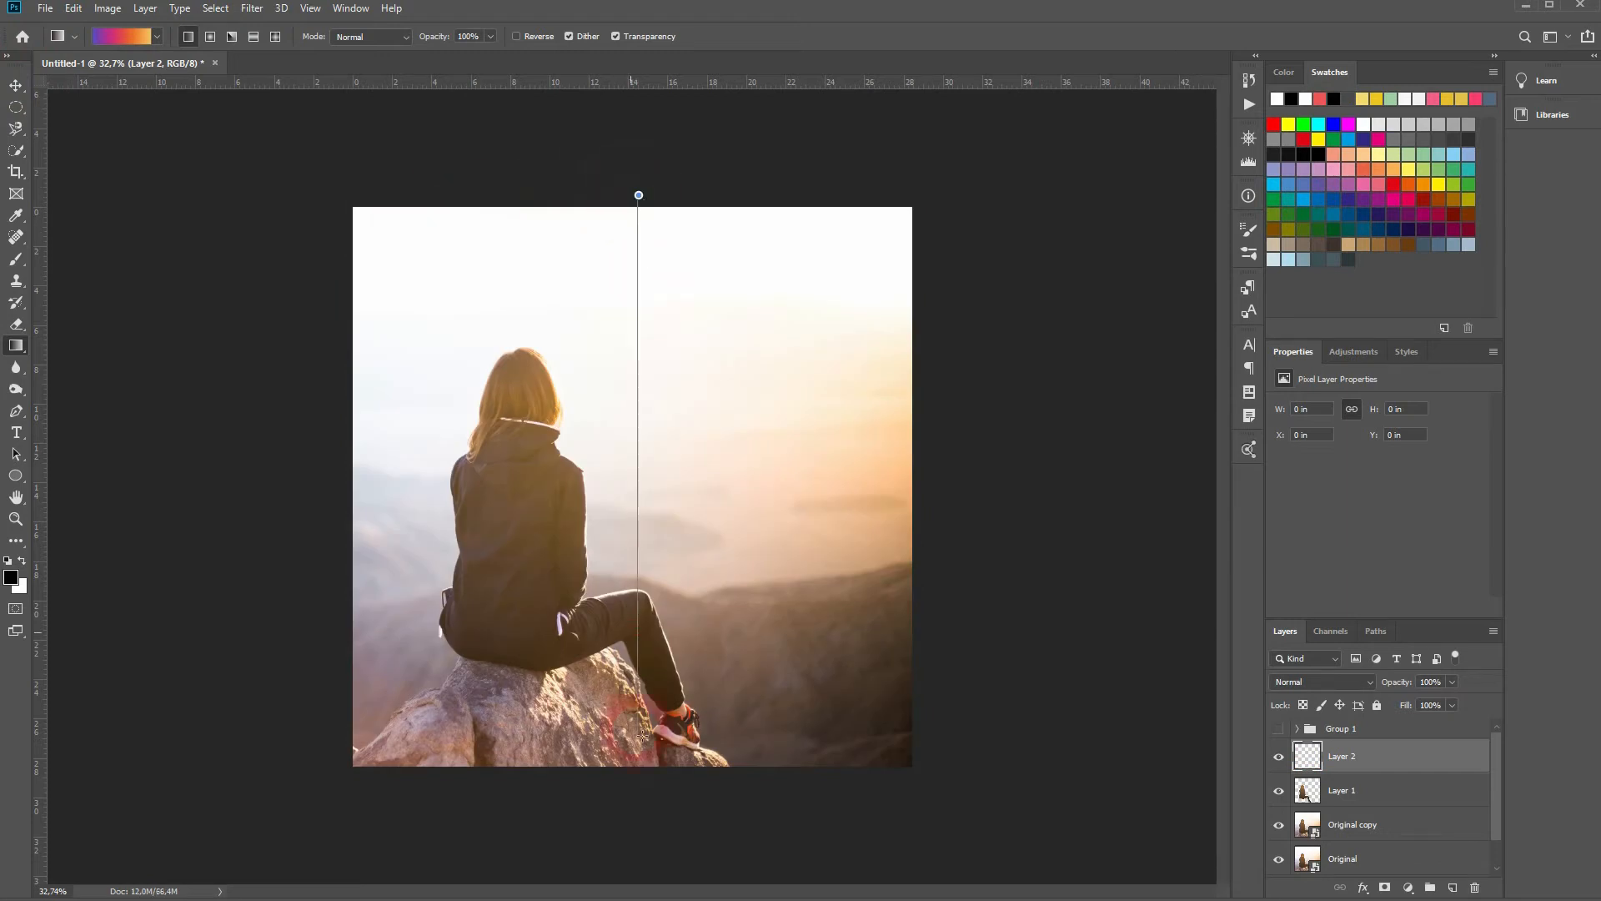
drag(638, 197, 639, 766)
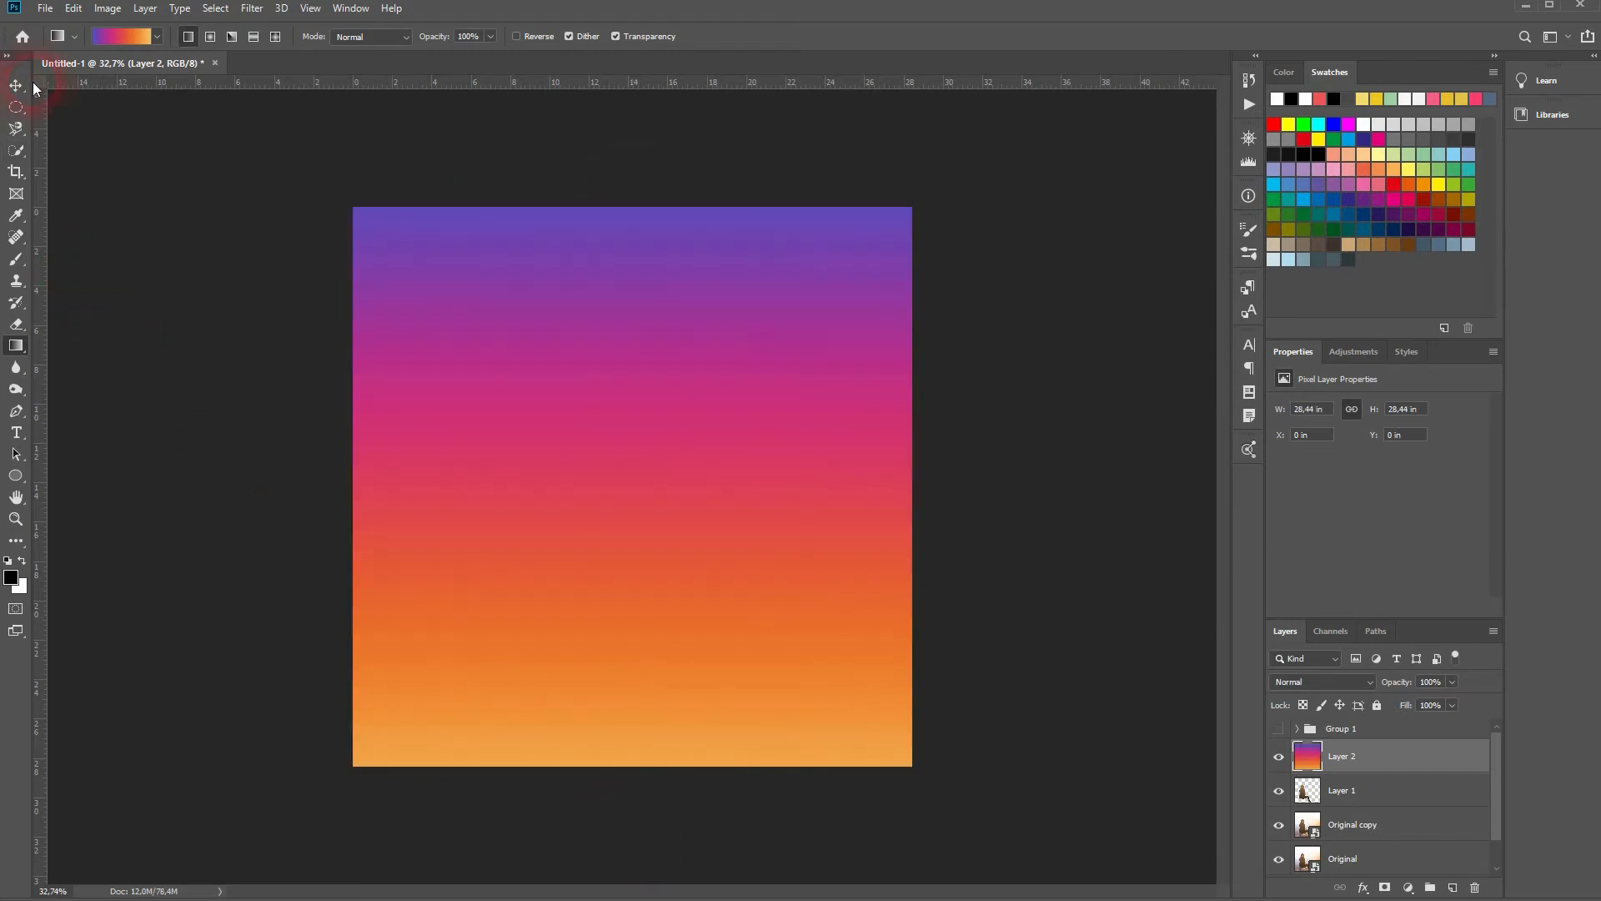
click(16, 85)
text(Gradient)
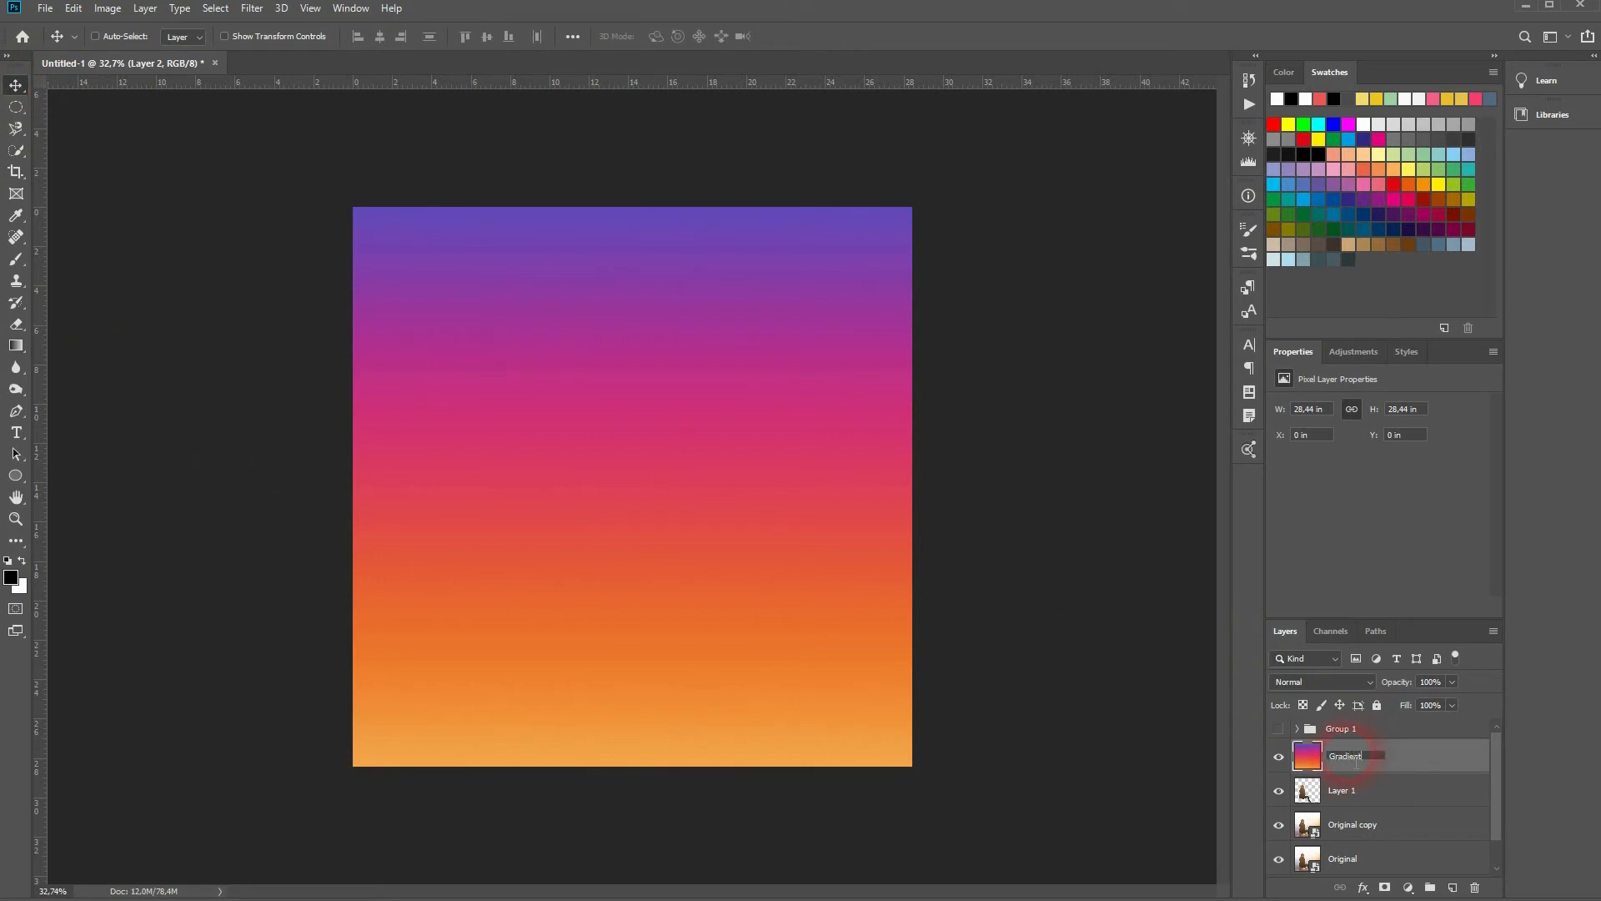
Set the Gradient layer to Multiply, show Group 1 again, and move Layer 1 below Gradient
click(1321, 681)
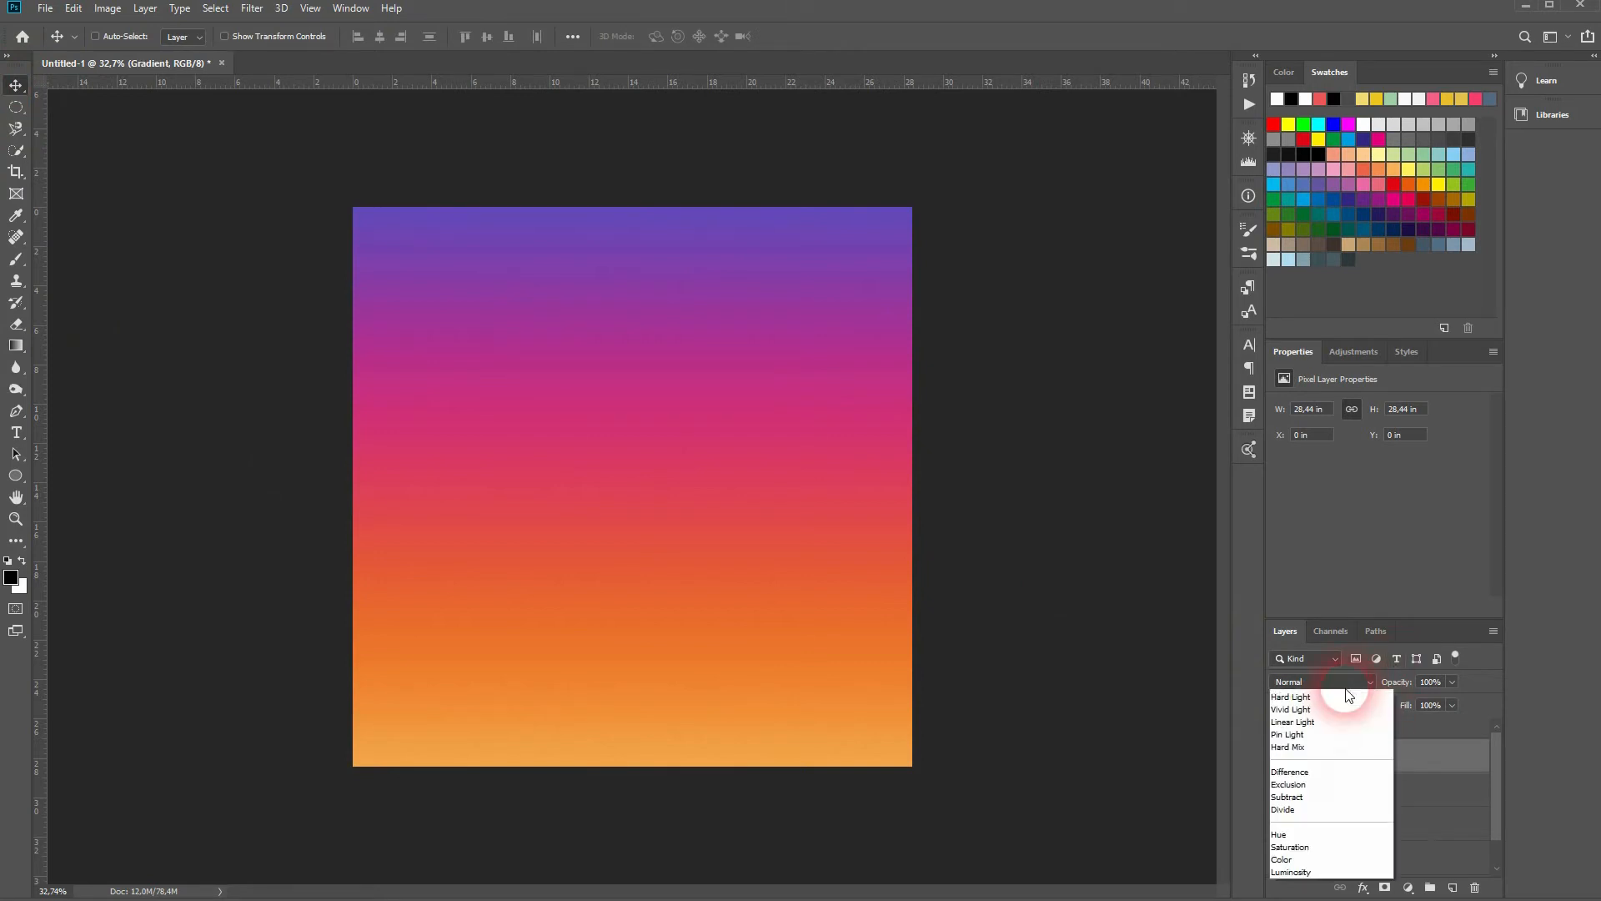
click(1289, 681)
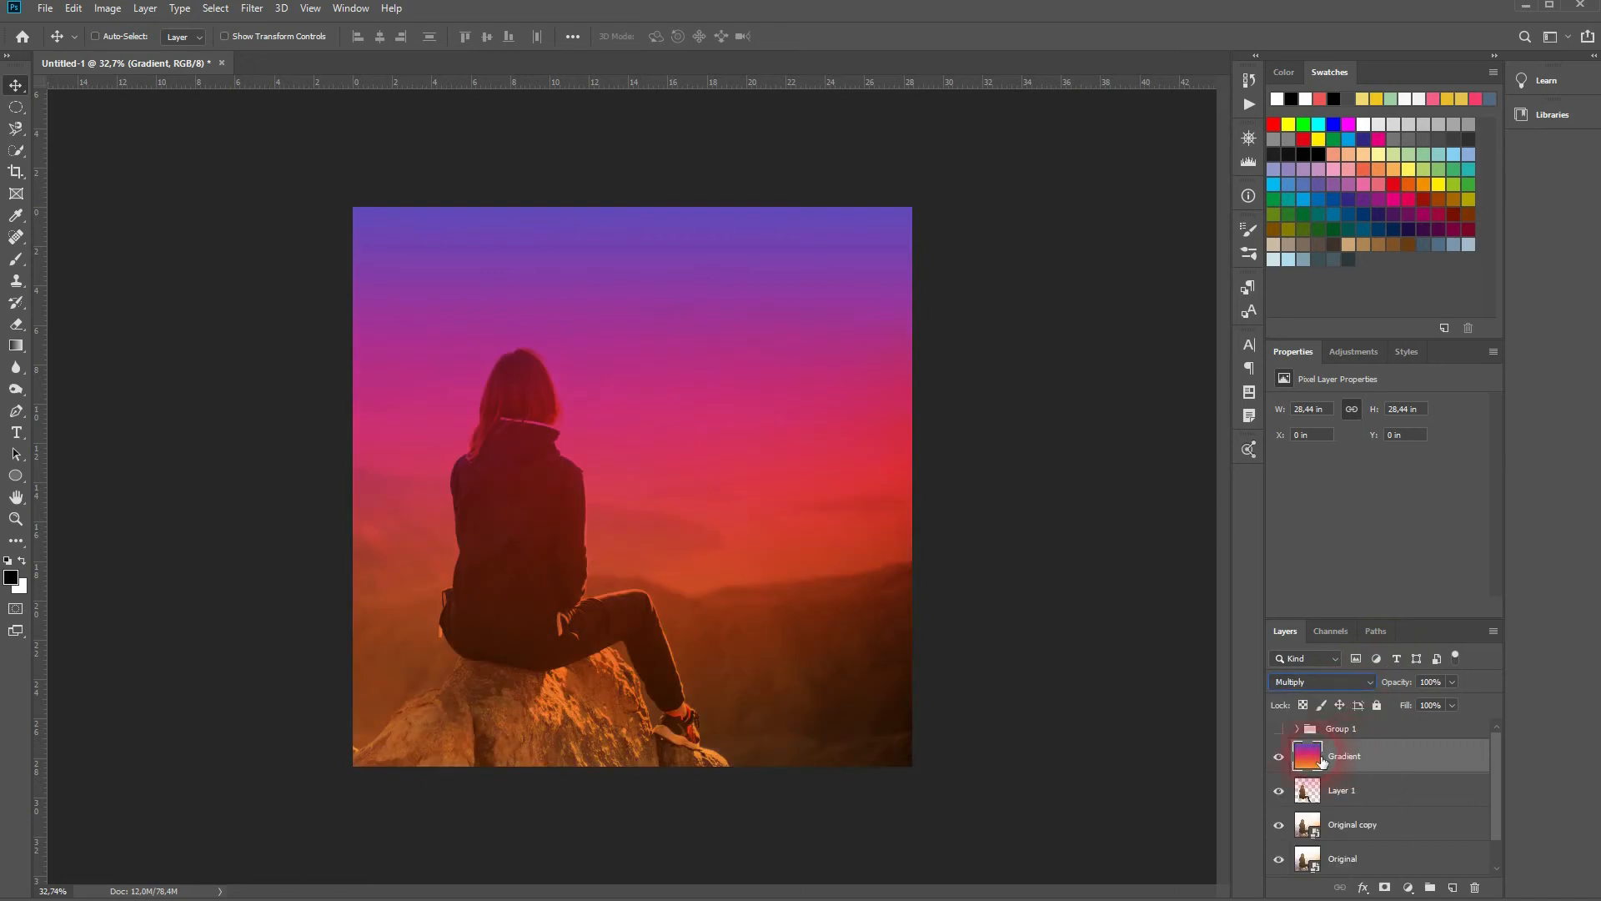
click(1429, 680)
text(79)
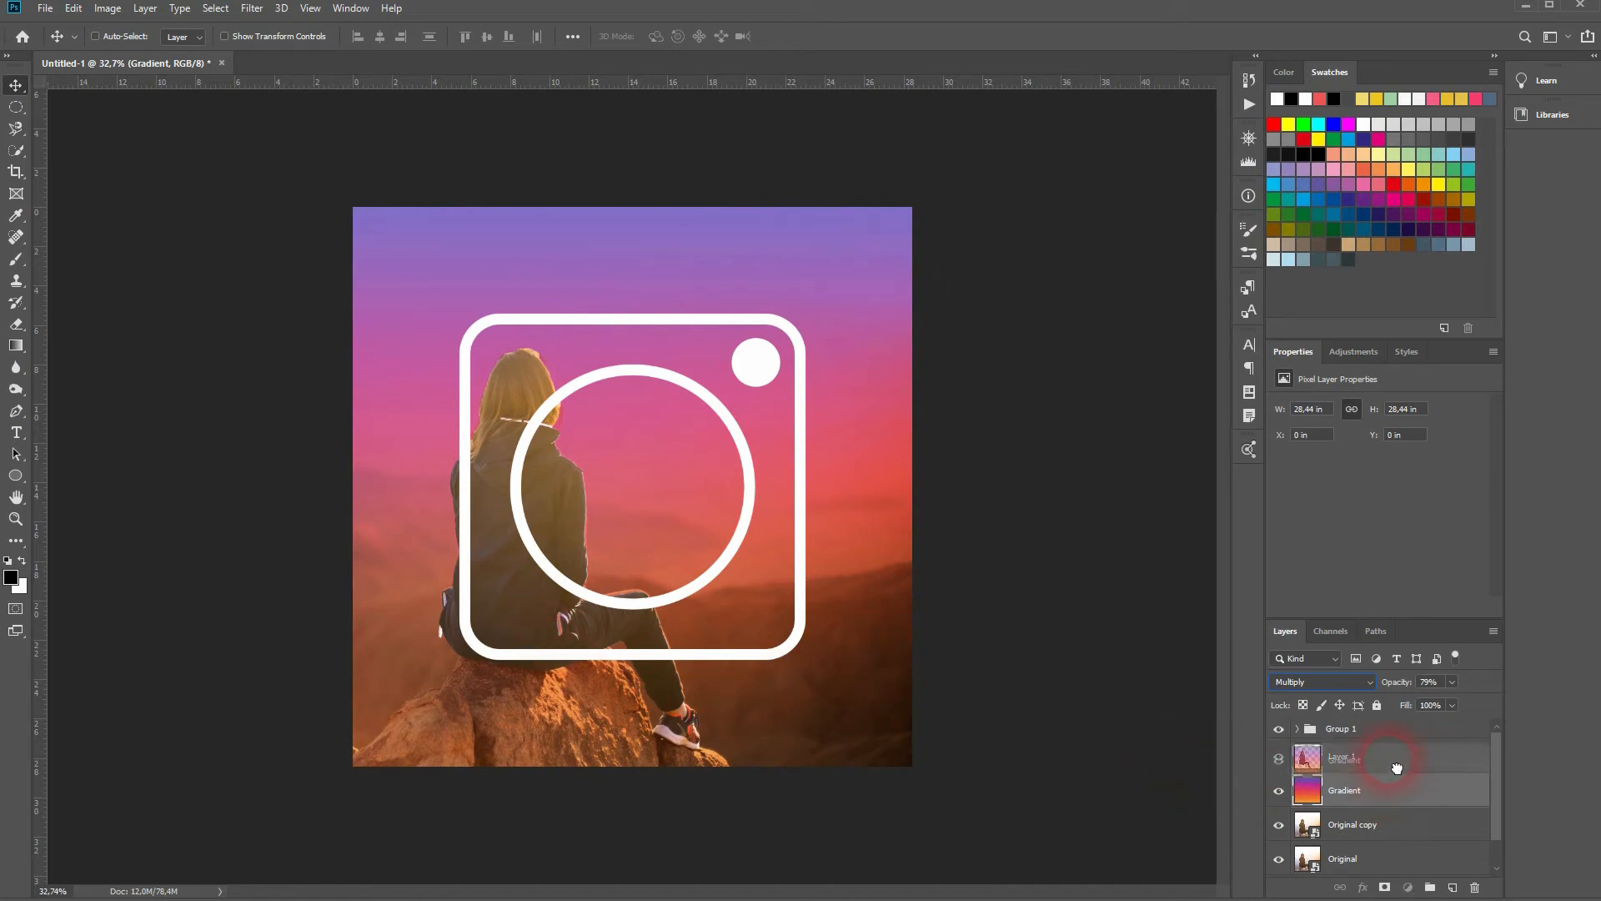
drag(1343, 757, 1343, 790)
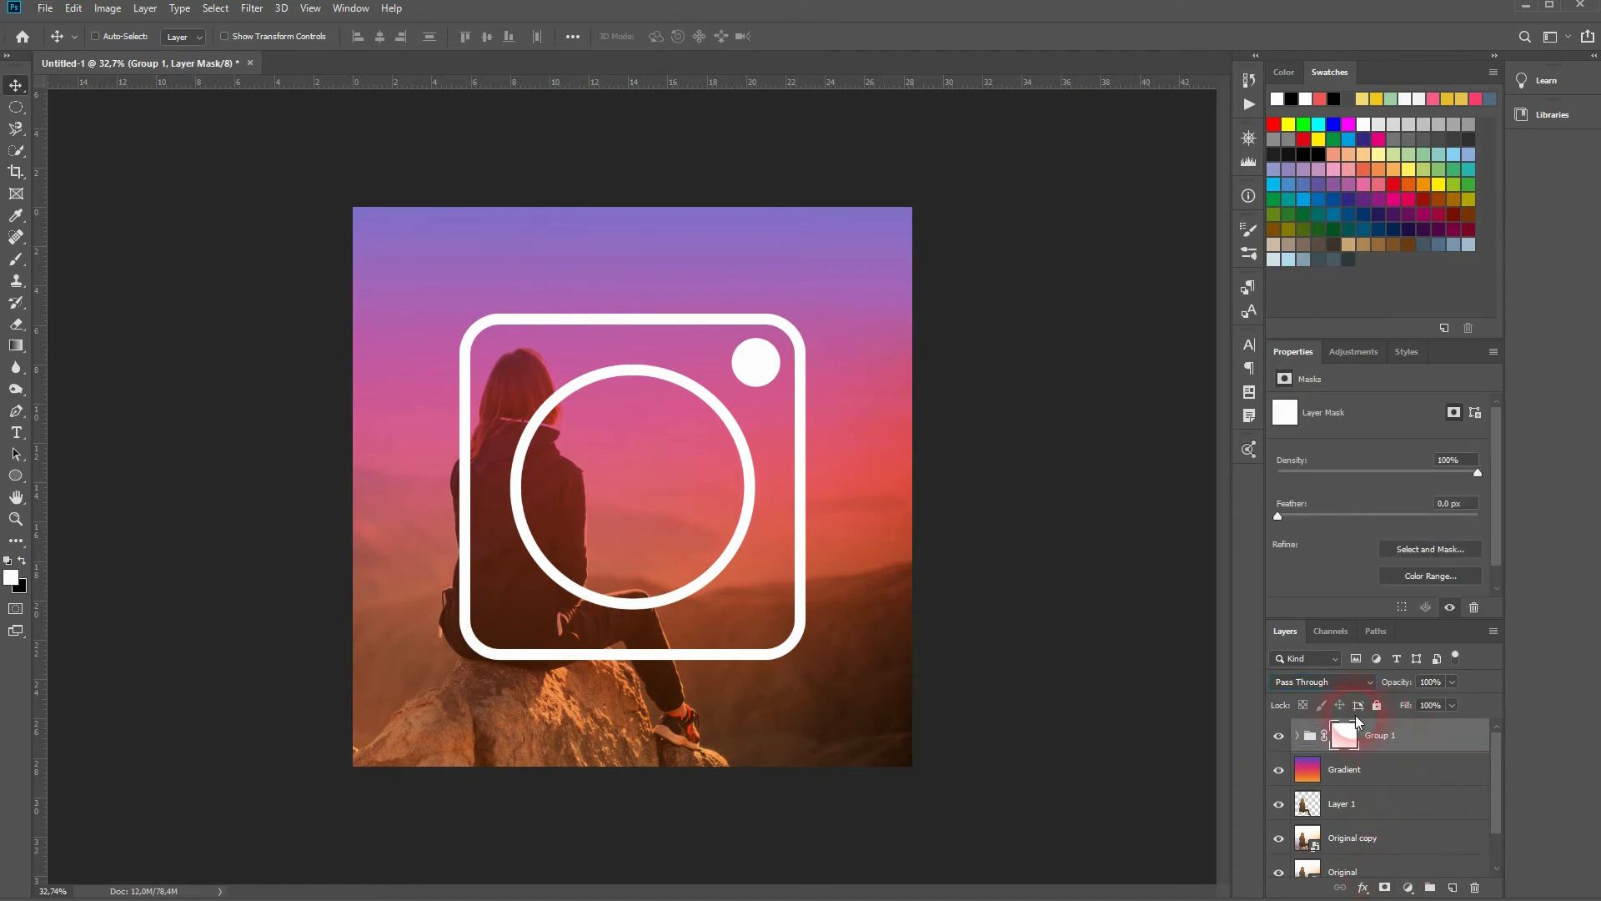
Paint black on Group 1's mask where the logo ring crosses the model's legs and lower body
click(16, 264)
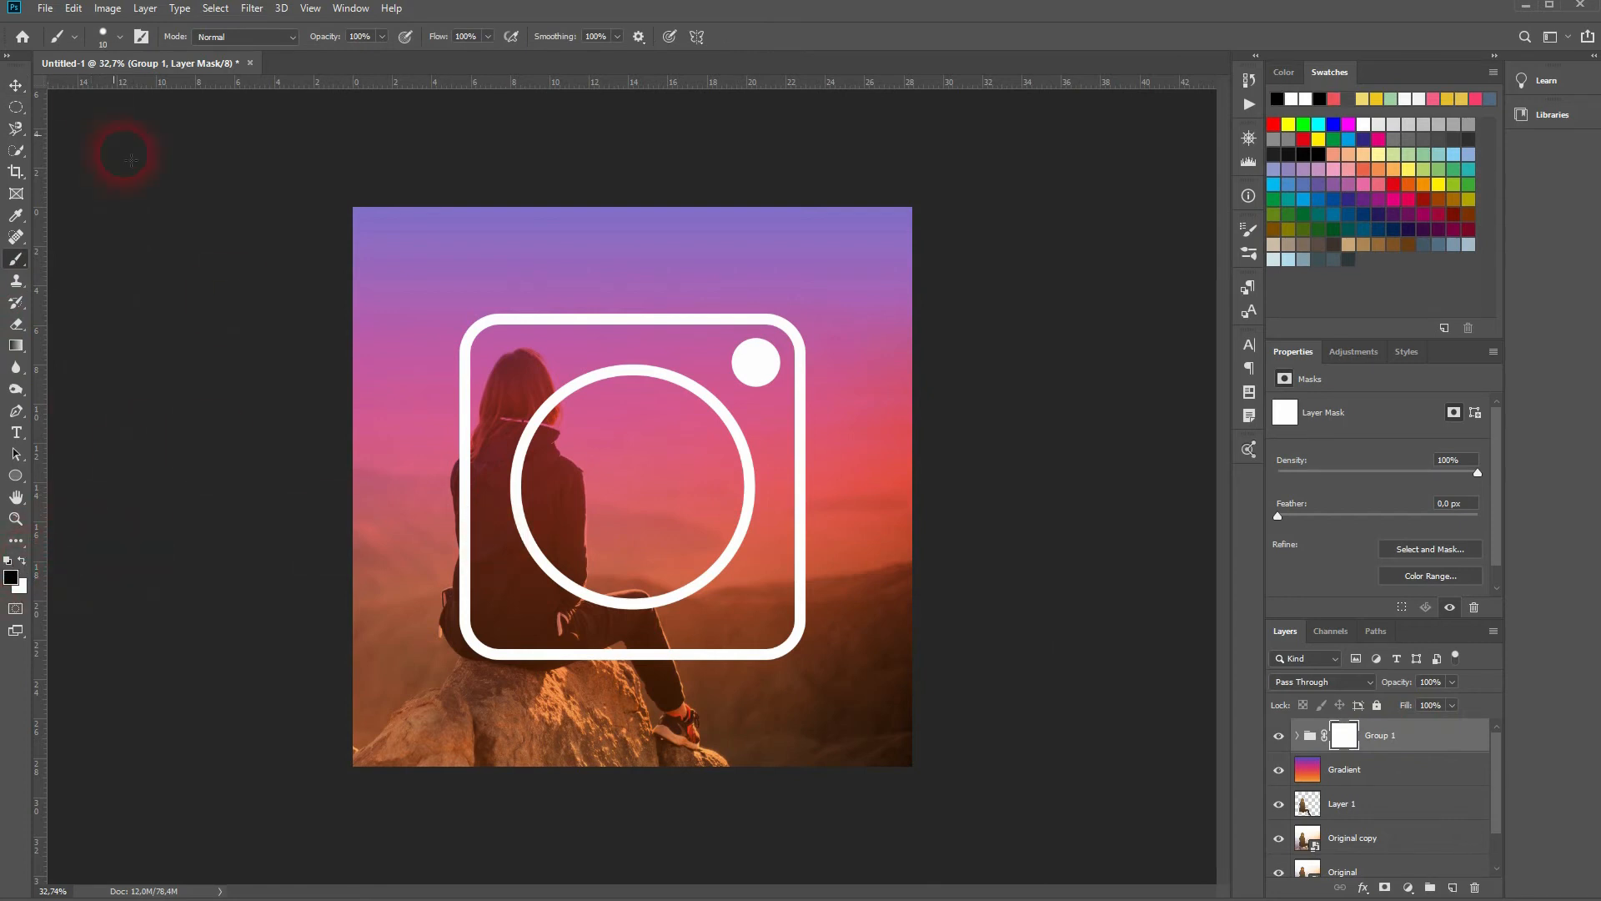
click(120, 37)
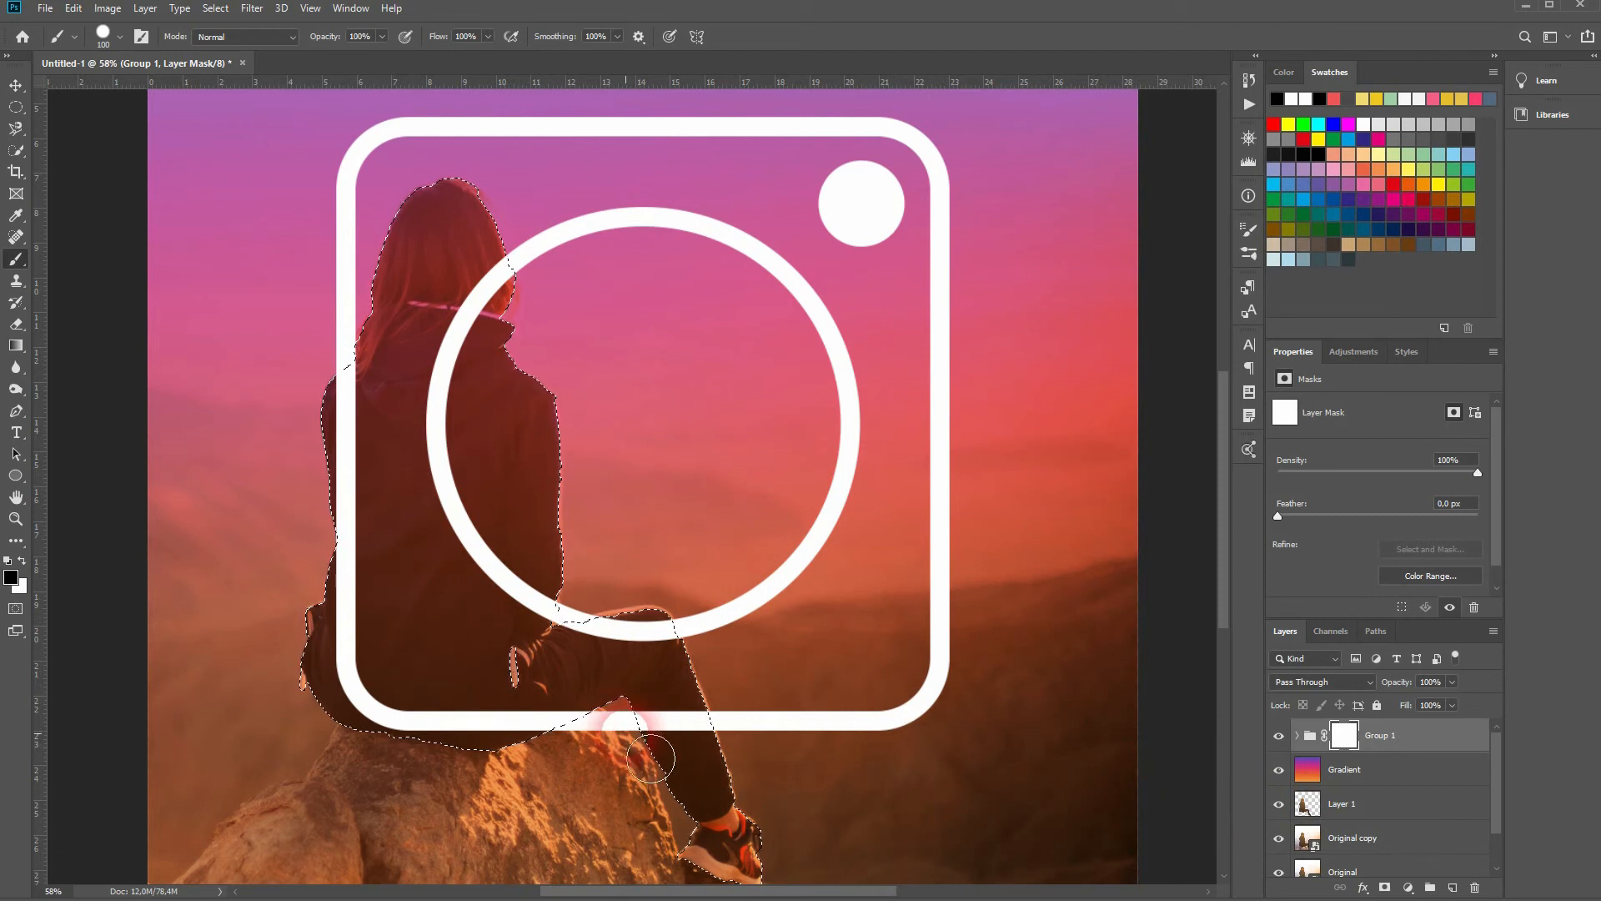
drag(649, 757, 617, 730)
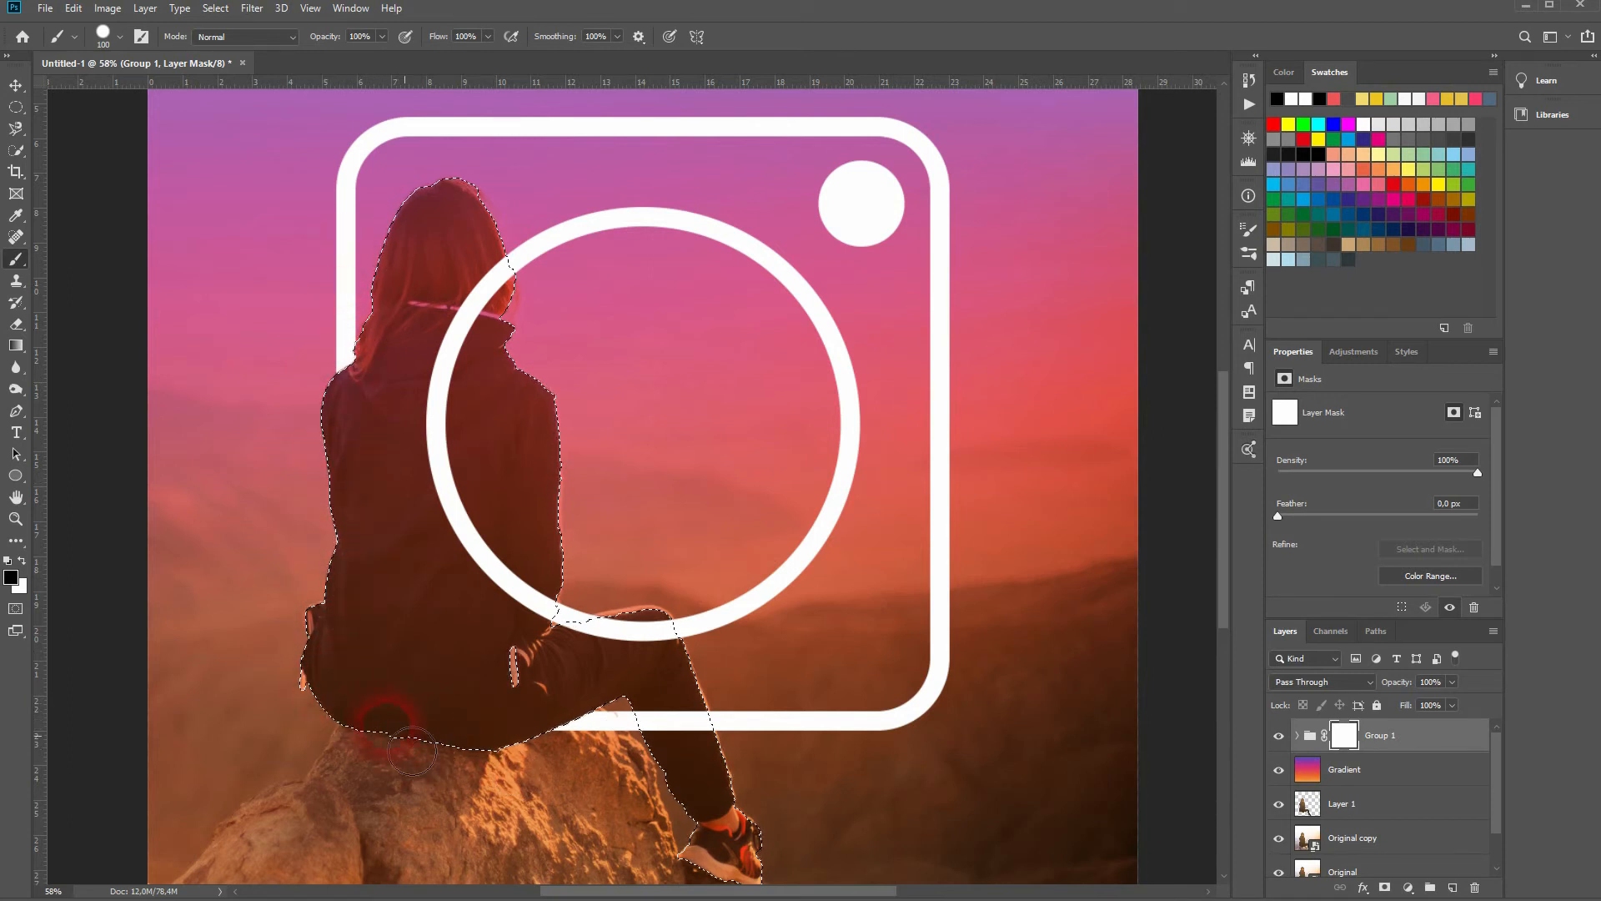
drag(408, 750, 860, 741)
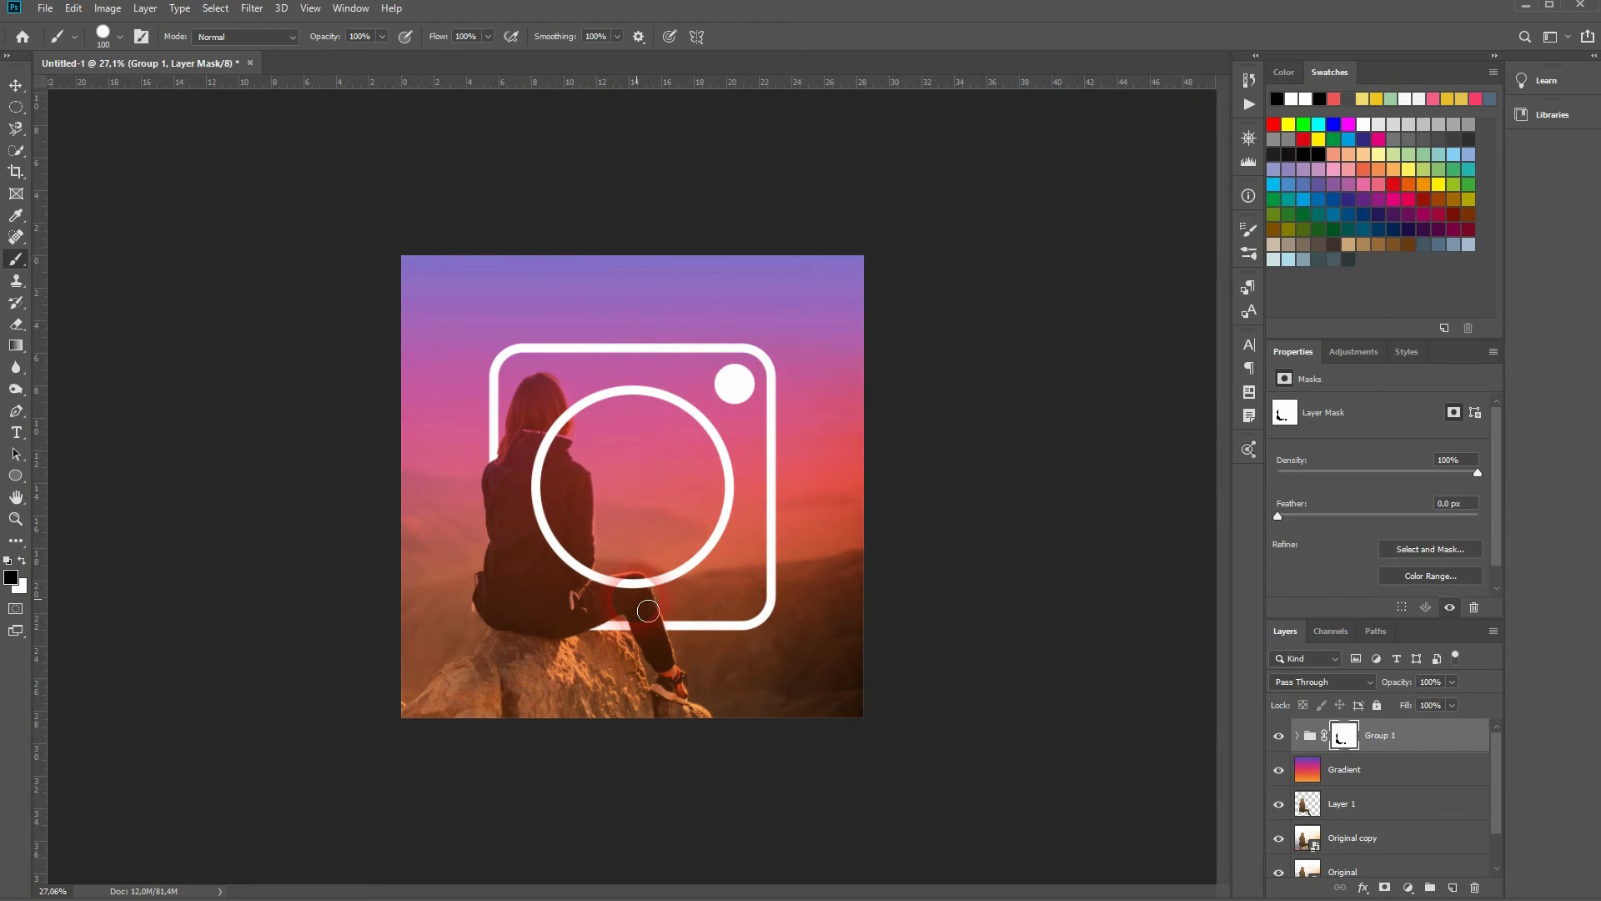
mouse_move(1057, 633)
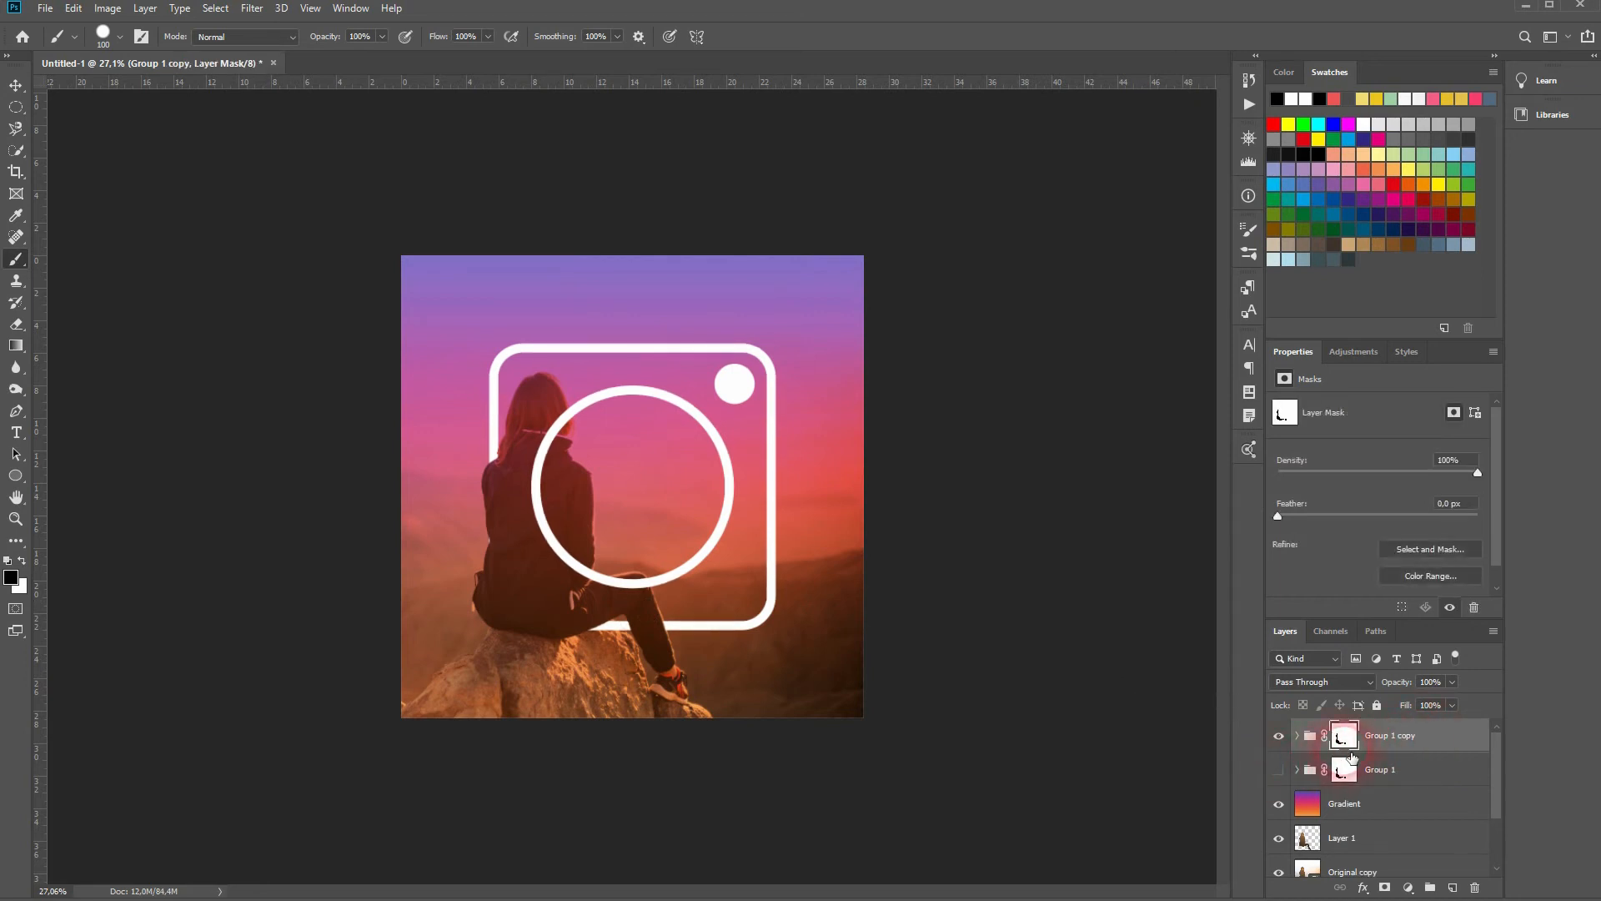
Delete the copied group's mask and paint a fresh mask hiding the ring over the model
right_click(1346, 735)
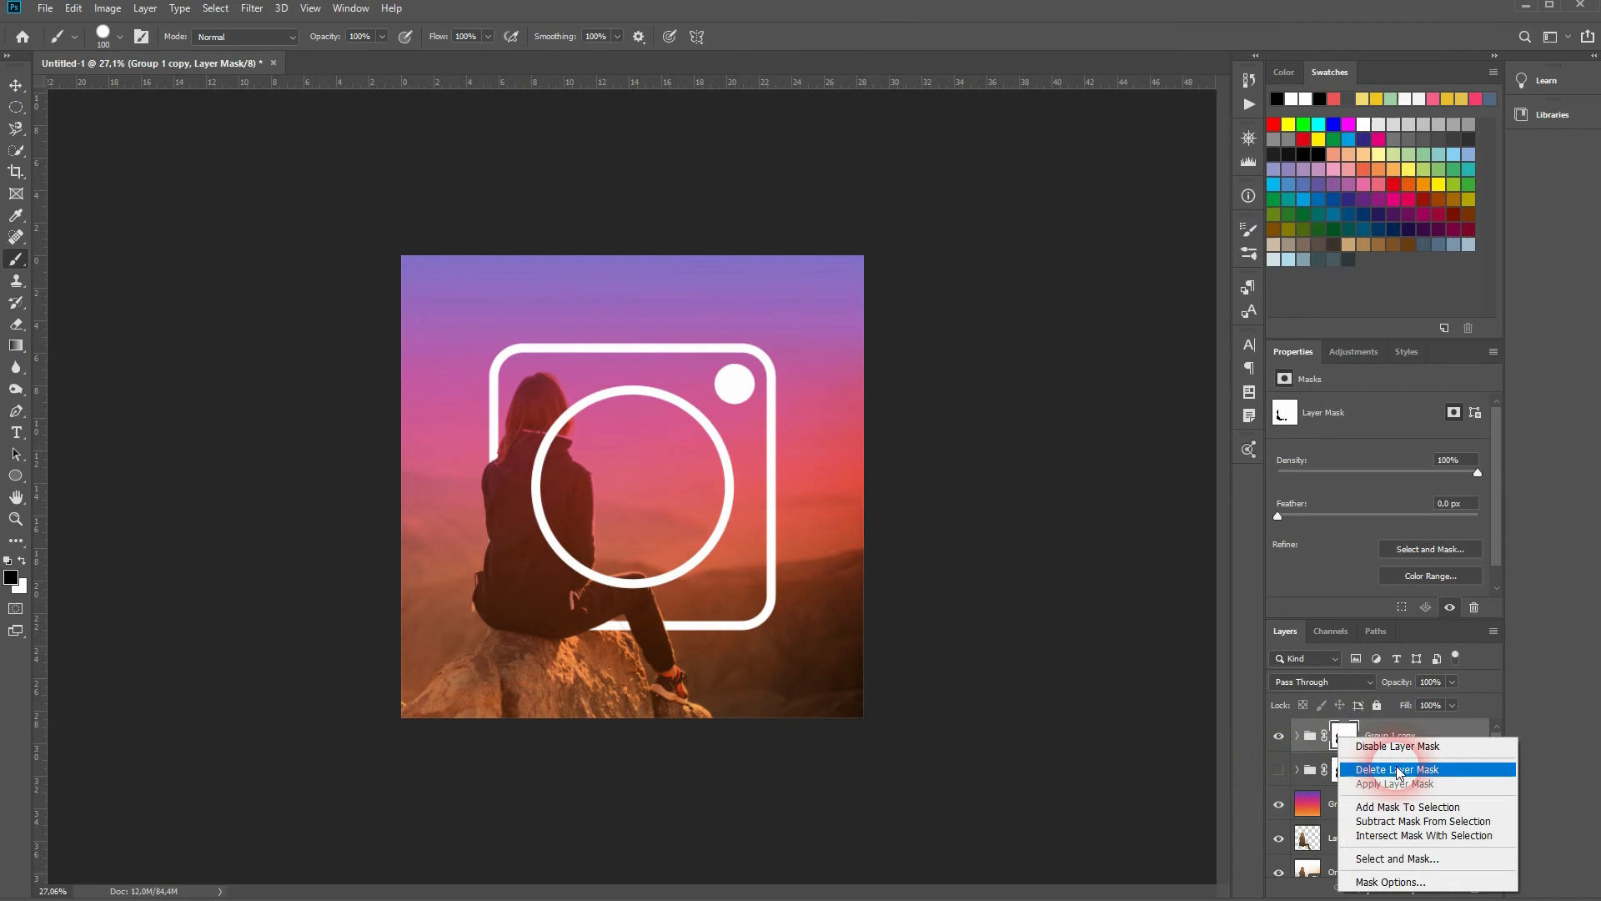
click(1397, 768)
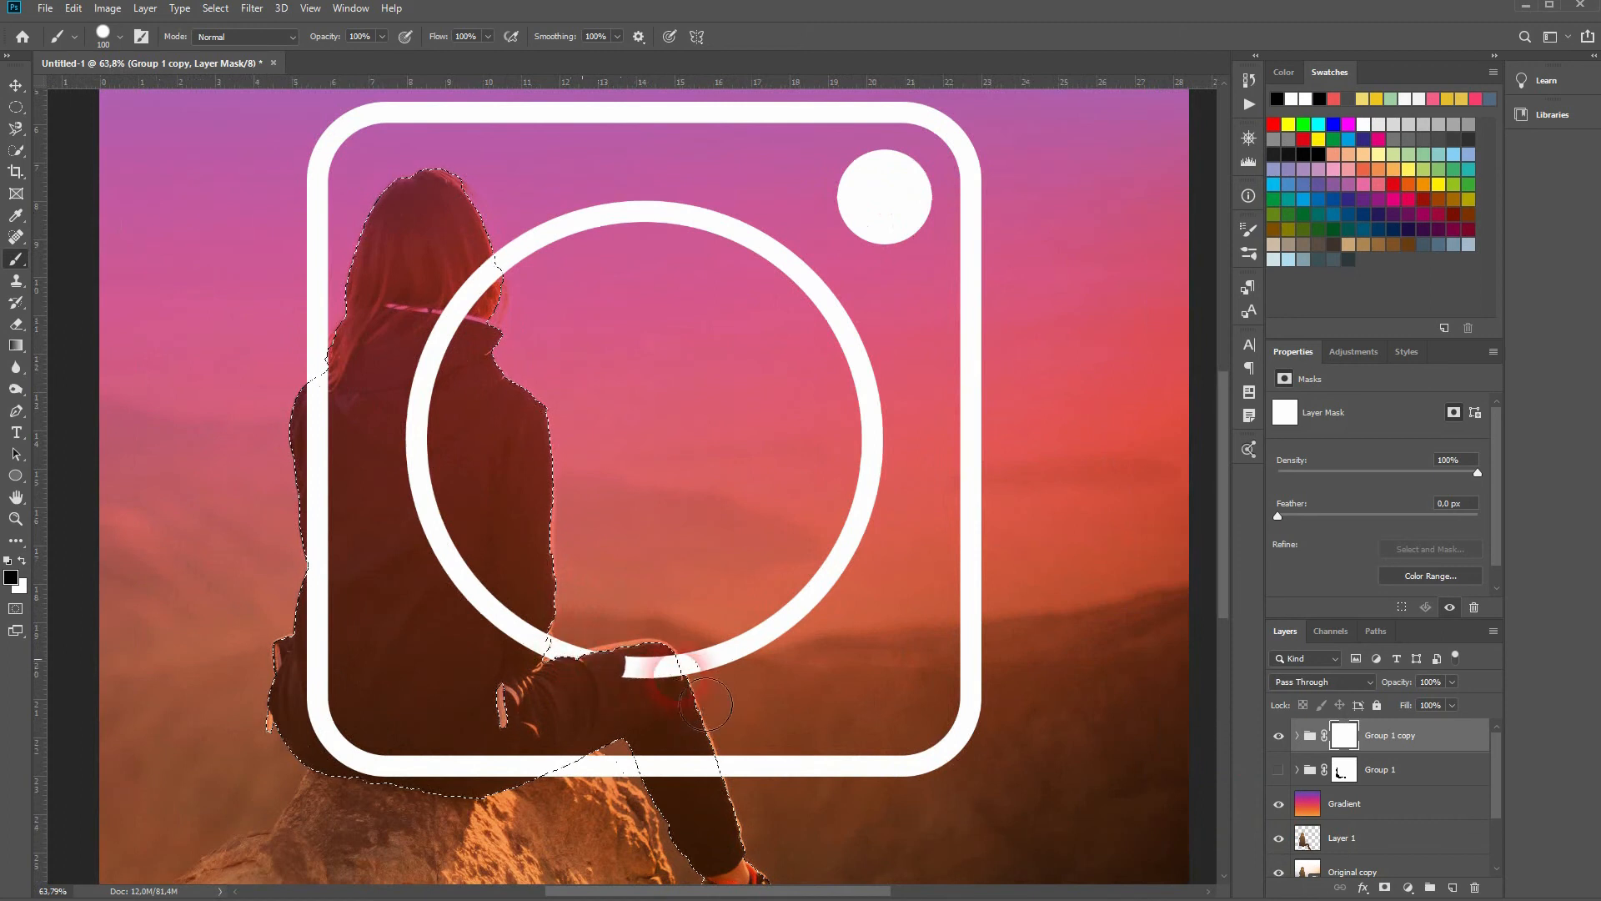
drag(699, 704, 644, 686)
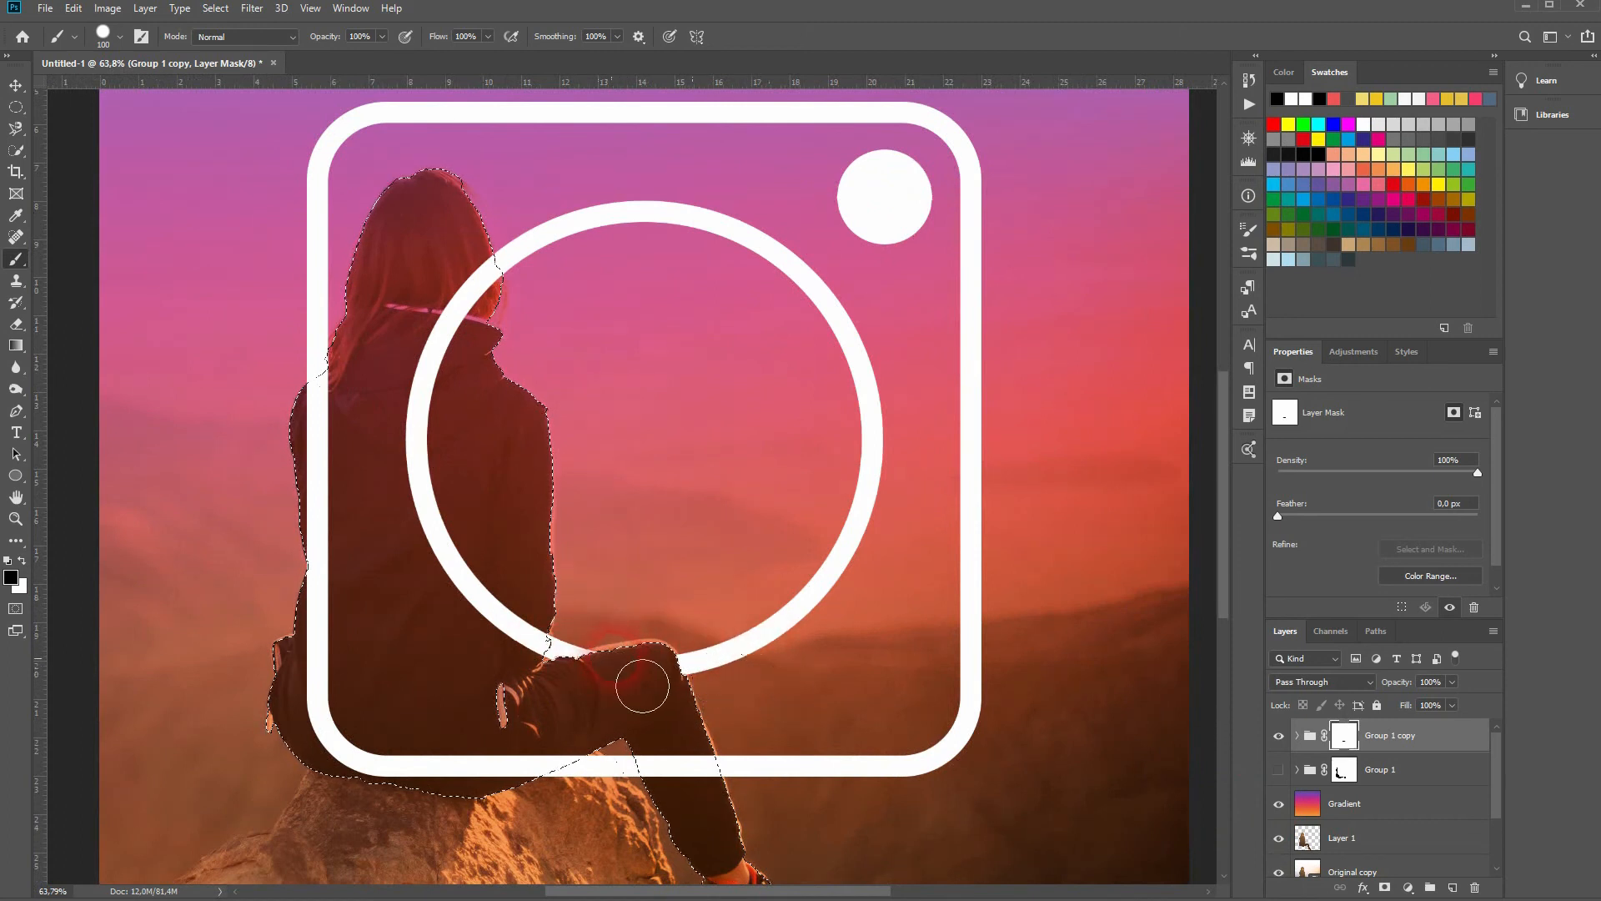
drag(640, 684, 526, 285)
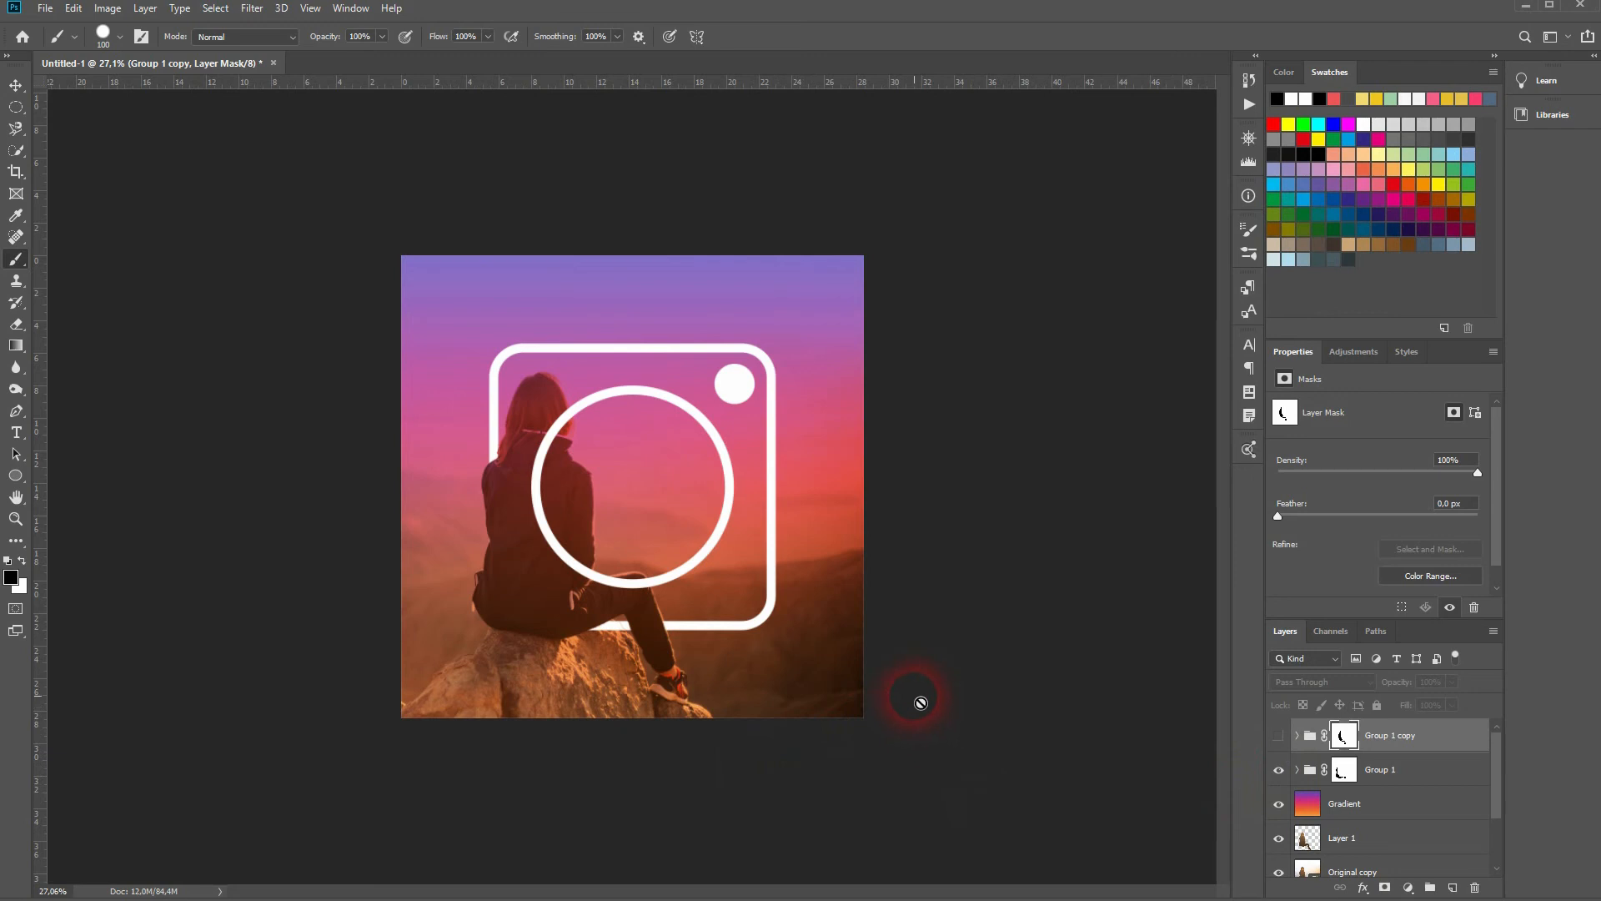
mouse_move(854, 664)
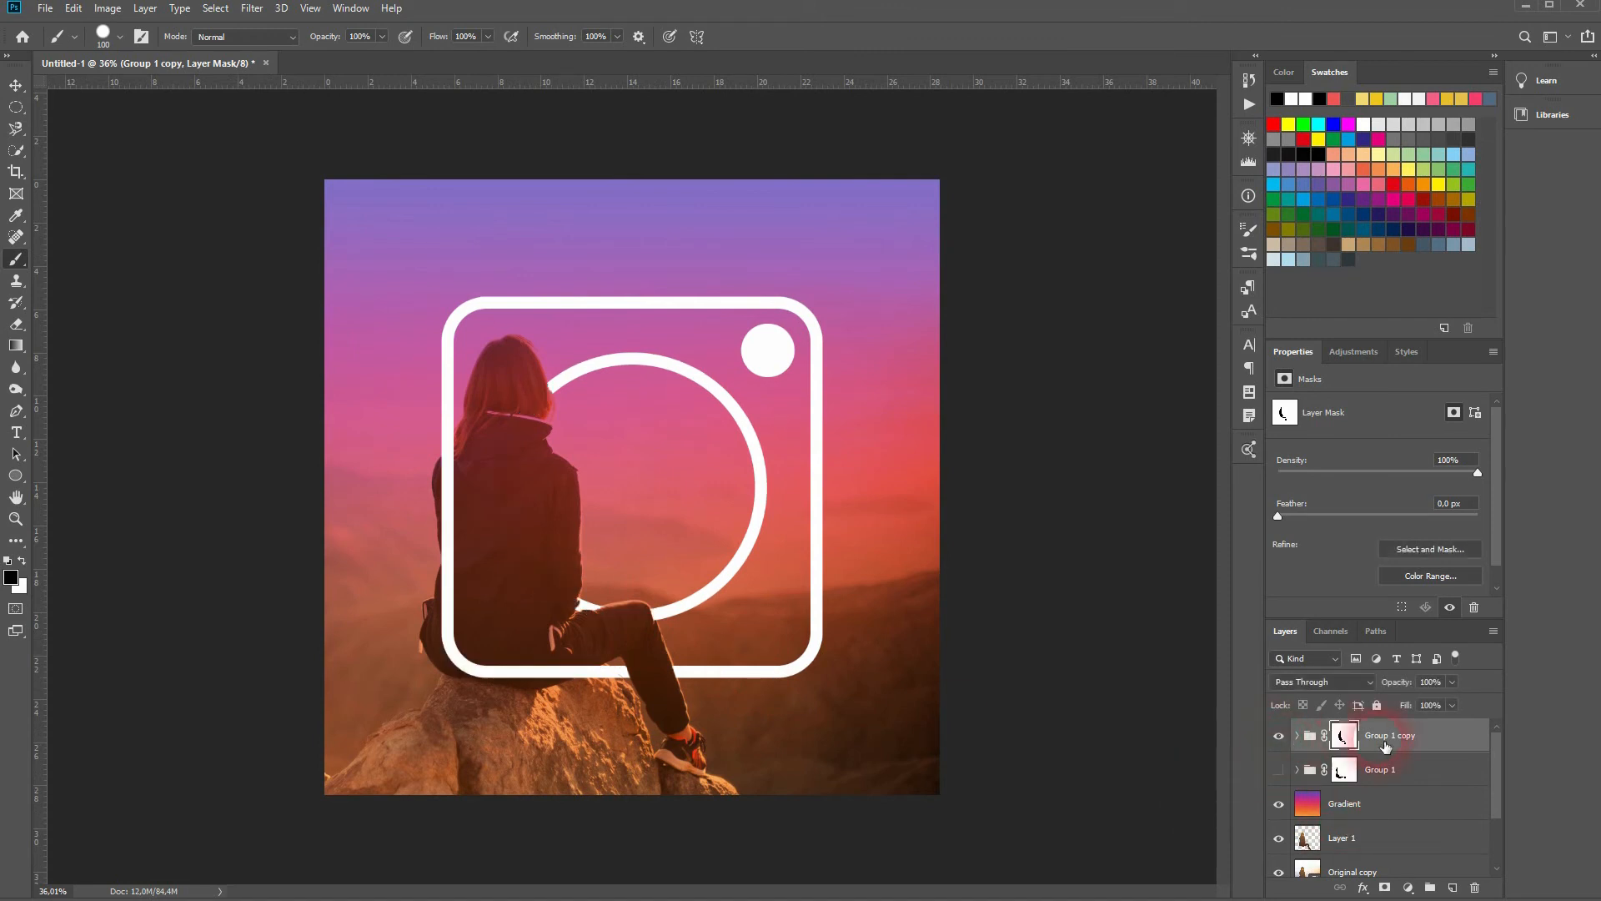
mouse_move(1414, 746)
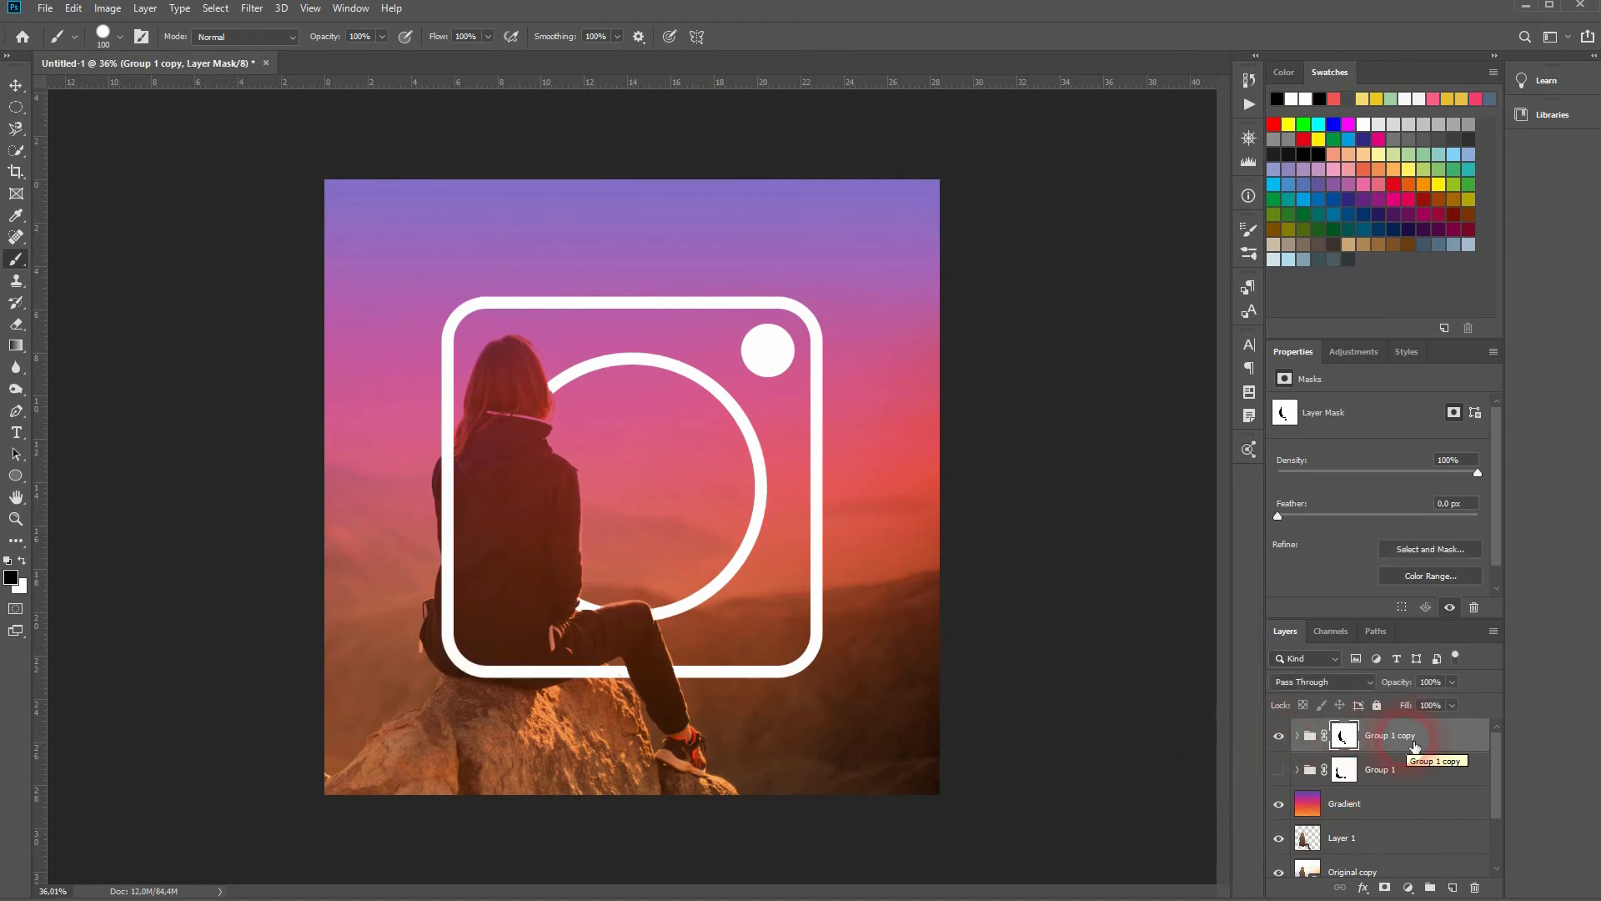
Select Group 1 copy and bring up its Blending Options for the Layer Style dialog
scroll(down, 3)
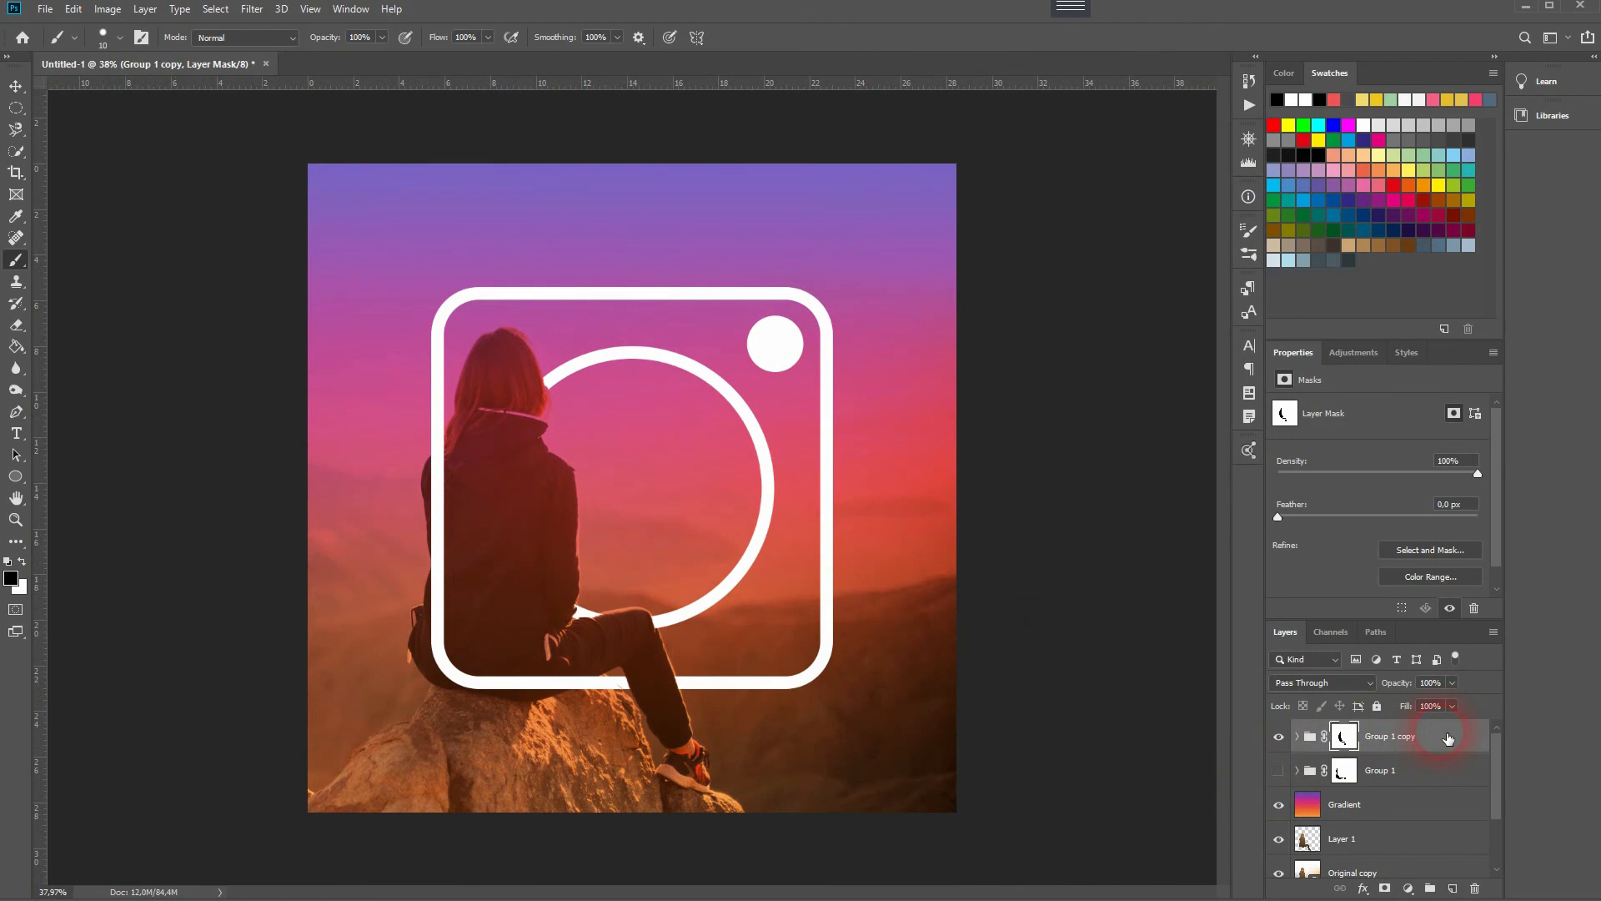
click(17, 85)
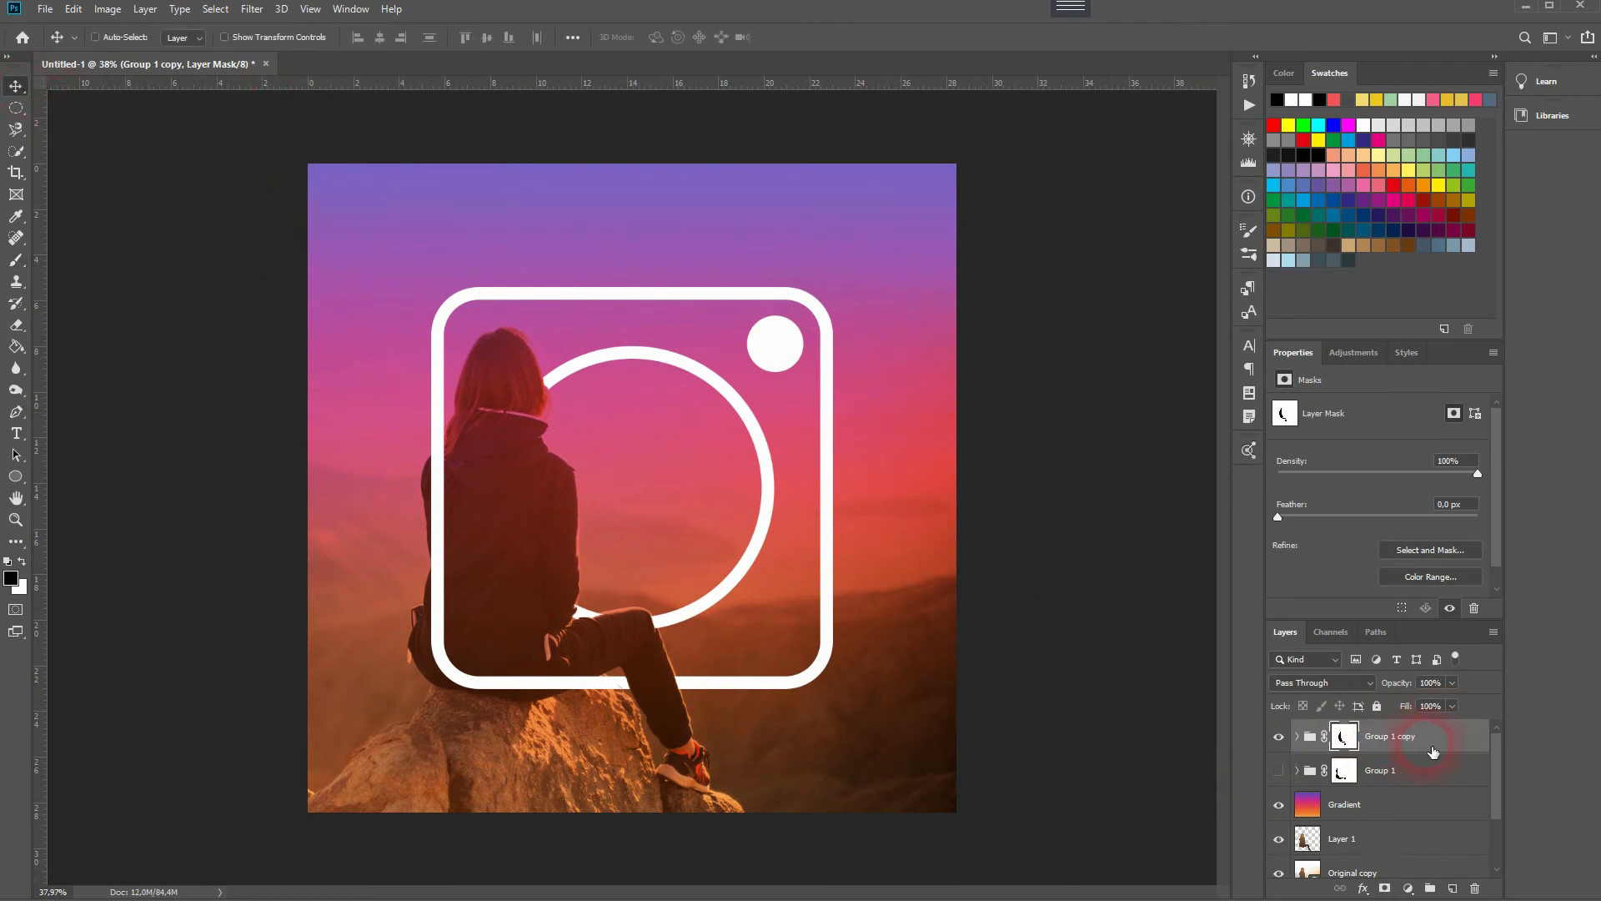
right_click(1389, 735)
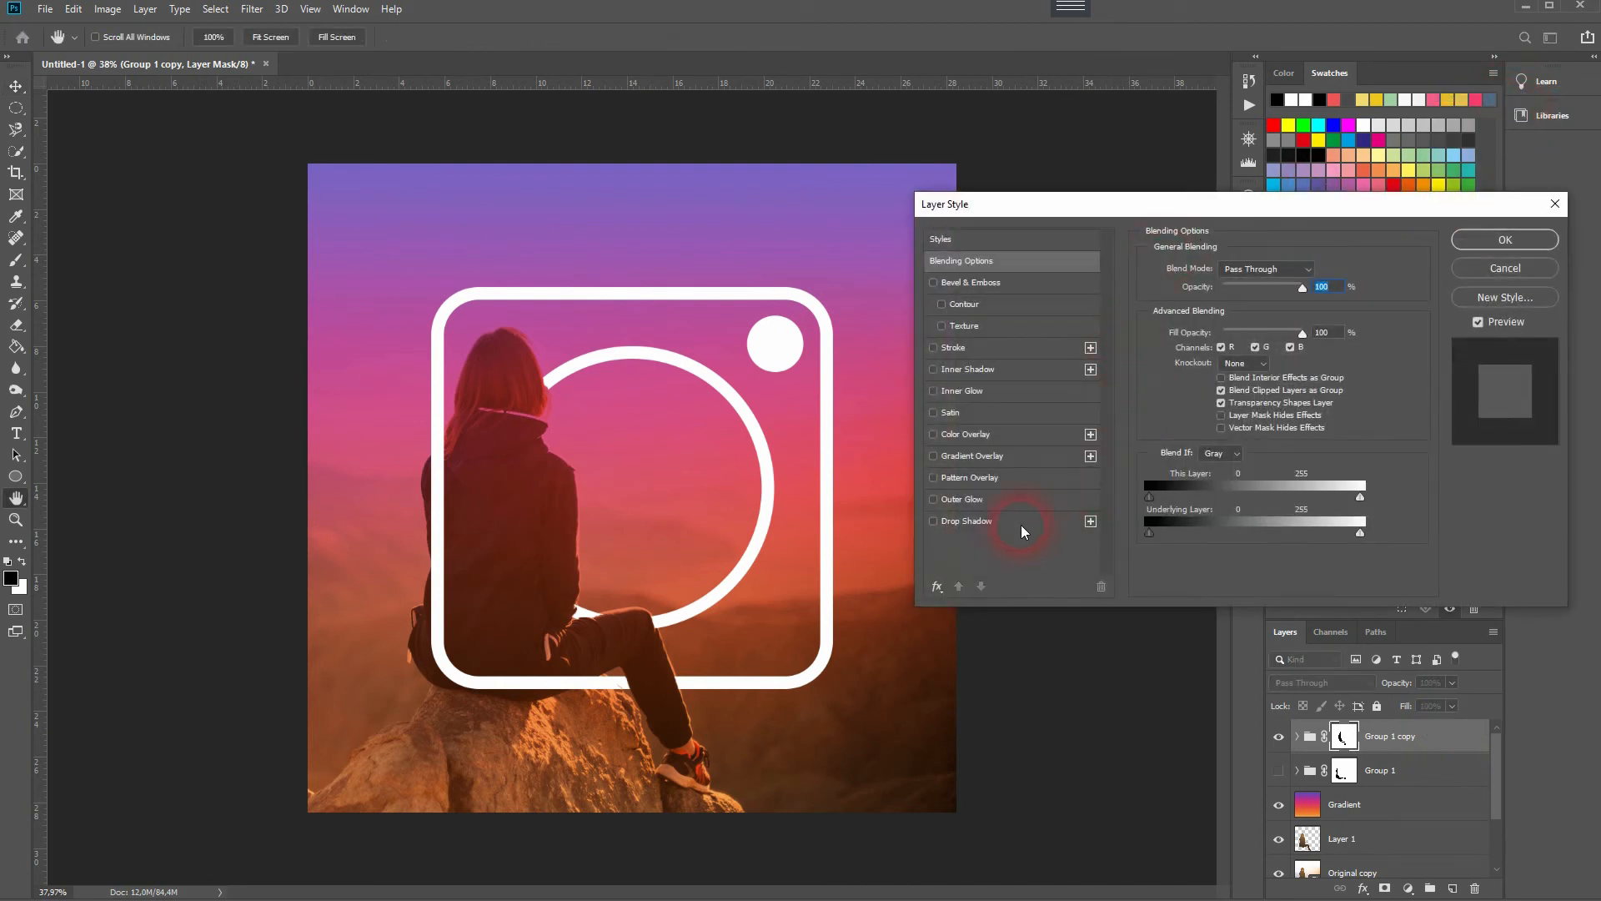
Enable Outer Glow, try Multiply and Screen, then settle on Normal blend mode
click(932, 498)
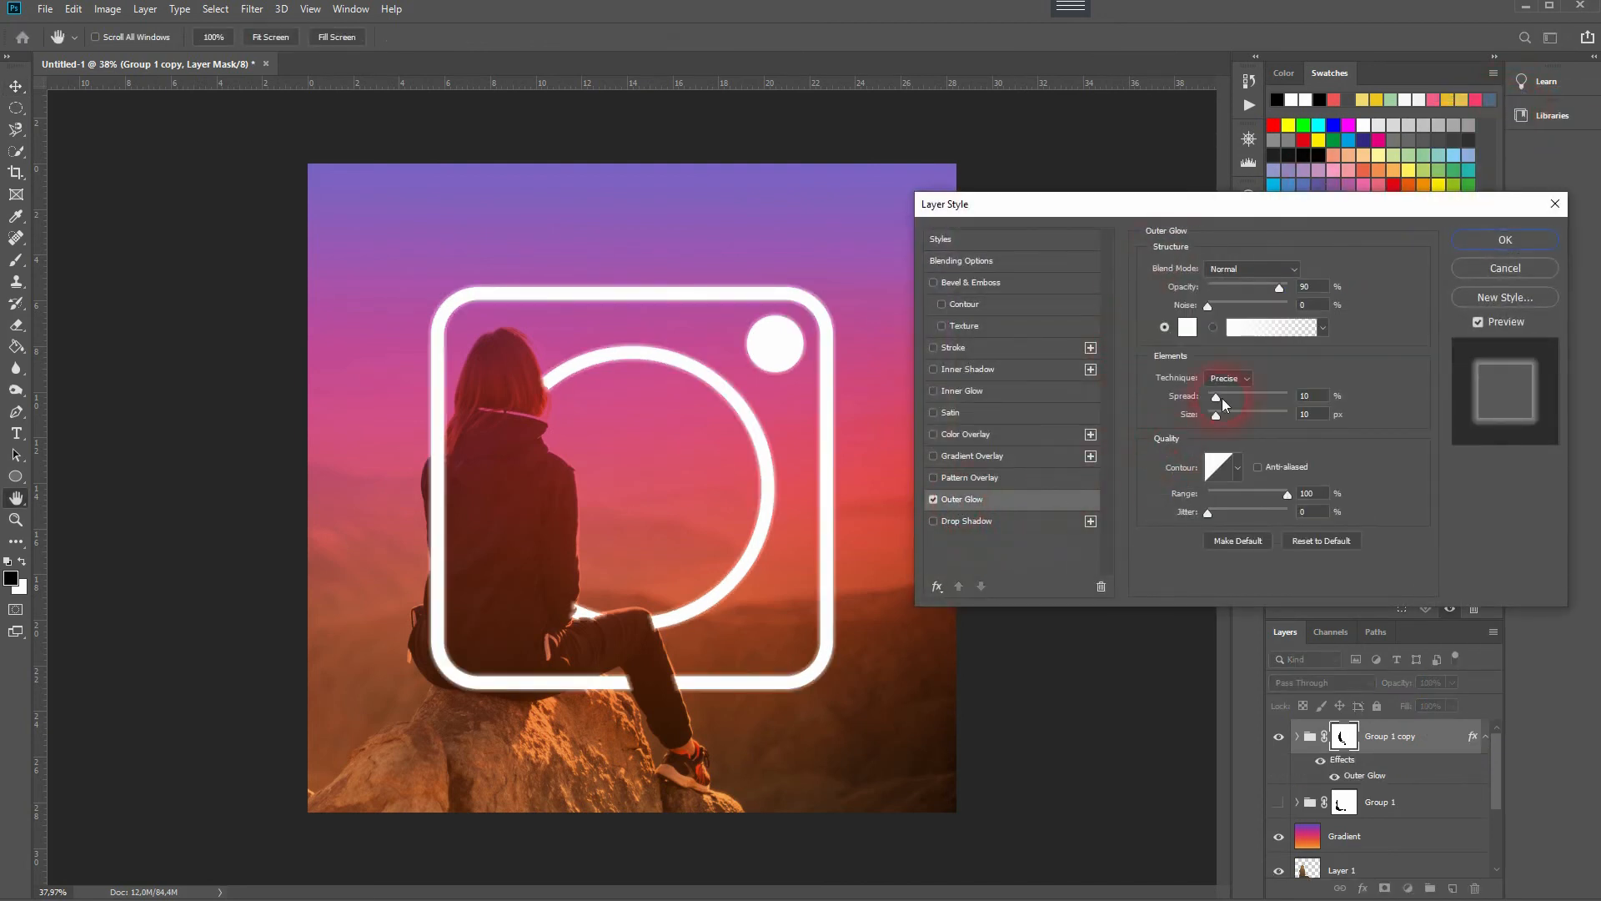
click(1251, 269)
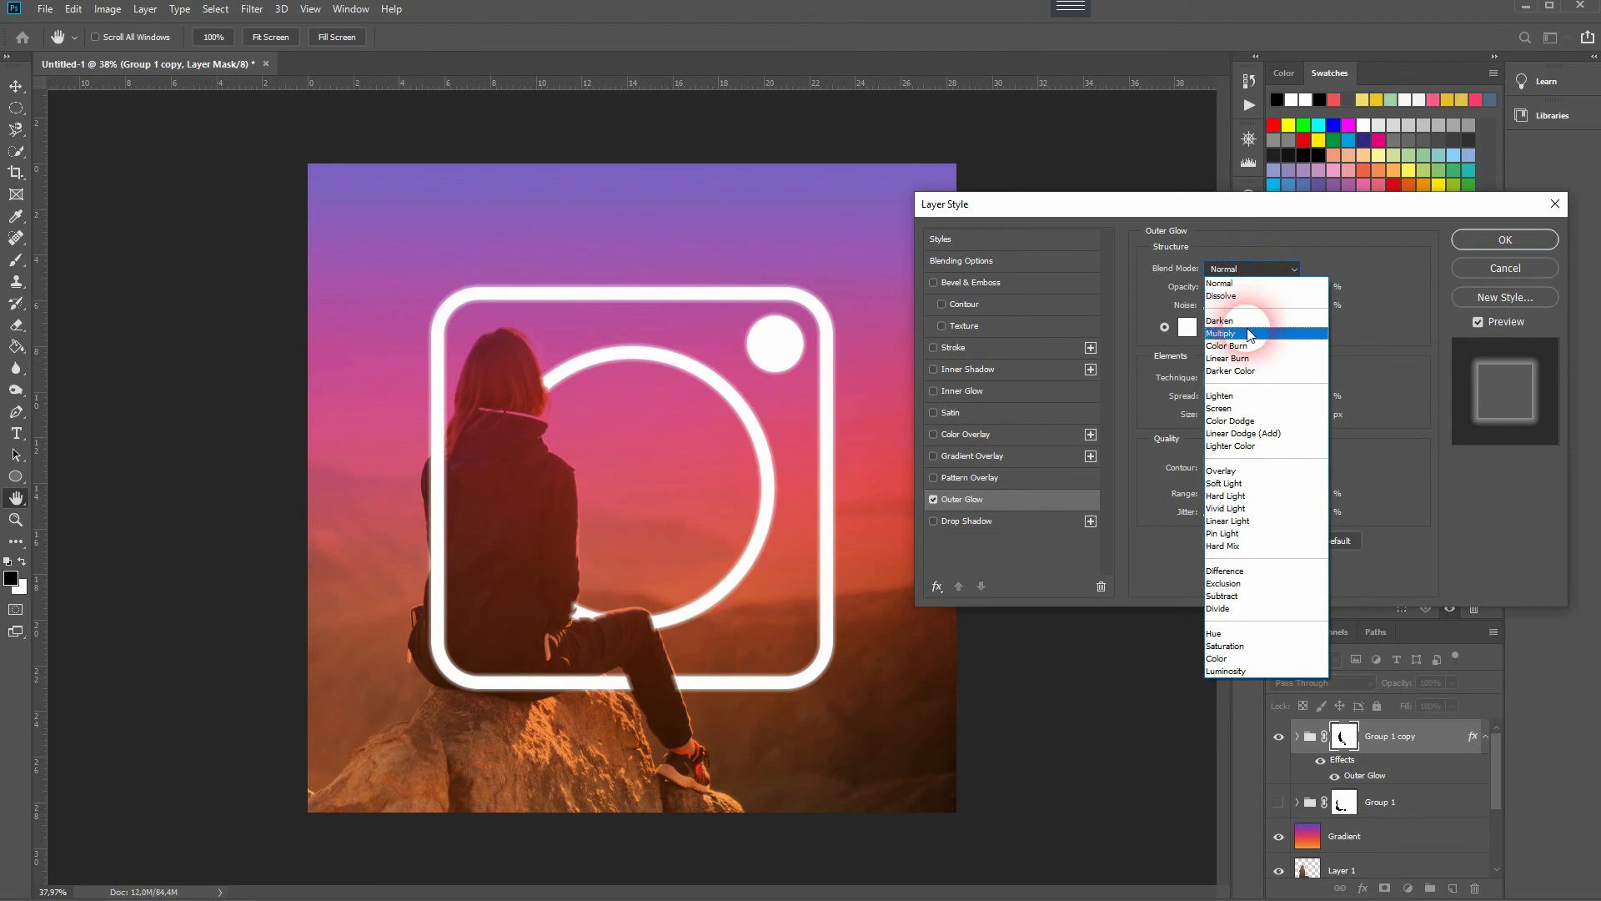
click(1222, 334)
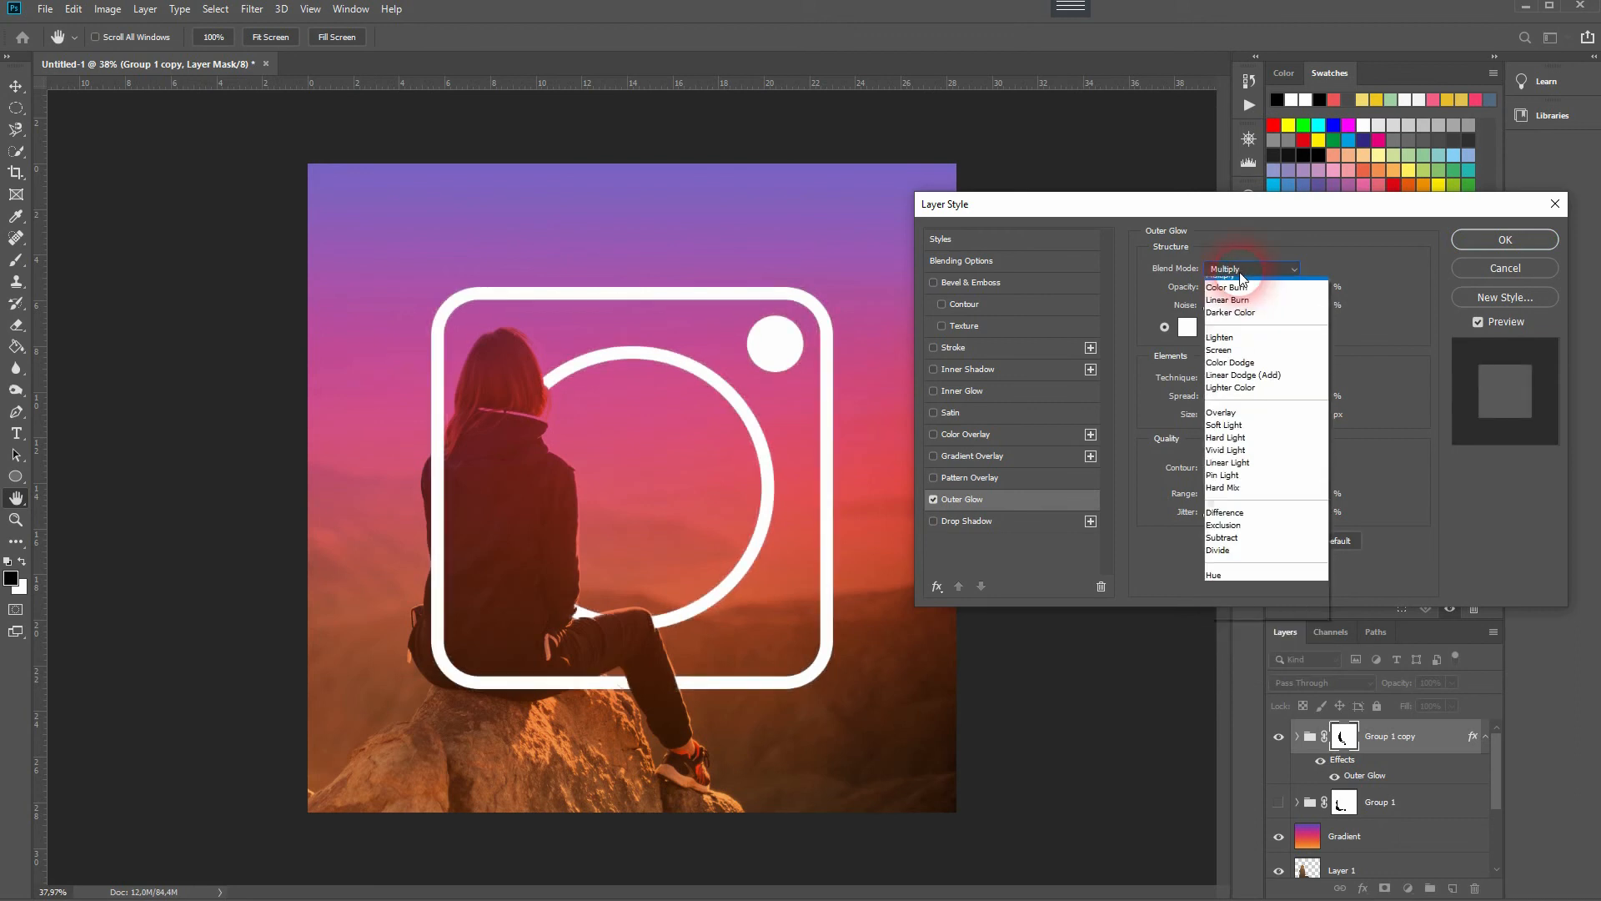
click(1217, 349)
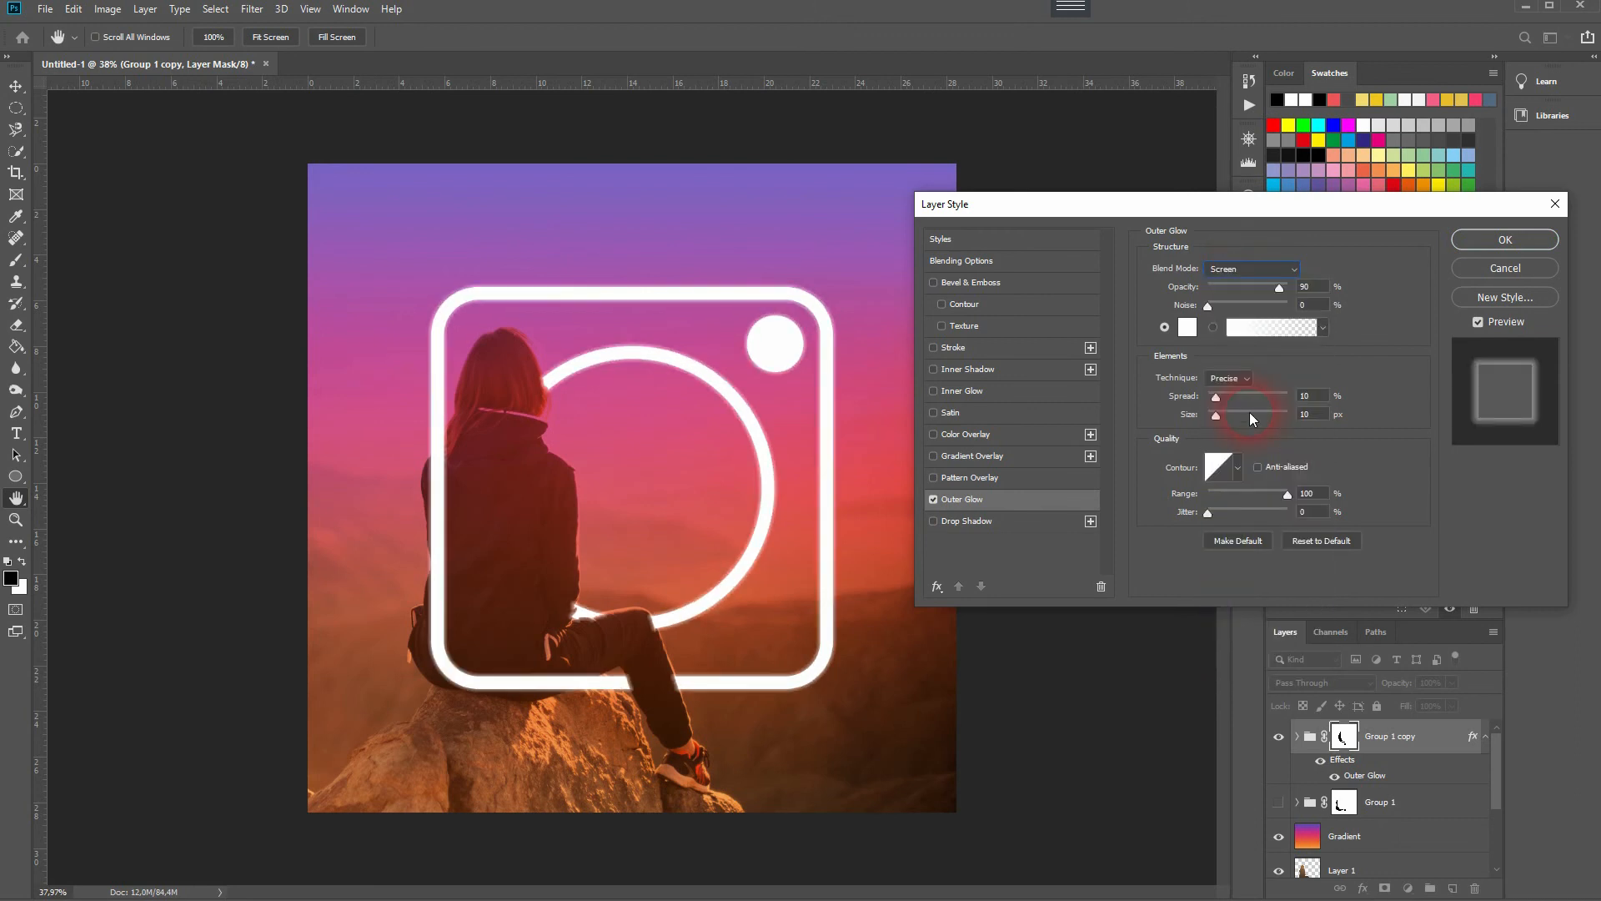
click(1250, 267)
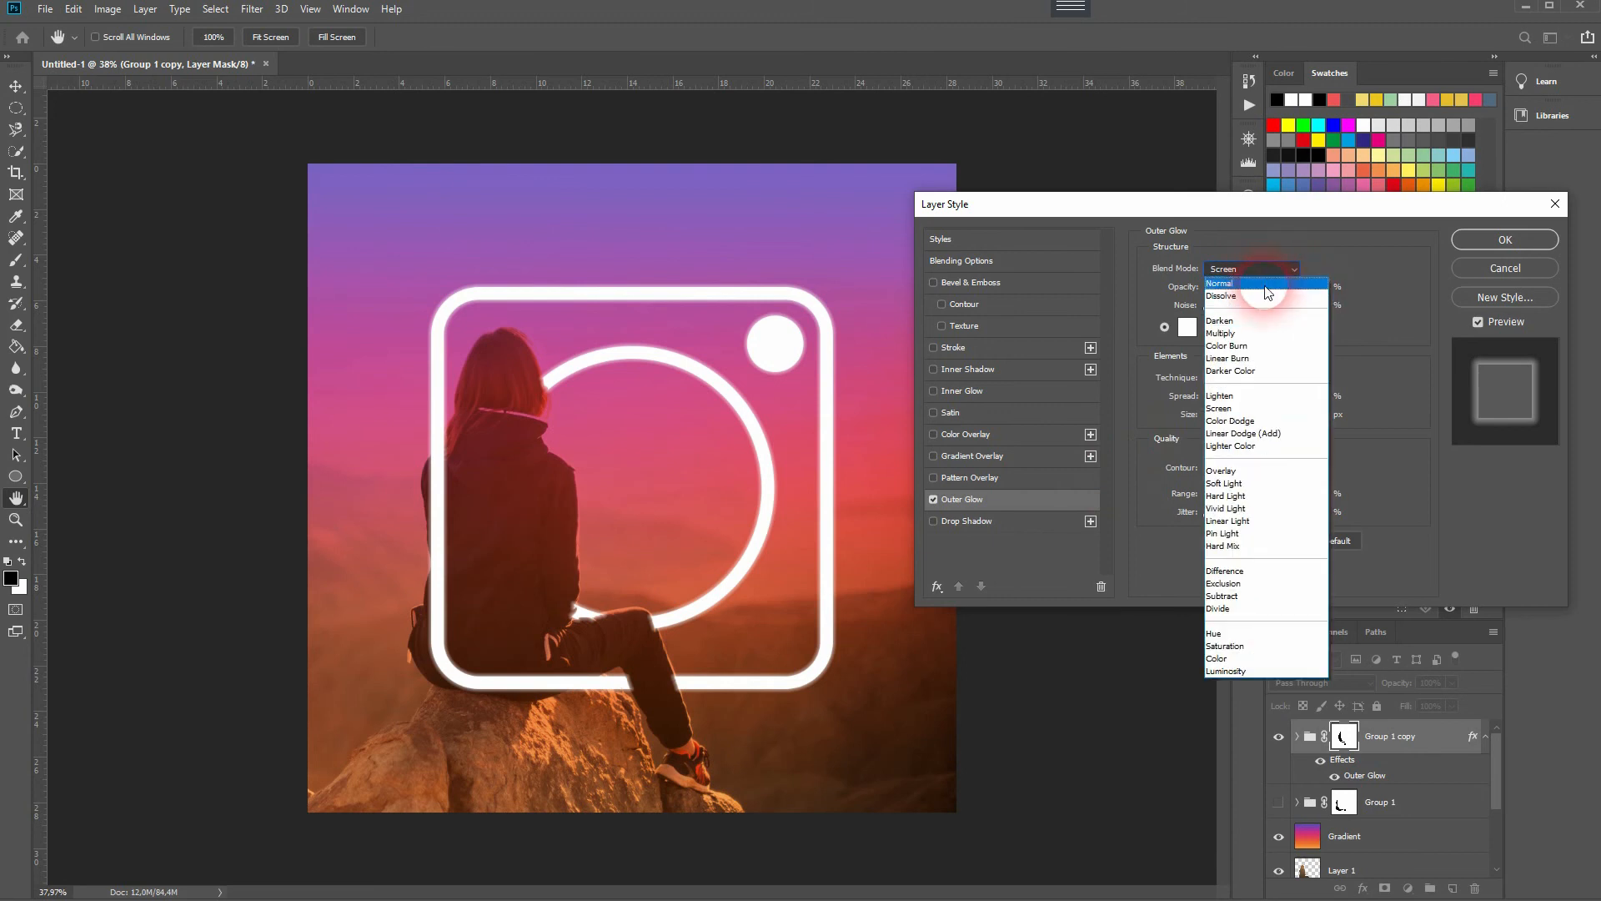
click(1218, 284)
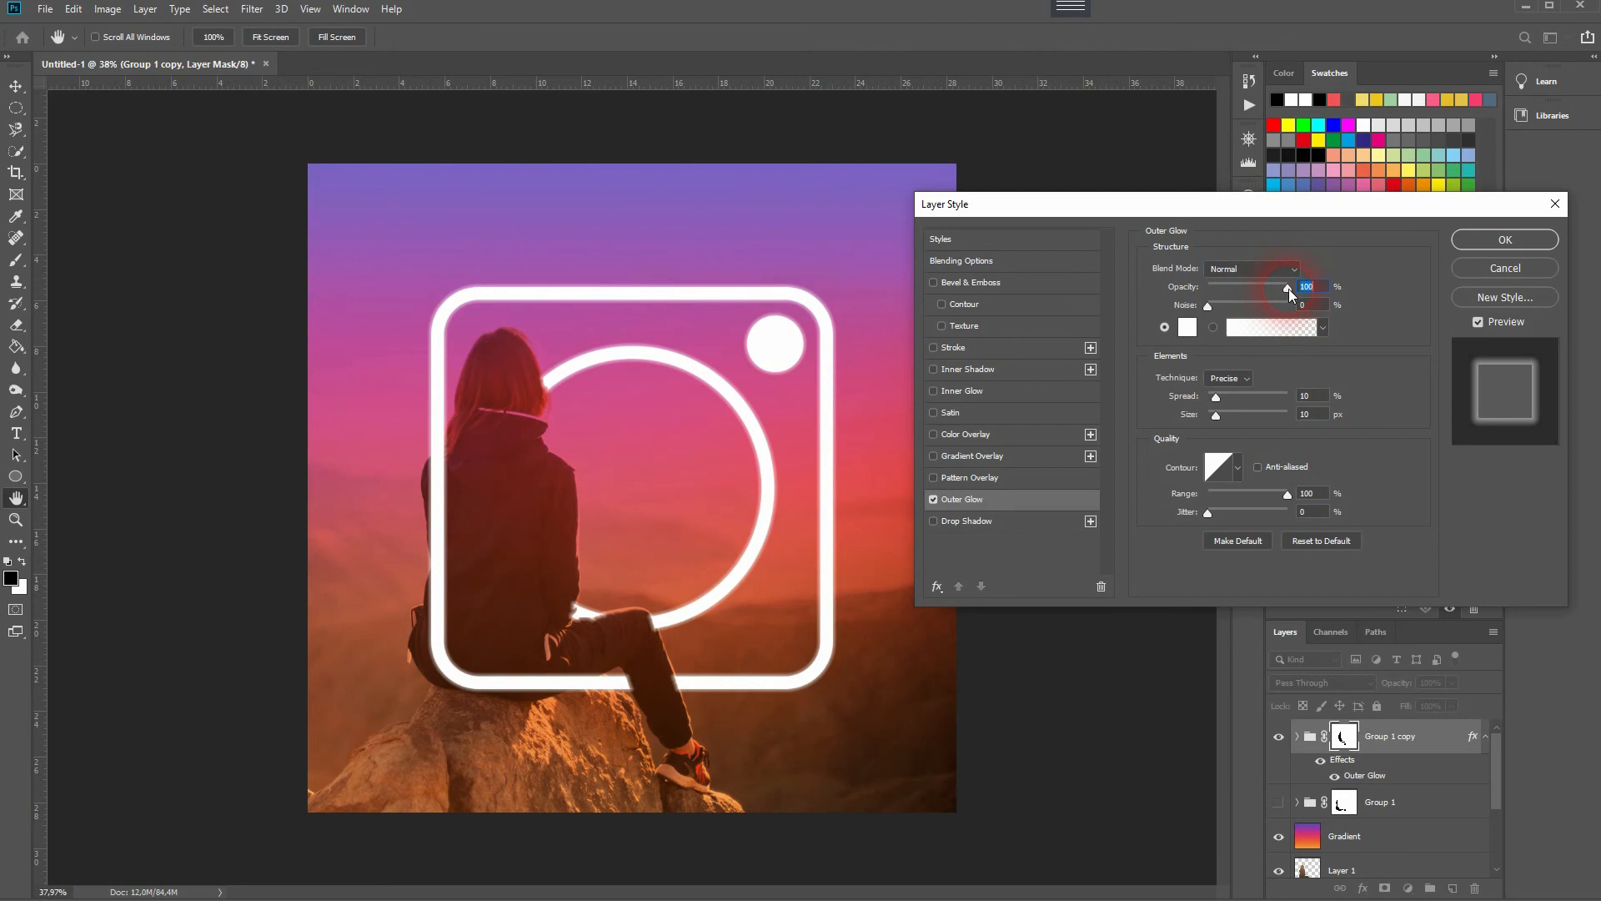
Set the glow opacity to about 77% and keep the glow colour white after trying pale pink
drag(1285, 290, 1259, 290)
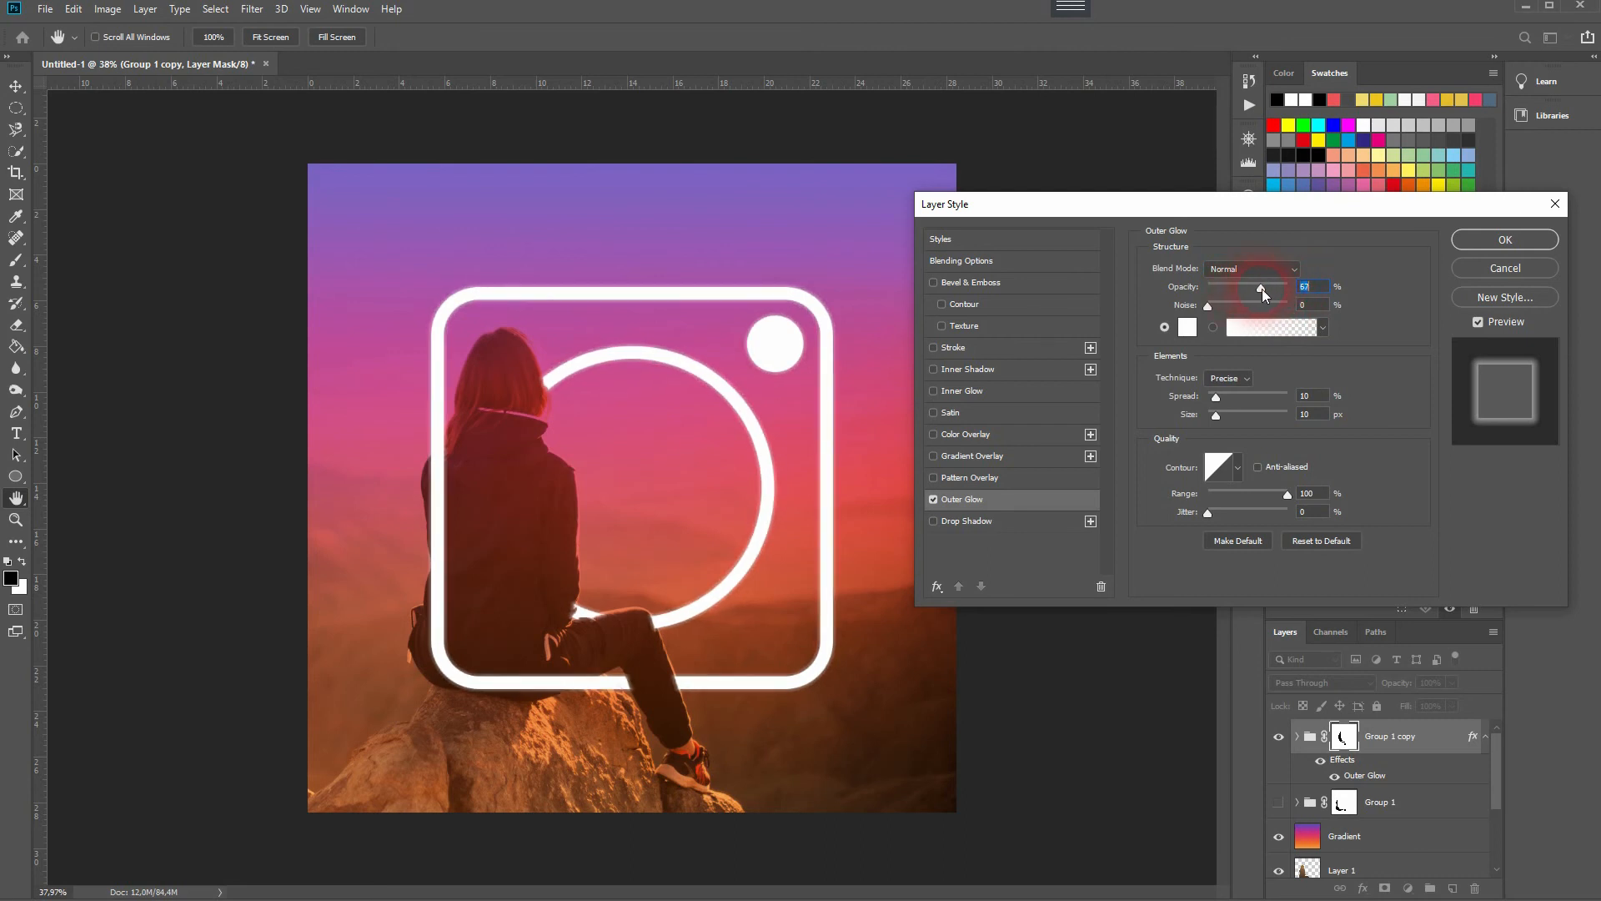
drag(1258, 290, 1268, 291)
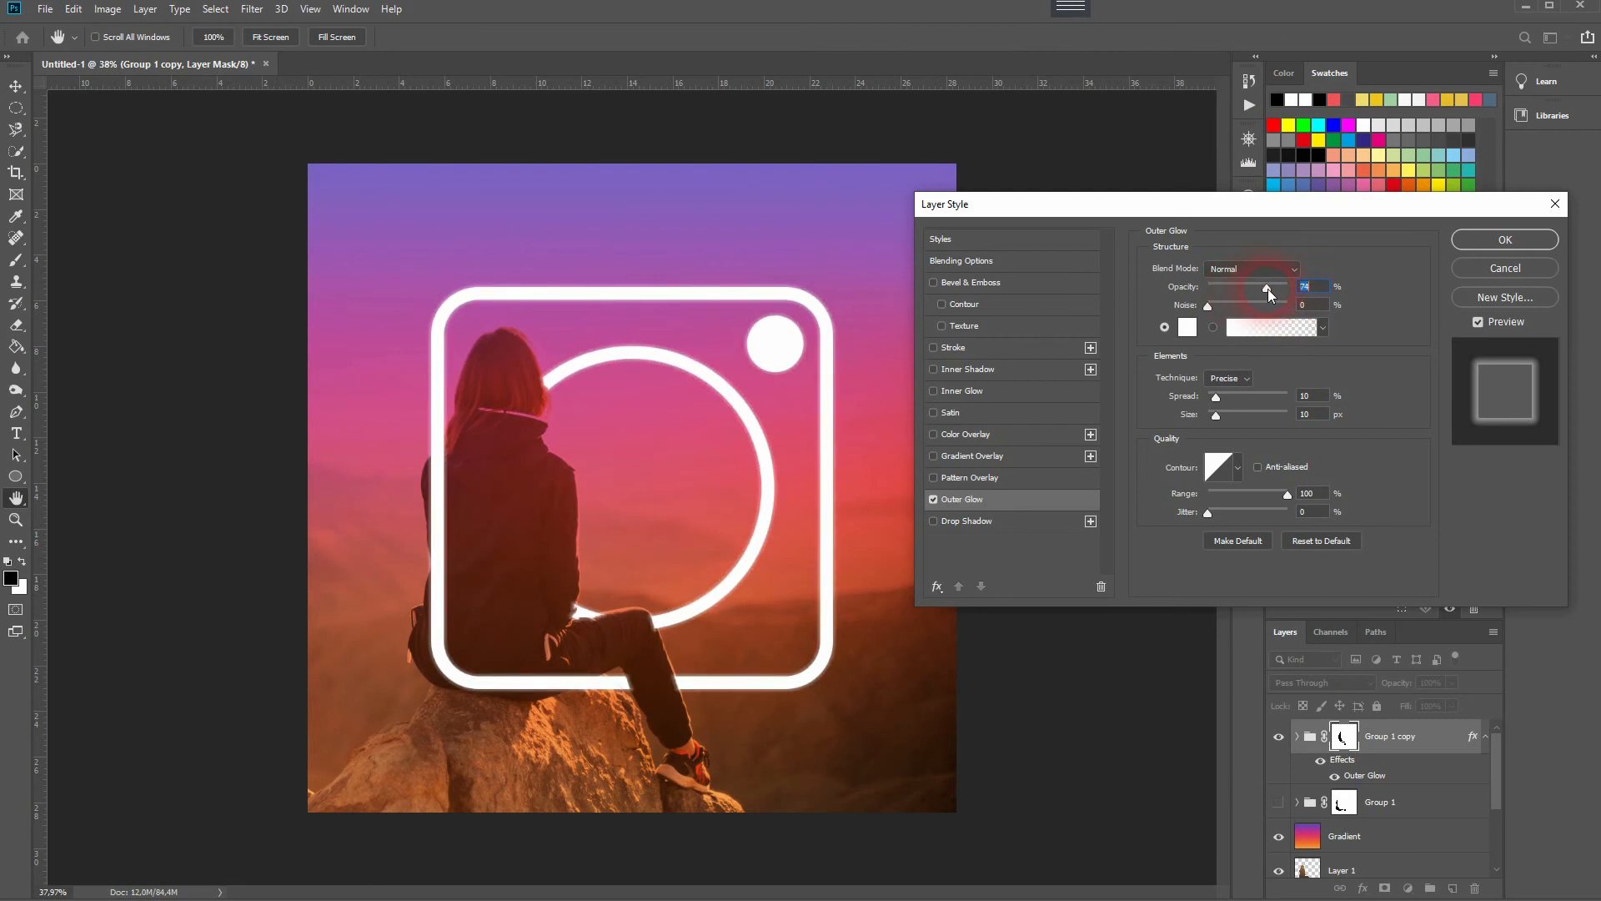
click(1187, 327)
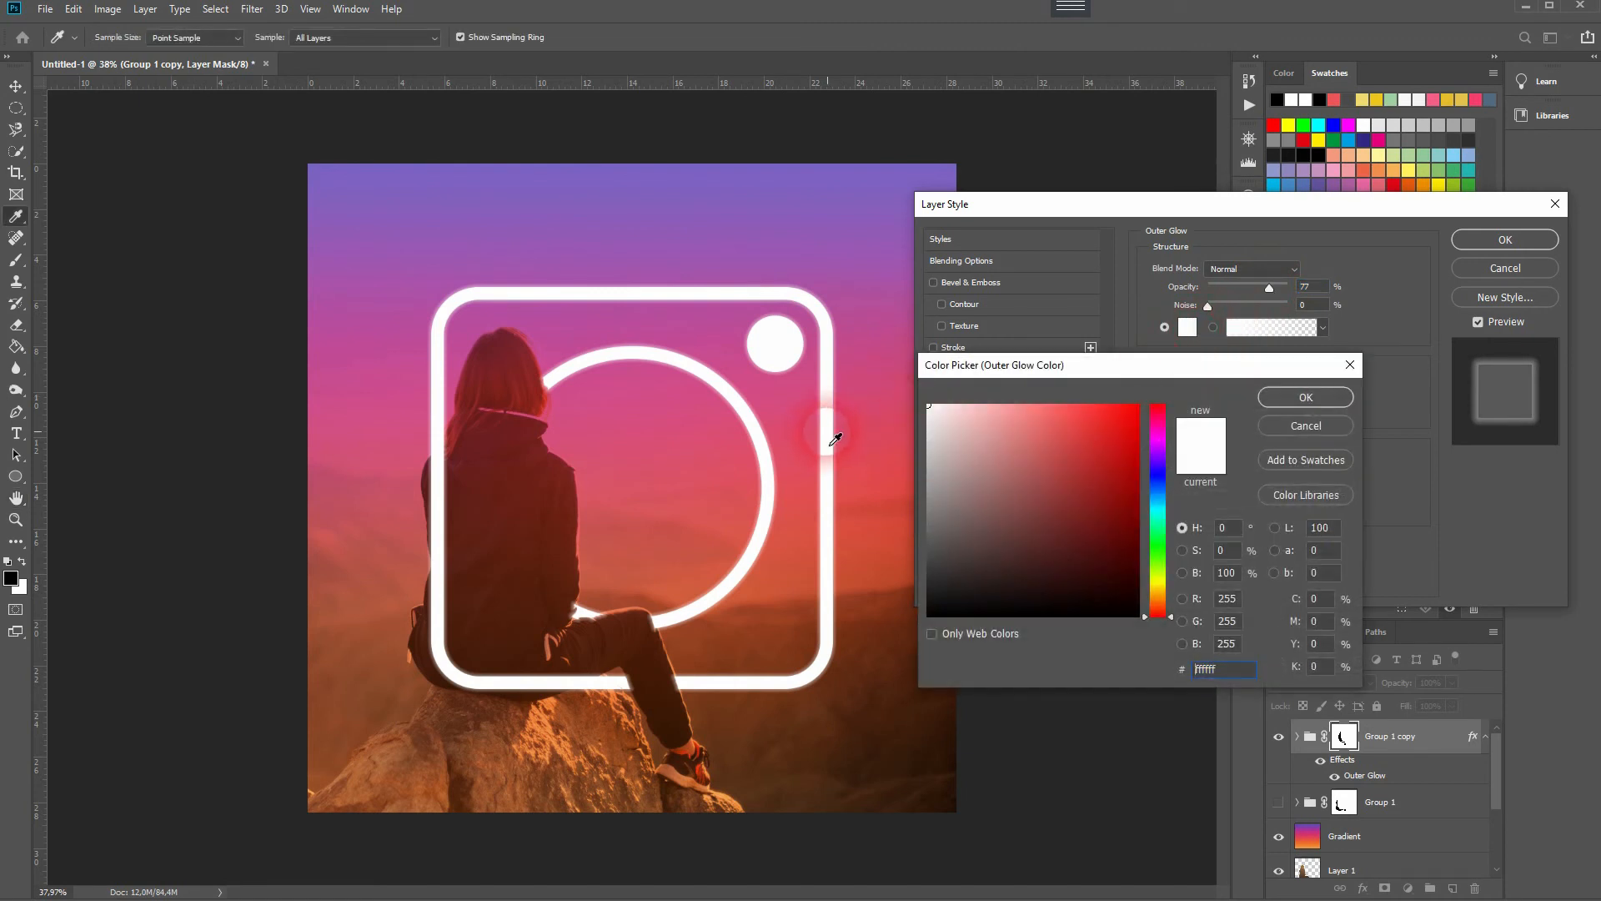
click(957, 412)
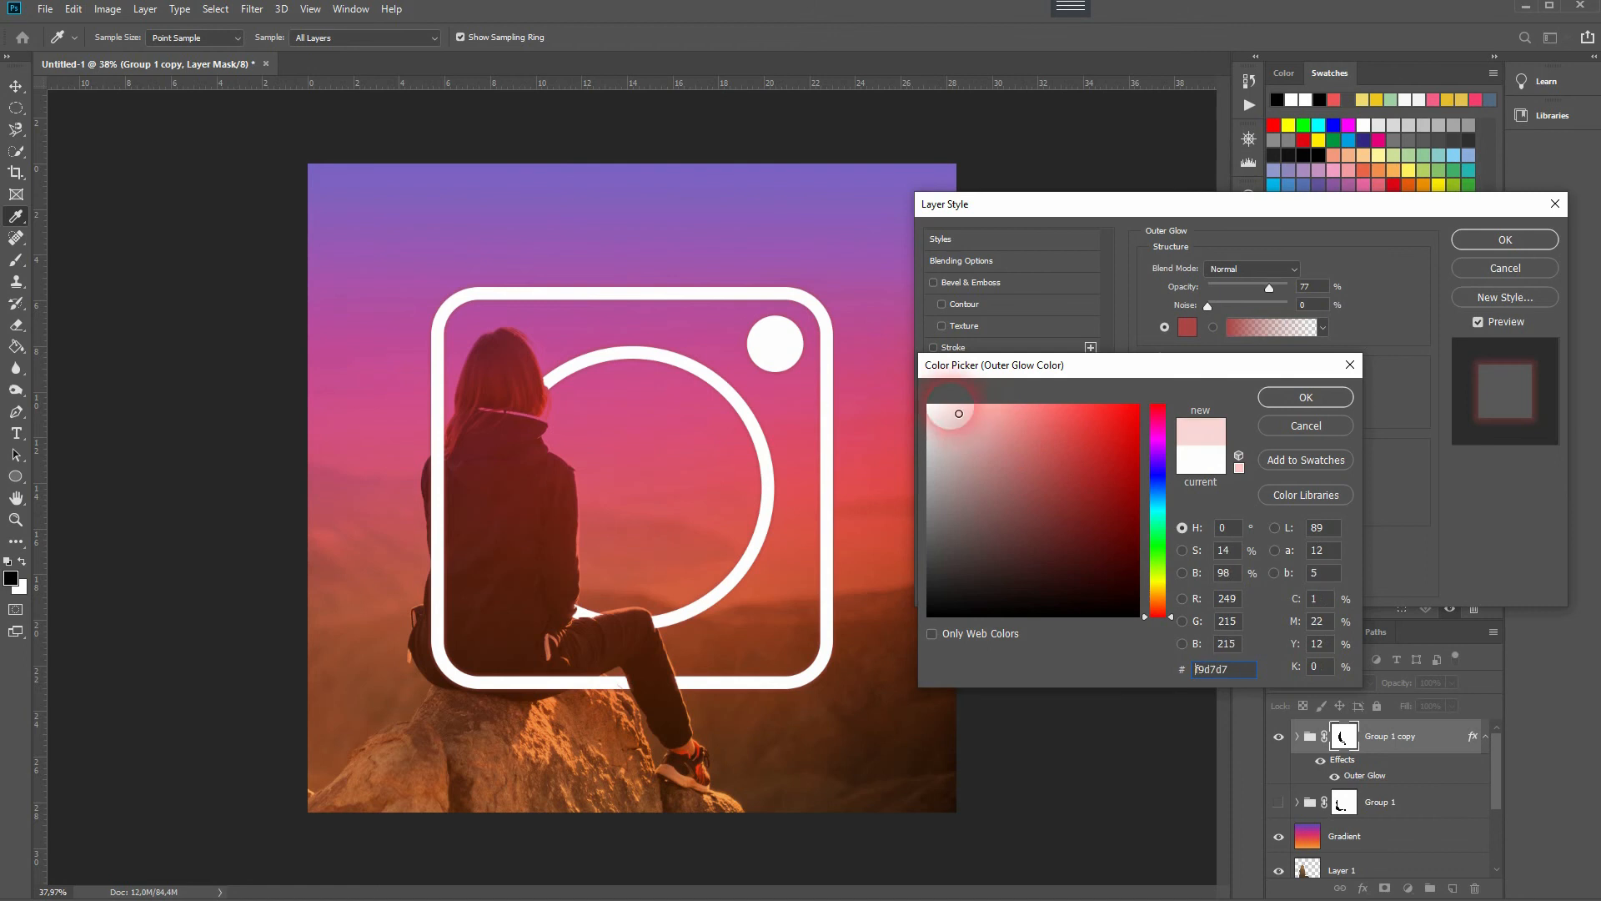
click(1304, 397)
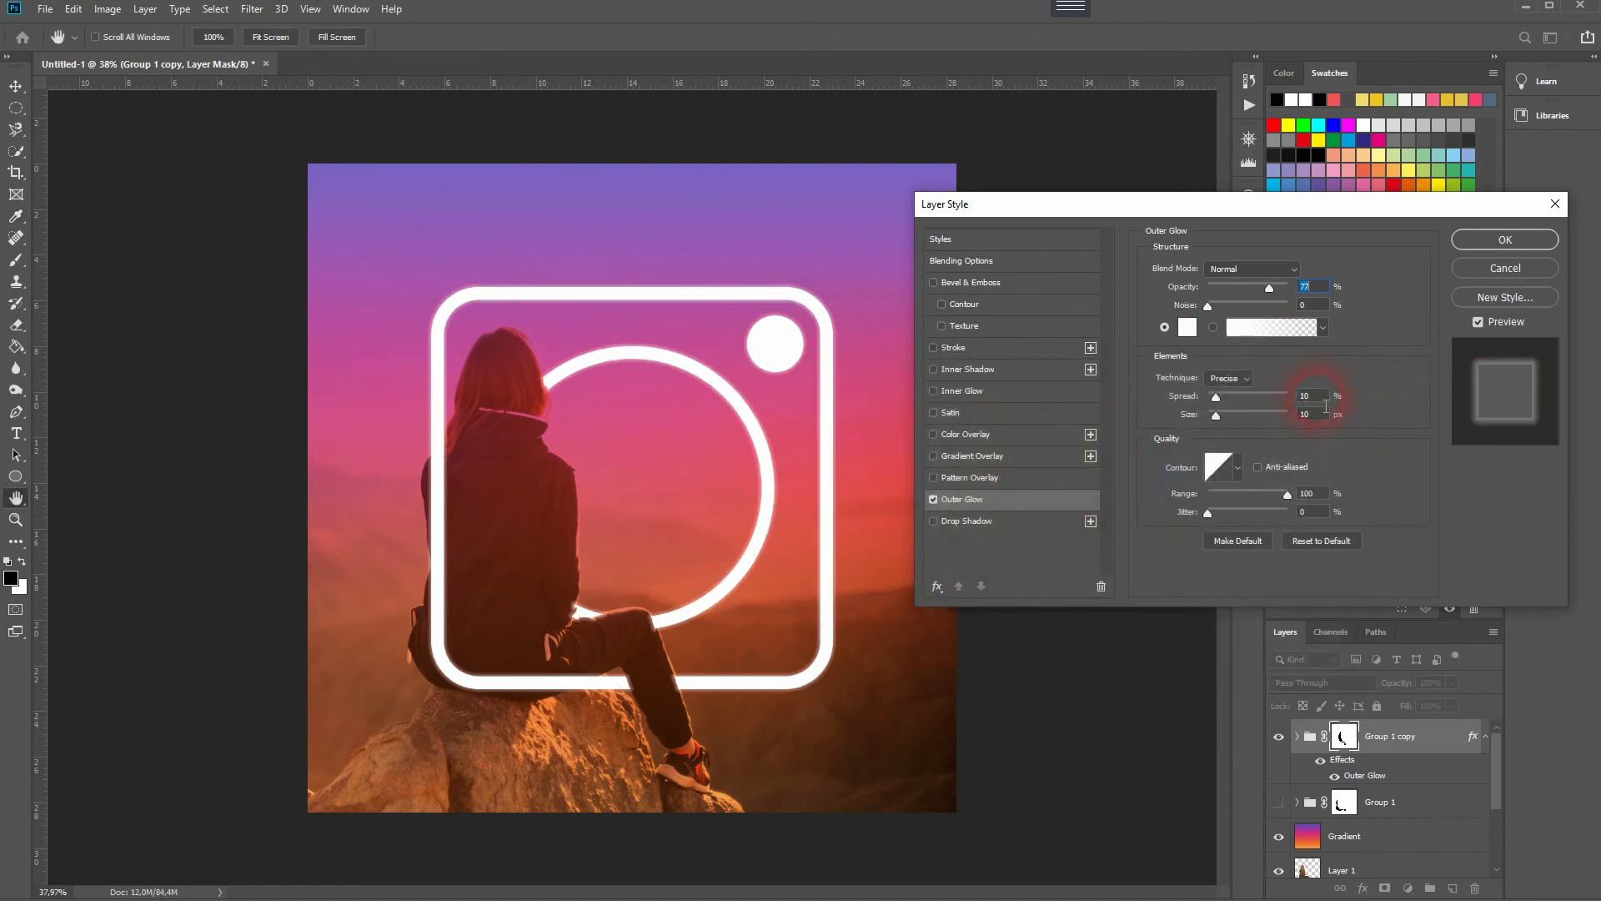
Leave the glow Noise at 0 after testing grain and set Spread to 39%
drag(1207, 305, 1239, 306)
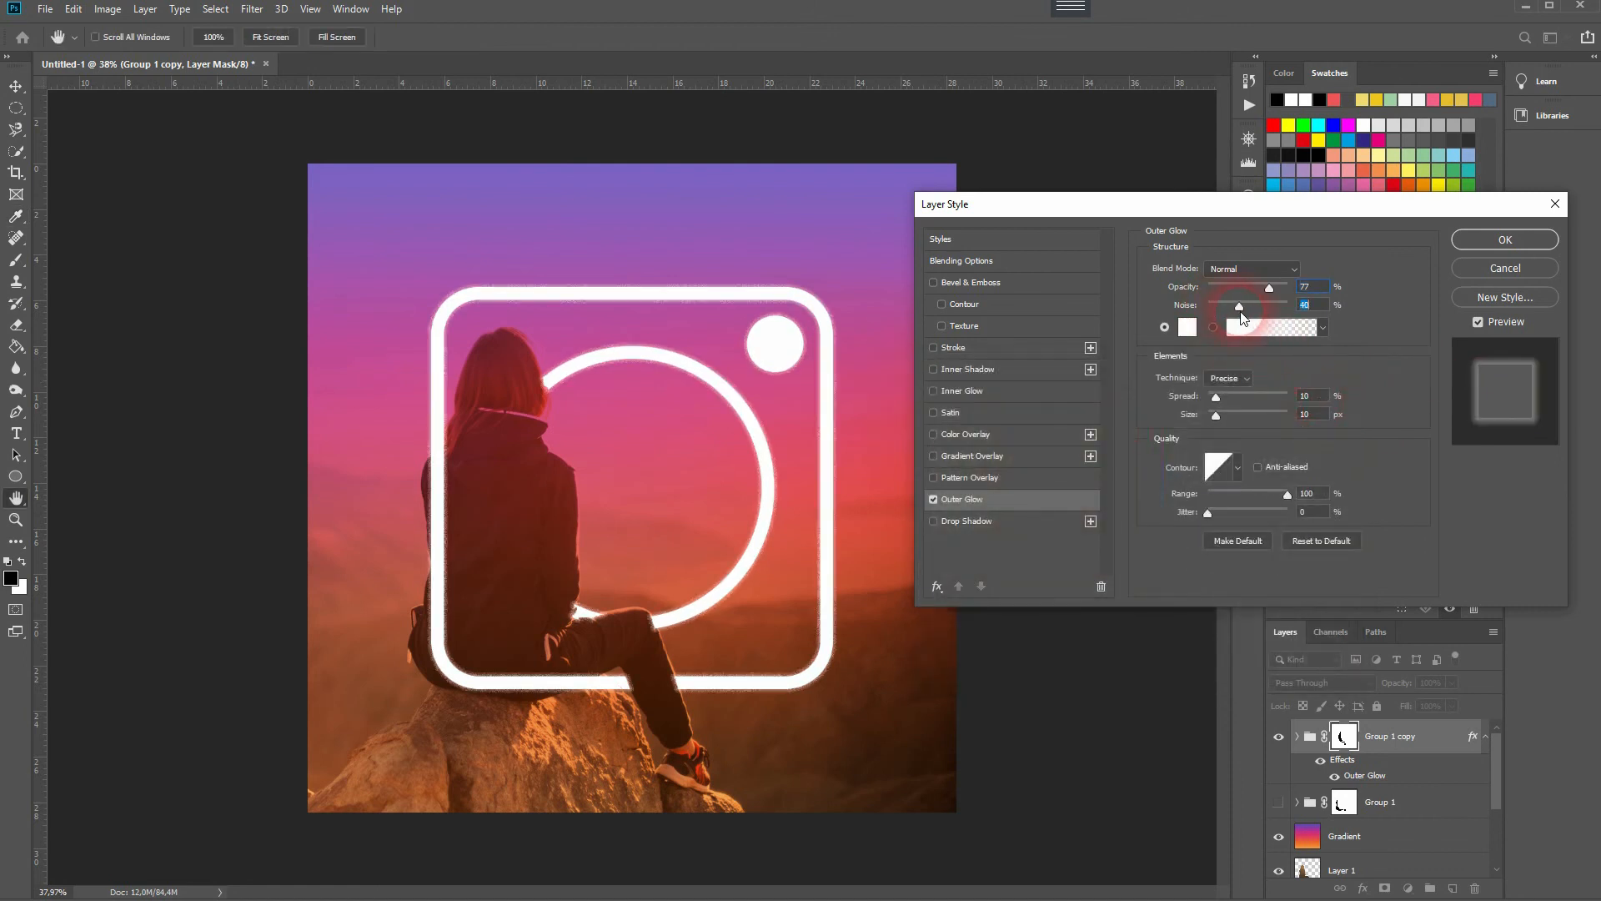
drag(1240, 307, 1271, 307)
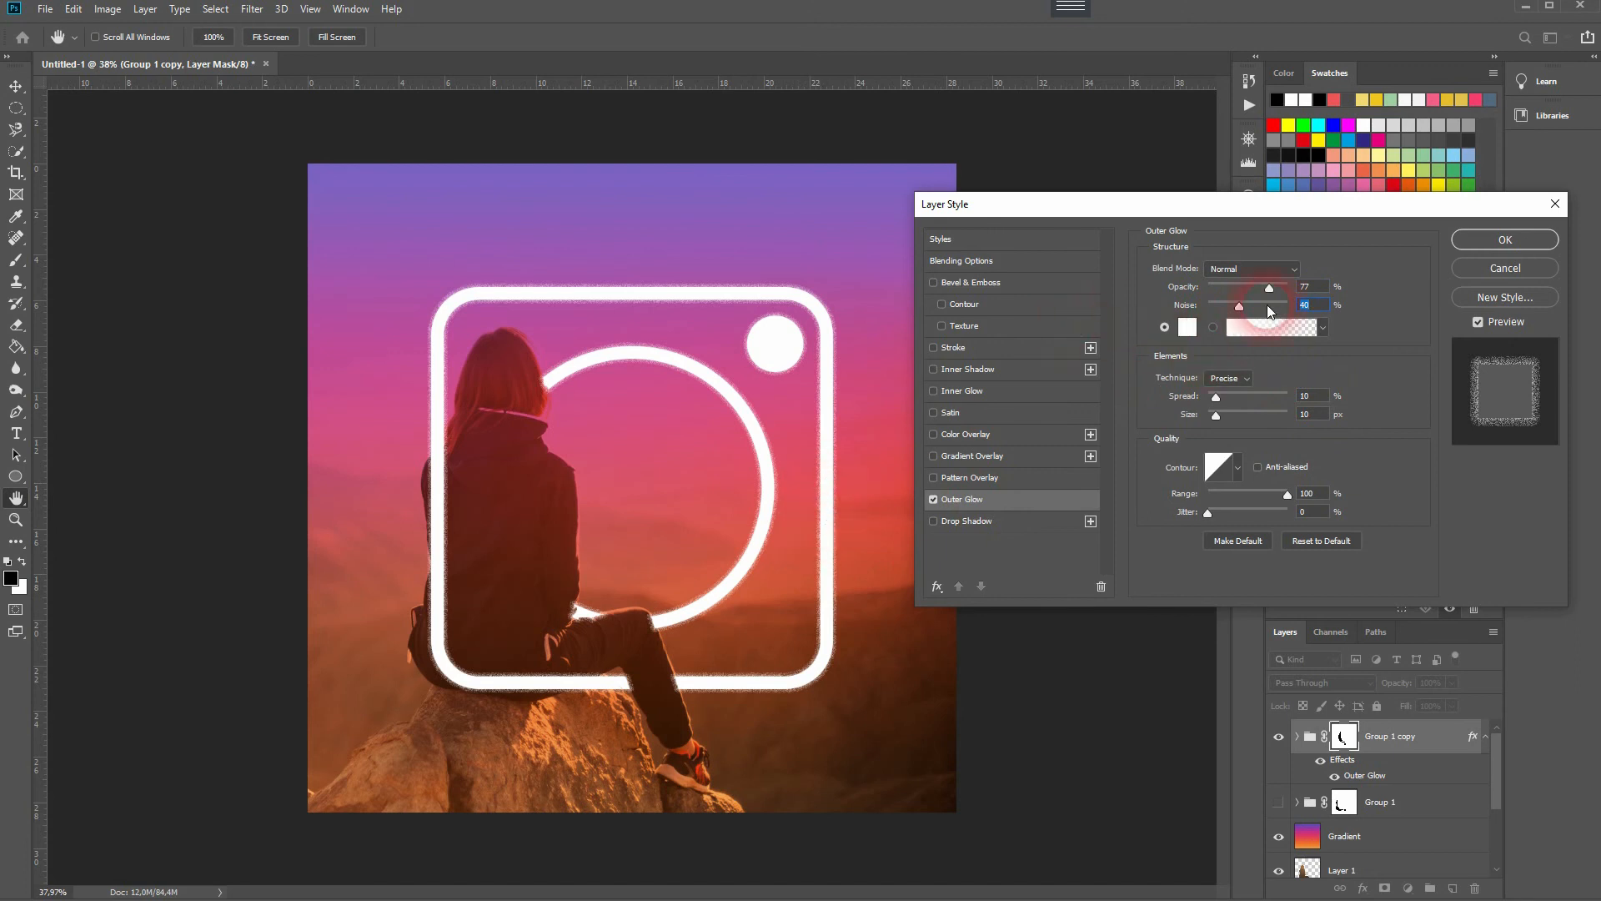
drag(1271, 303, 1207, 304)
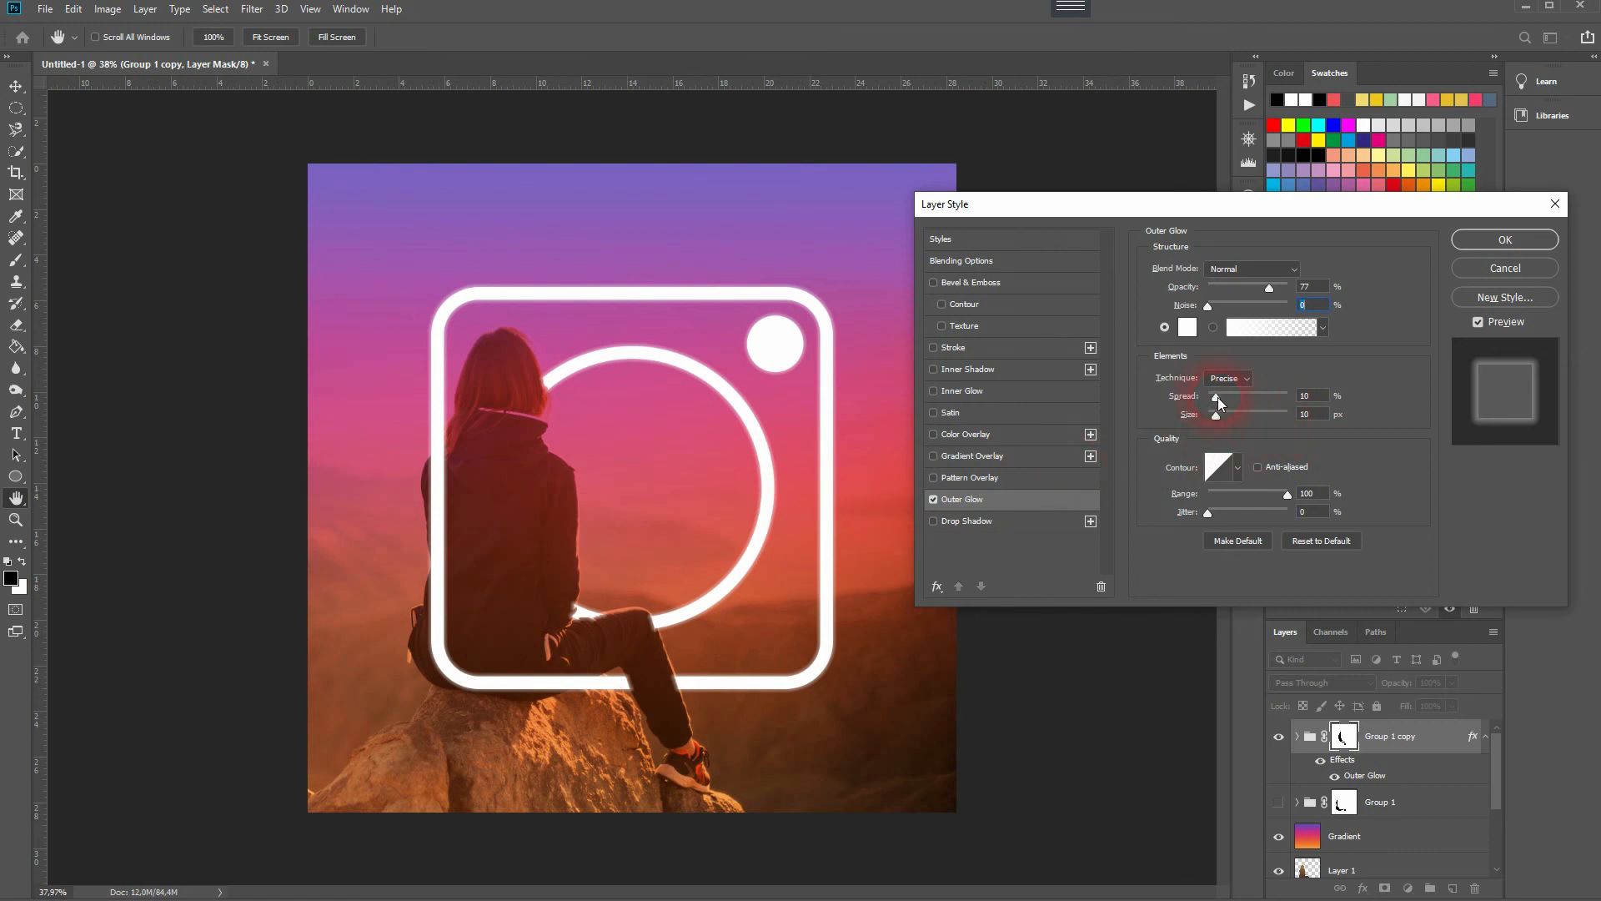
drag(1216, 400, 1241, 401)
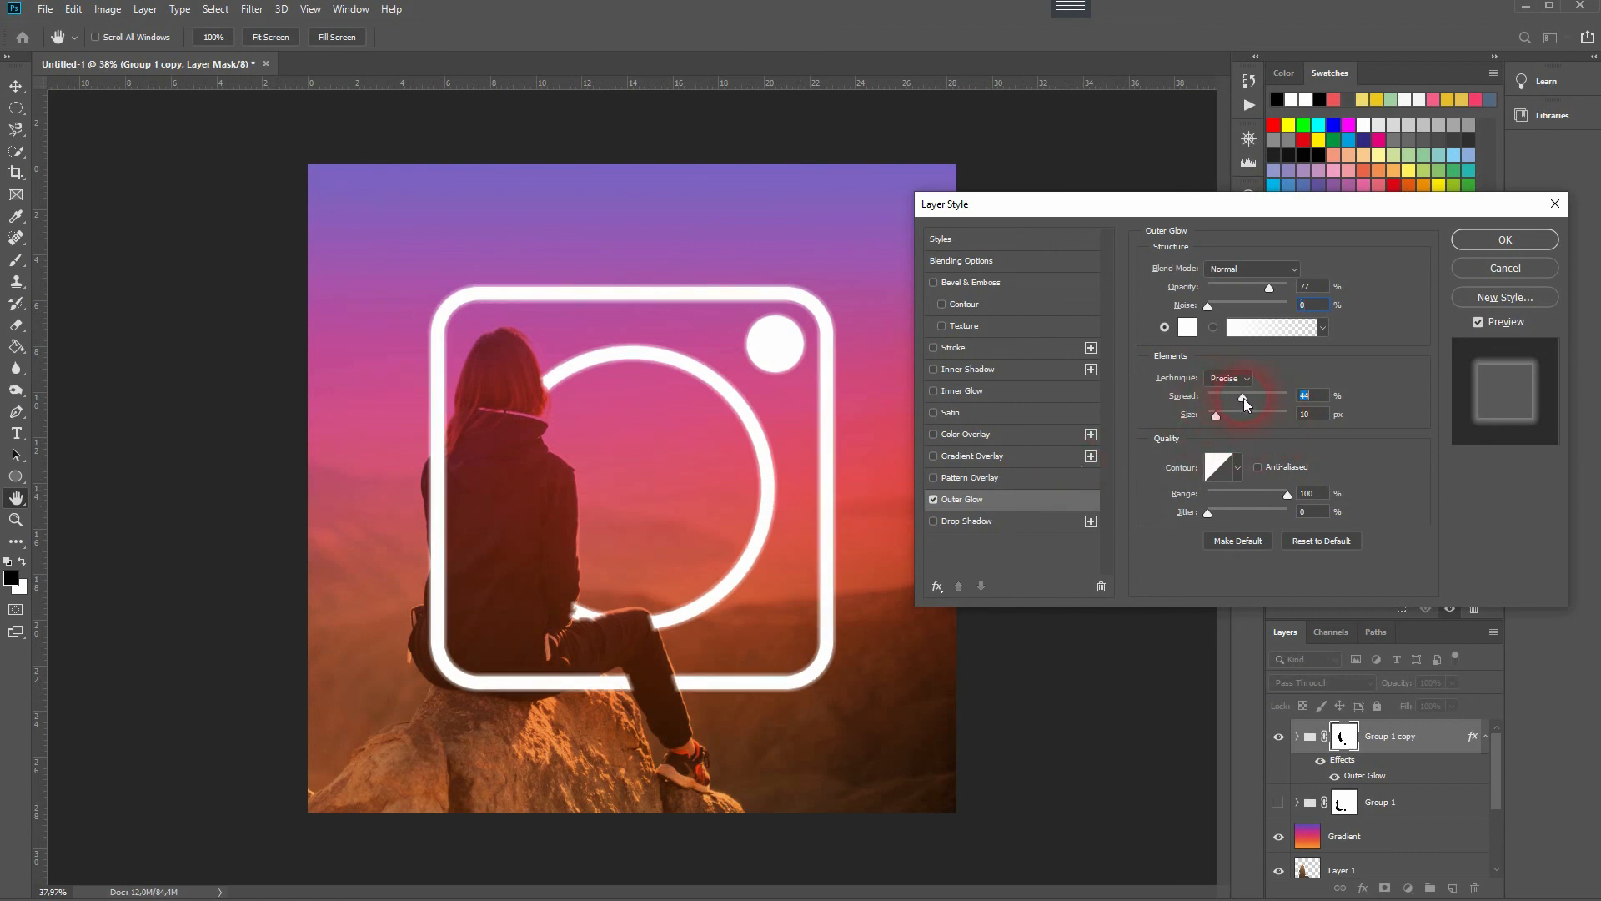
Try large and tiny glow sizes, then enter a small Size value for a subtle halo
drag(1216, 416, 1286, 415)
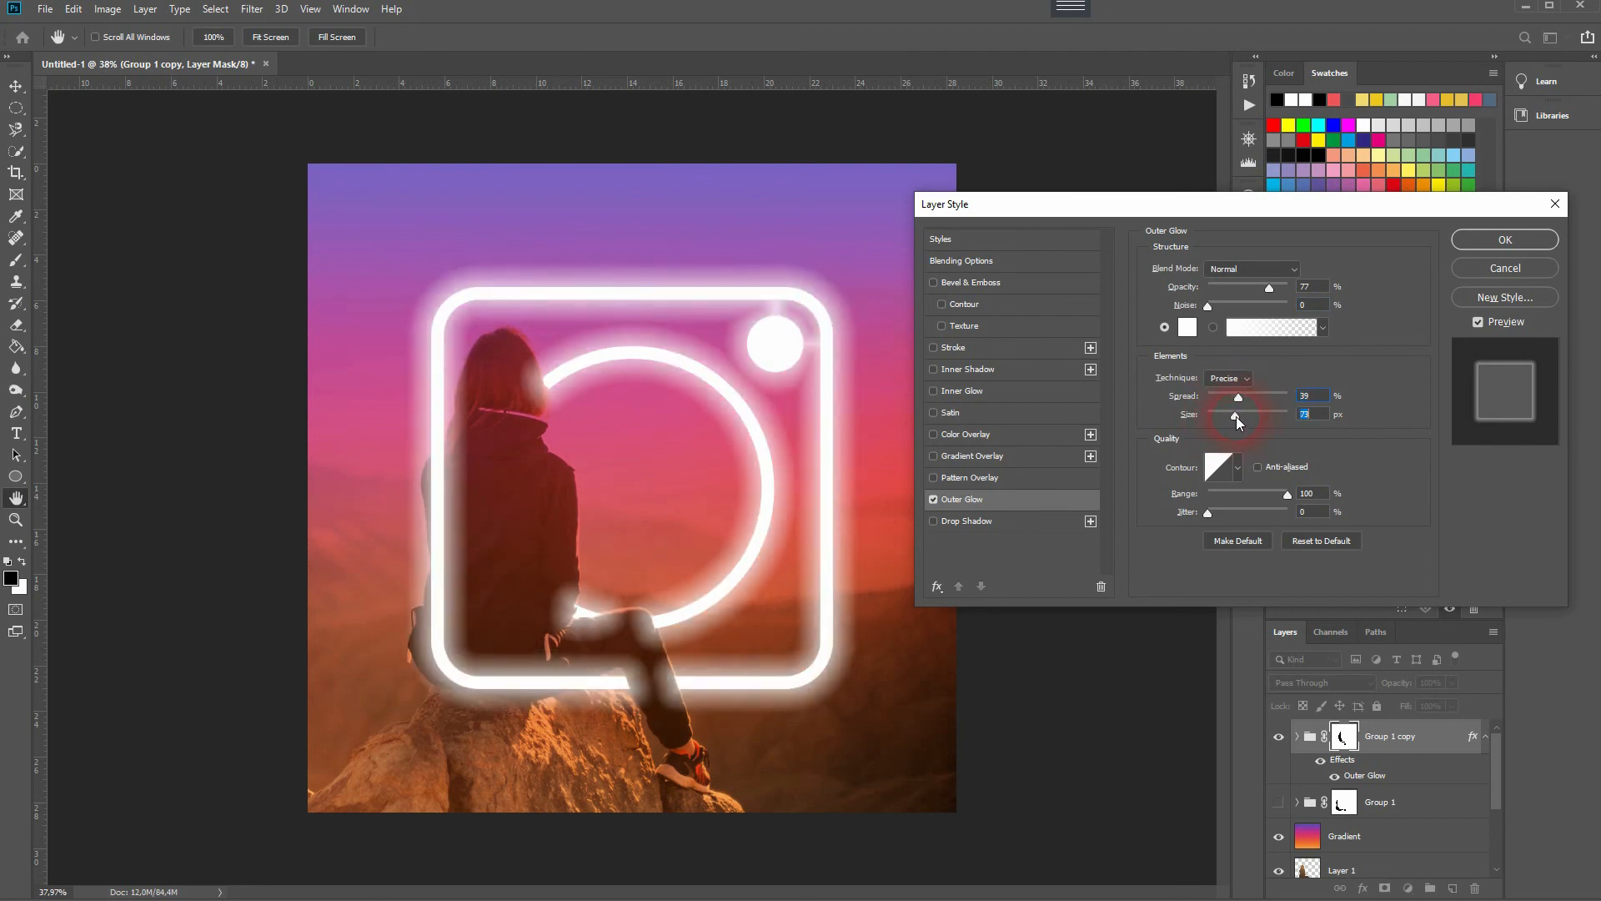
drag(1241, 413, 1234, 413)
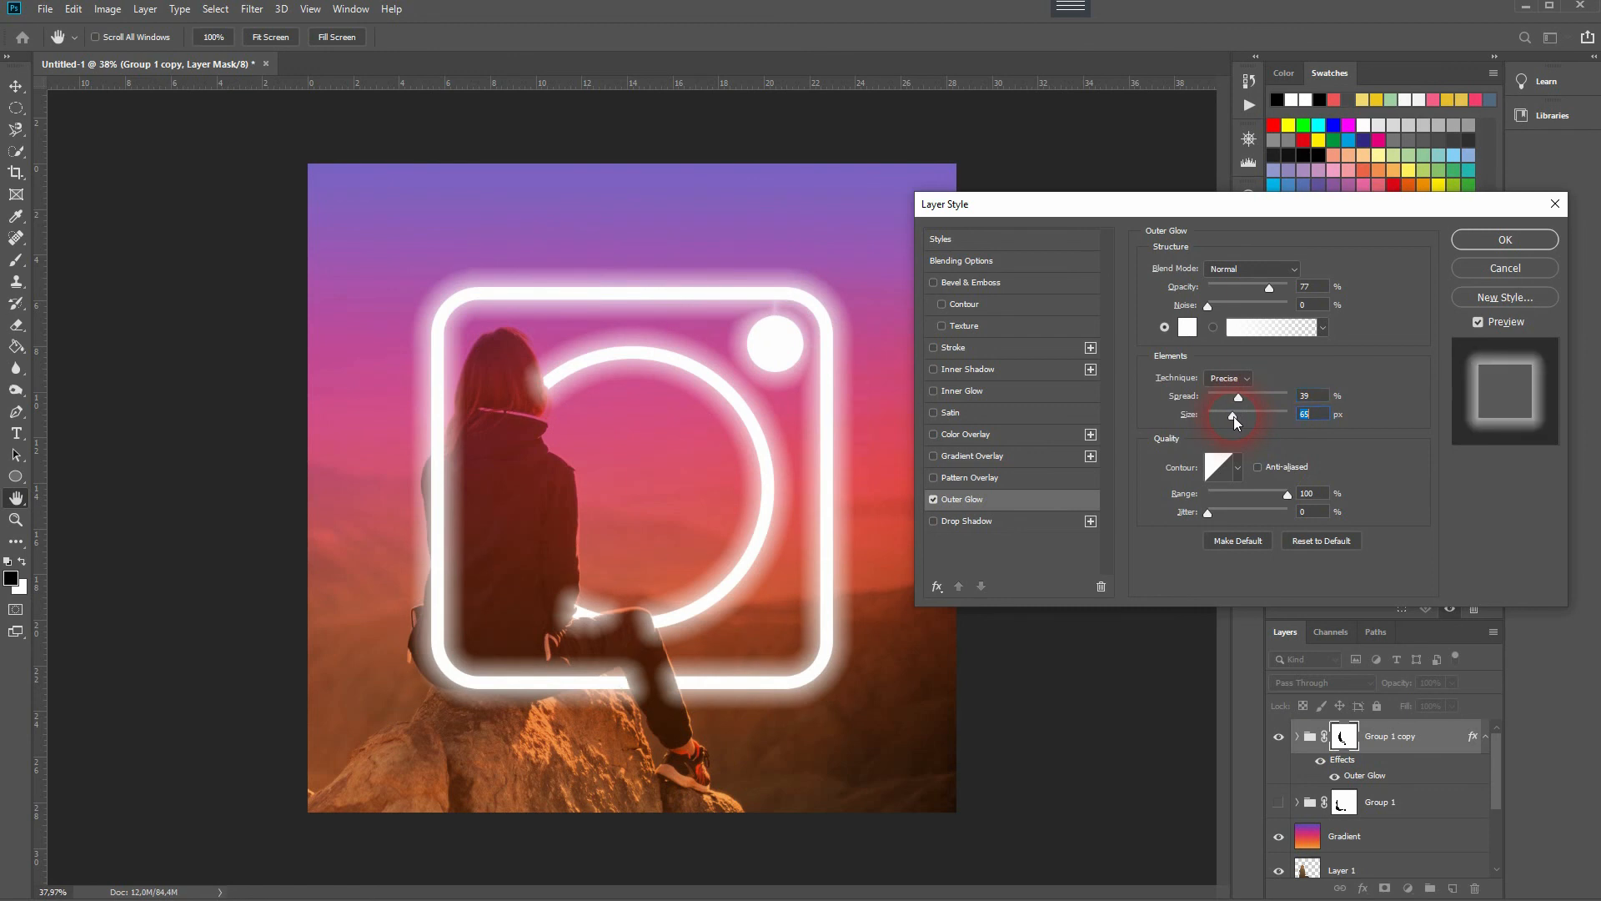
mouse_move(1234, 419)
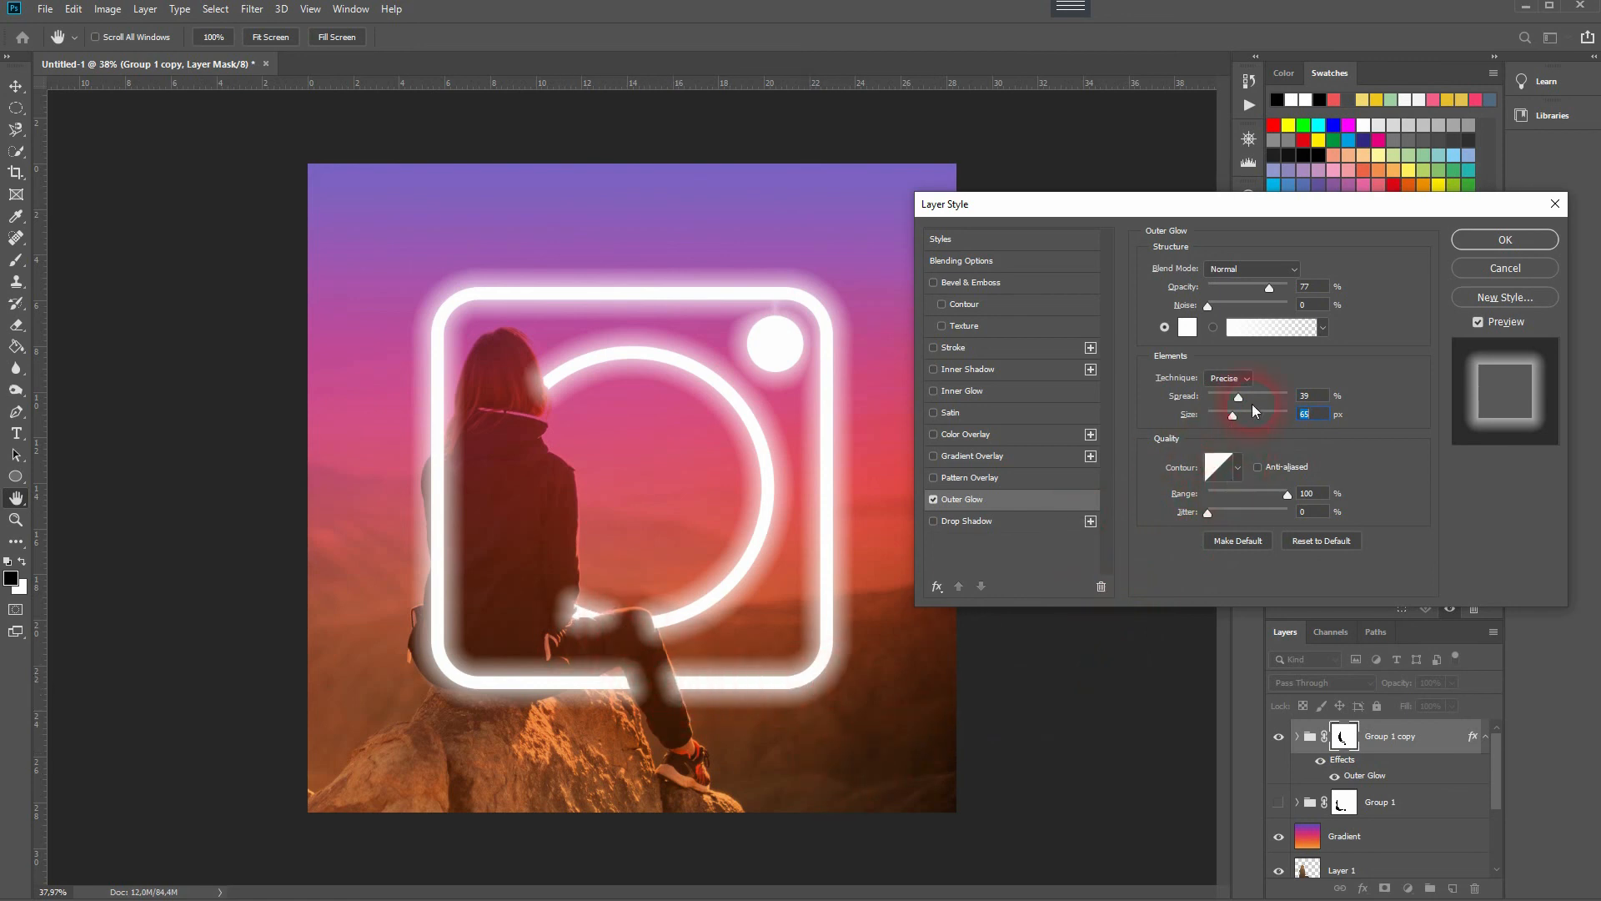
drag(1233, 414, 1211, 413)
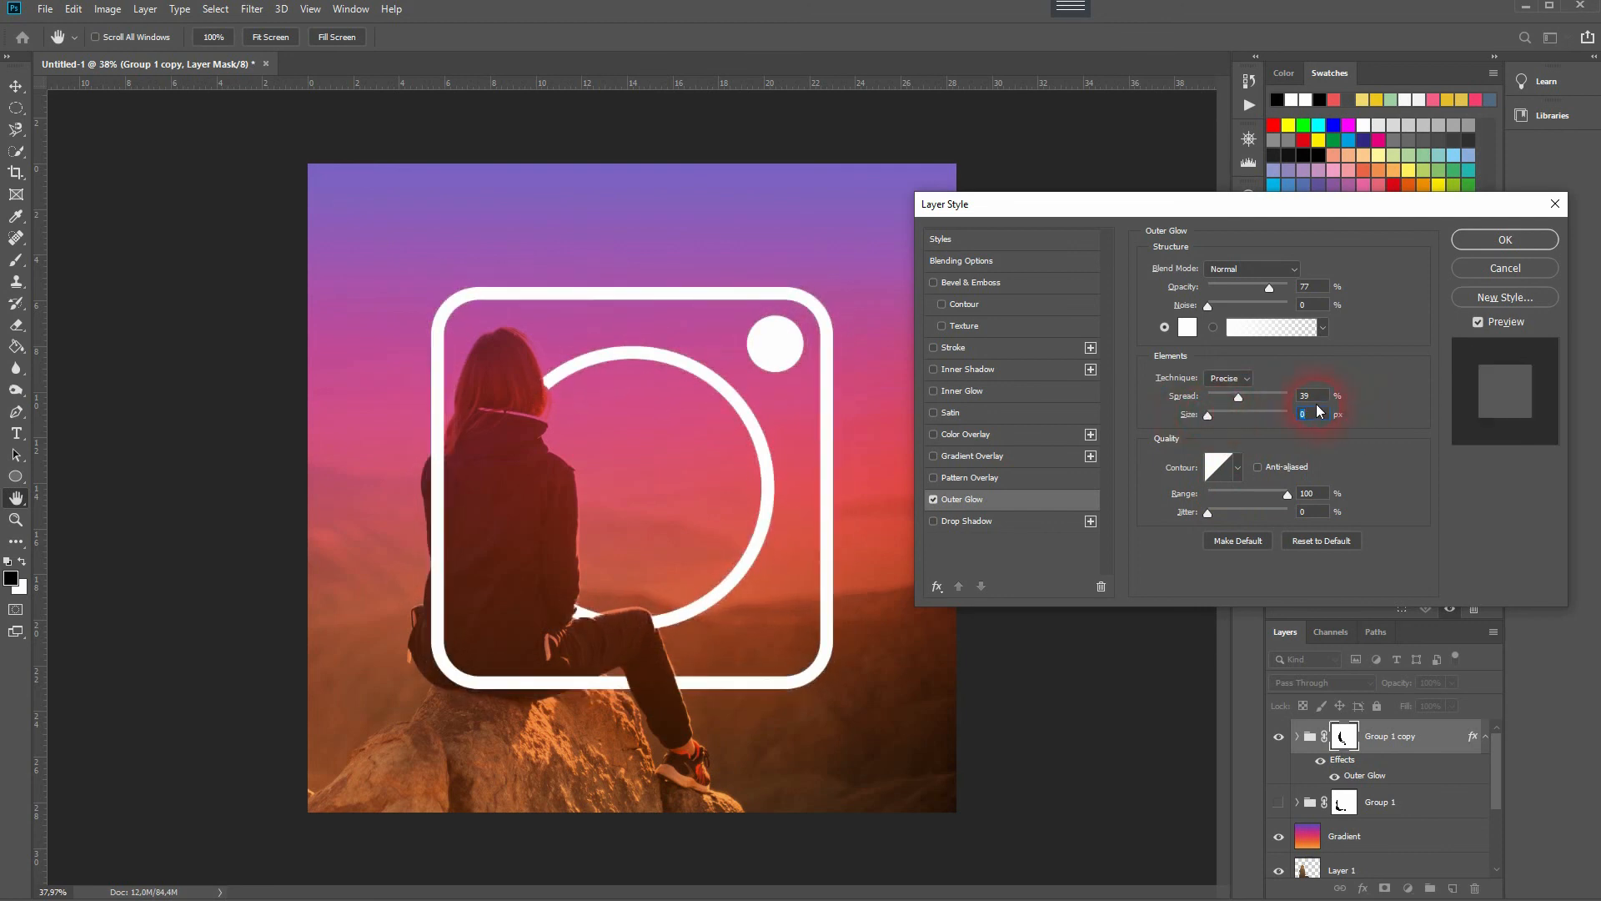
text(2)
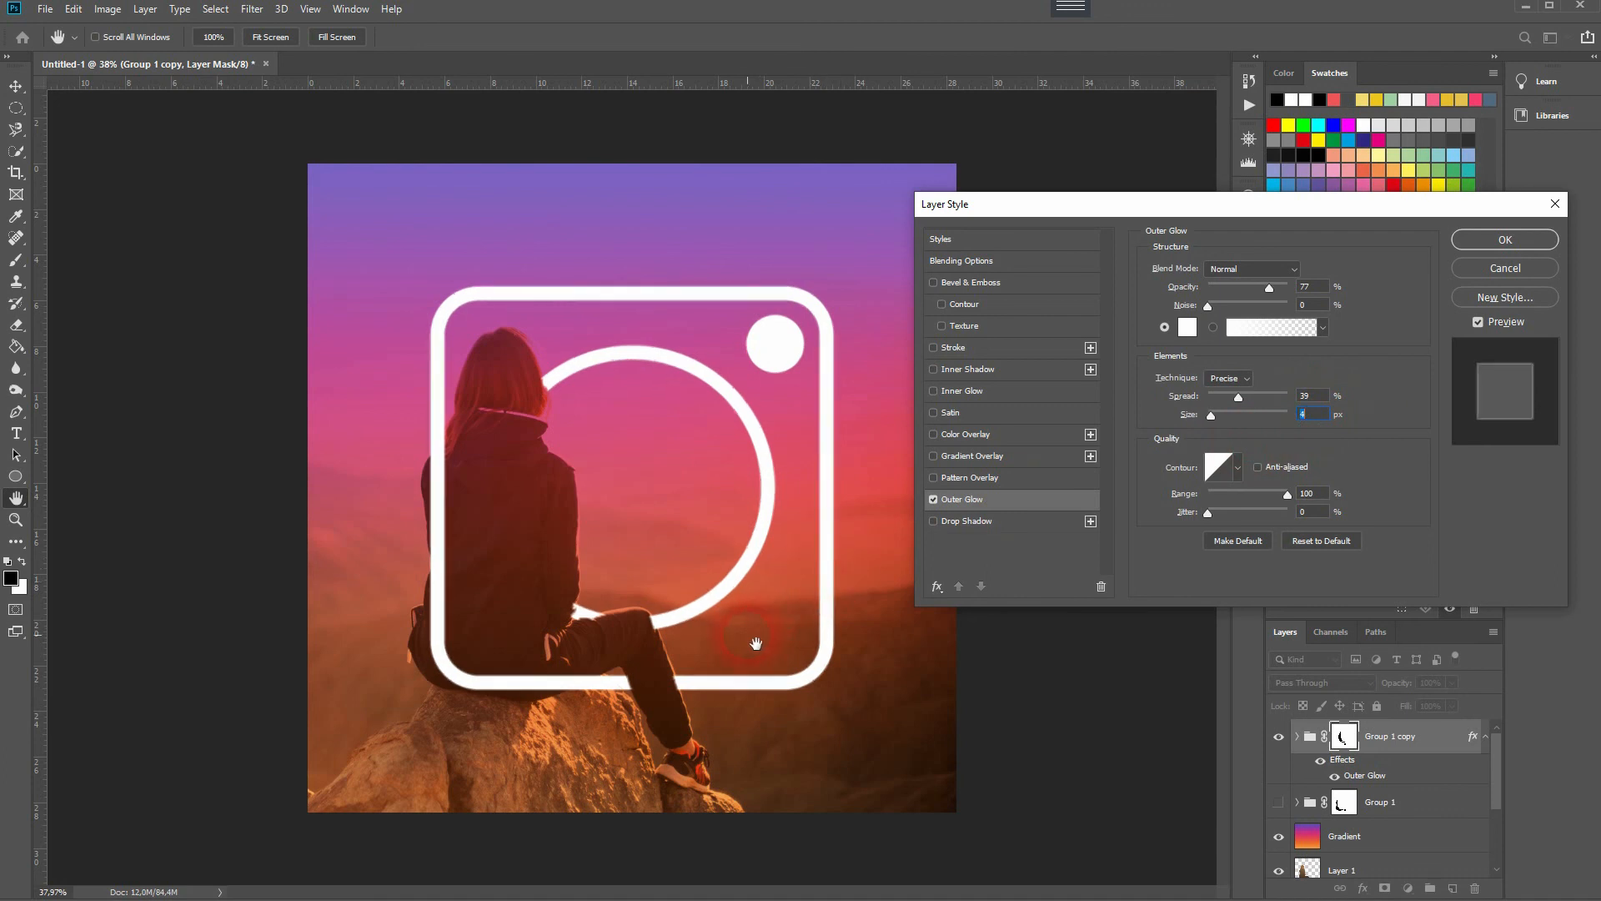
text(6)
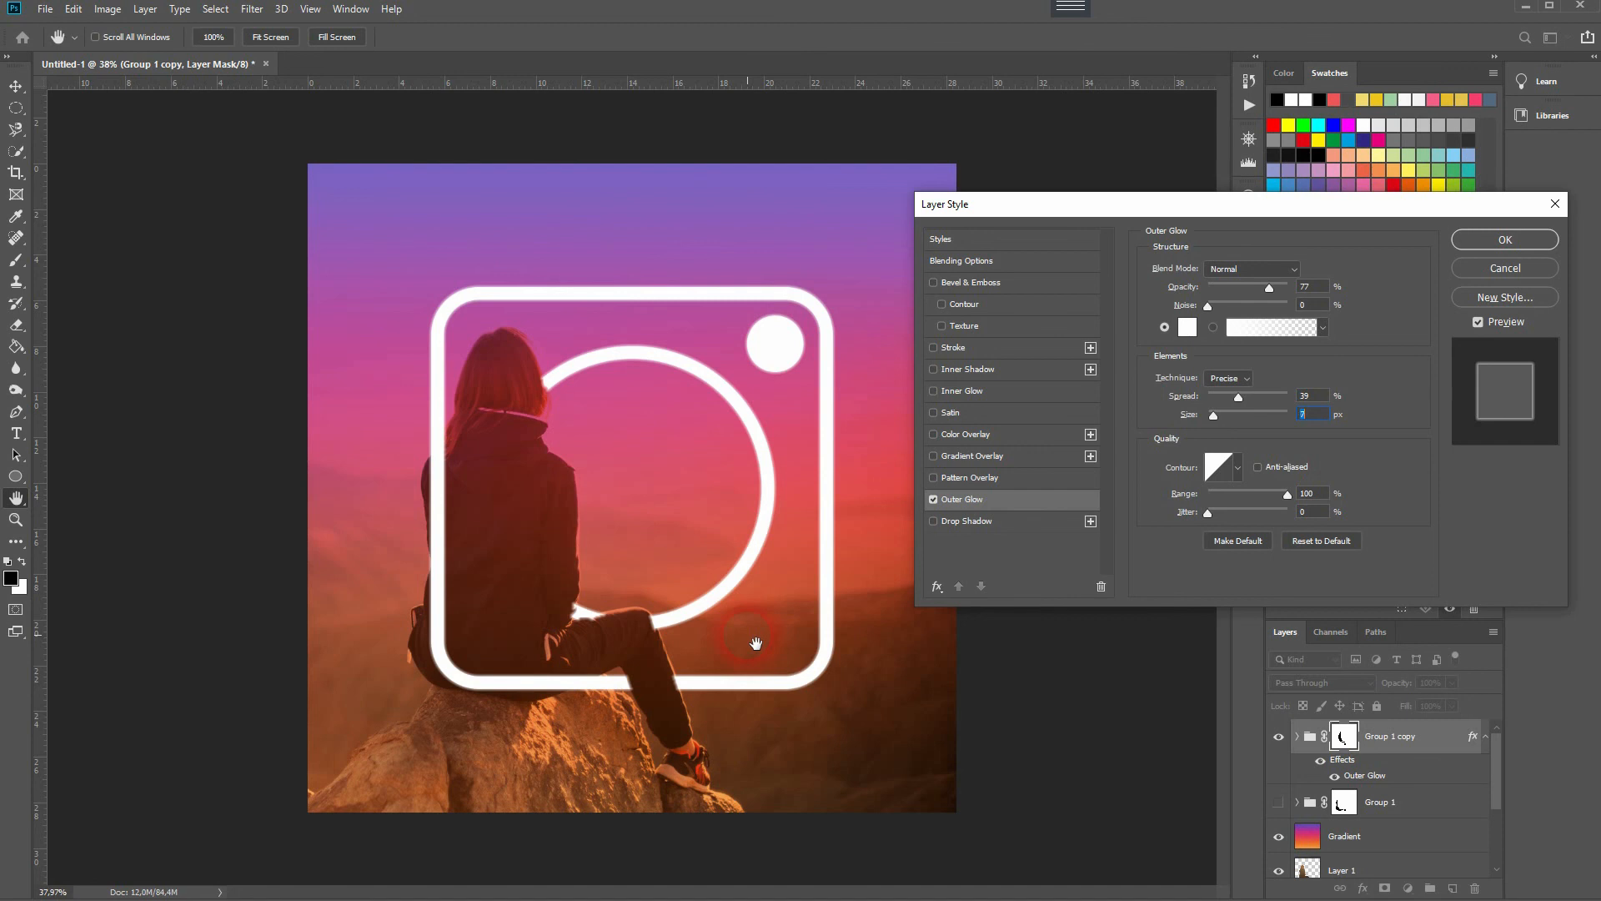
text(8)
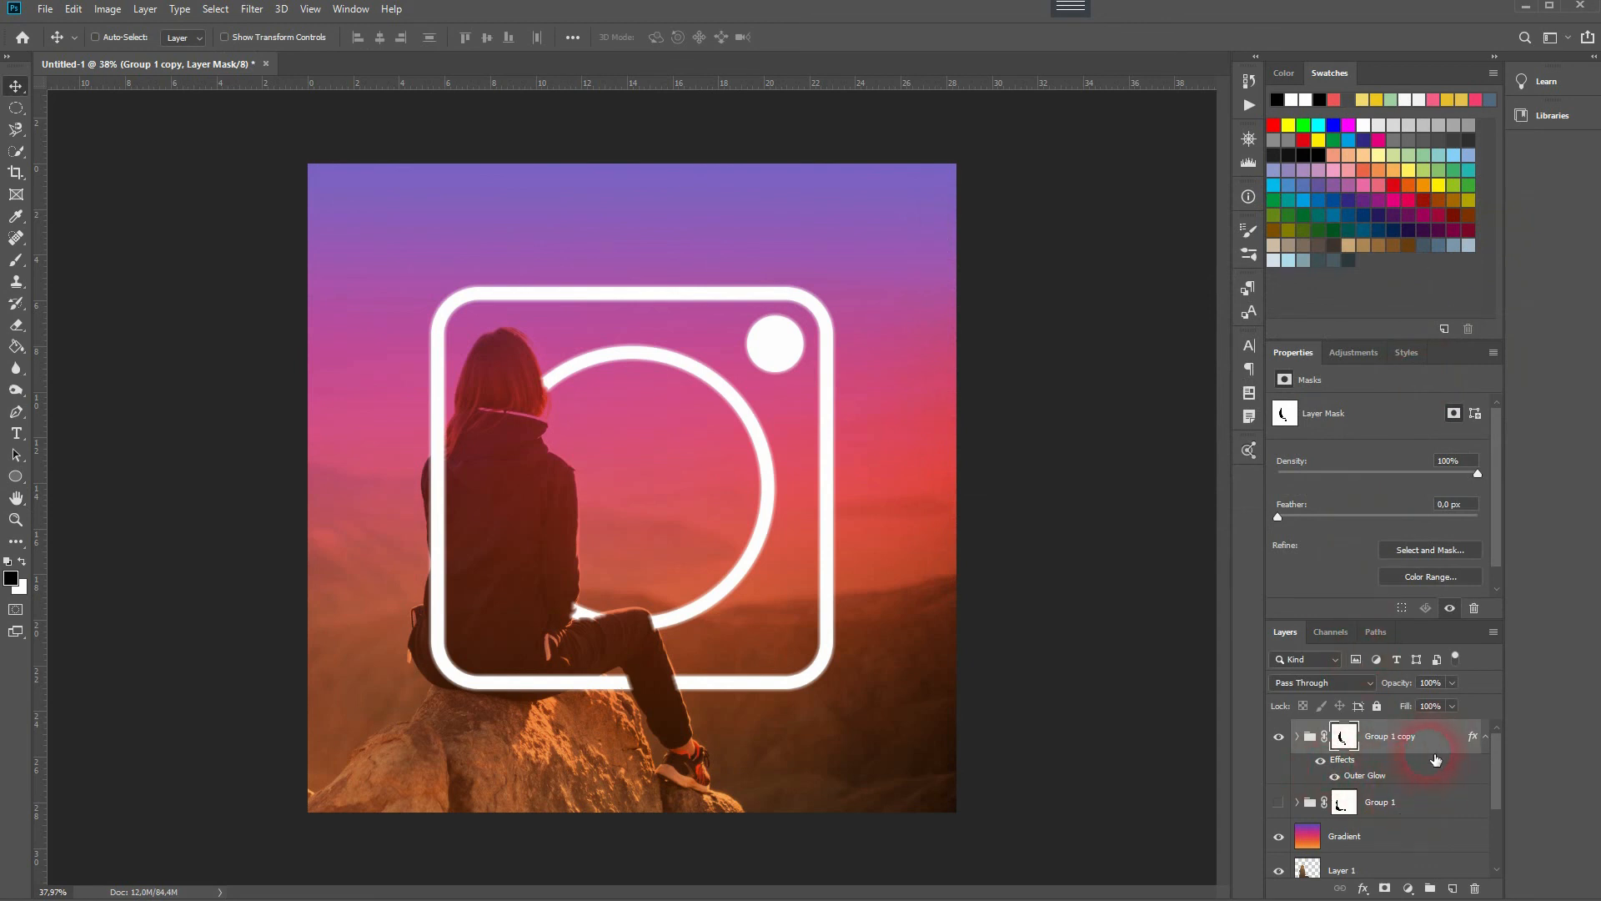
Copy Group 1 copy's layer style and bring up Group 1's menu to paste it
right_click(1390, 736)
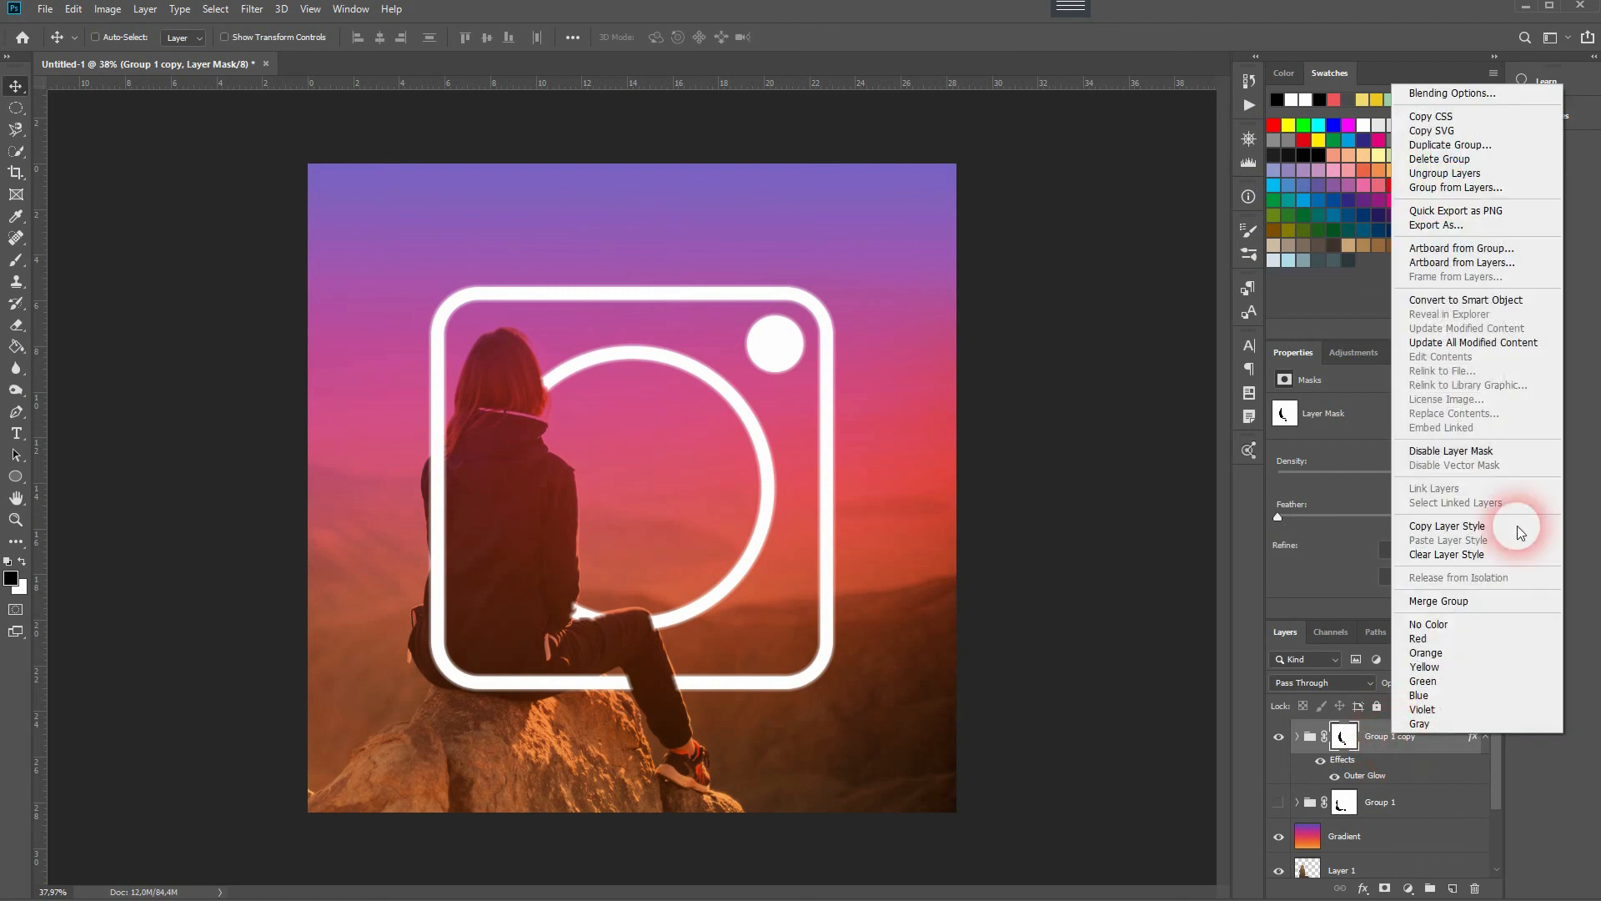
mouse_move(1444, 526)
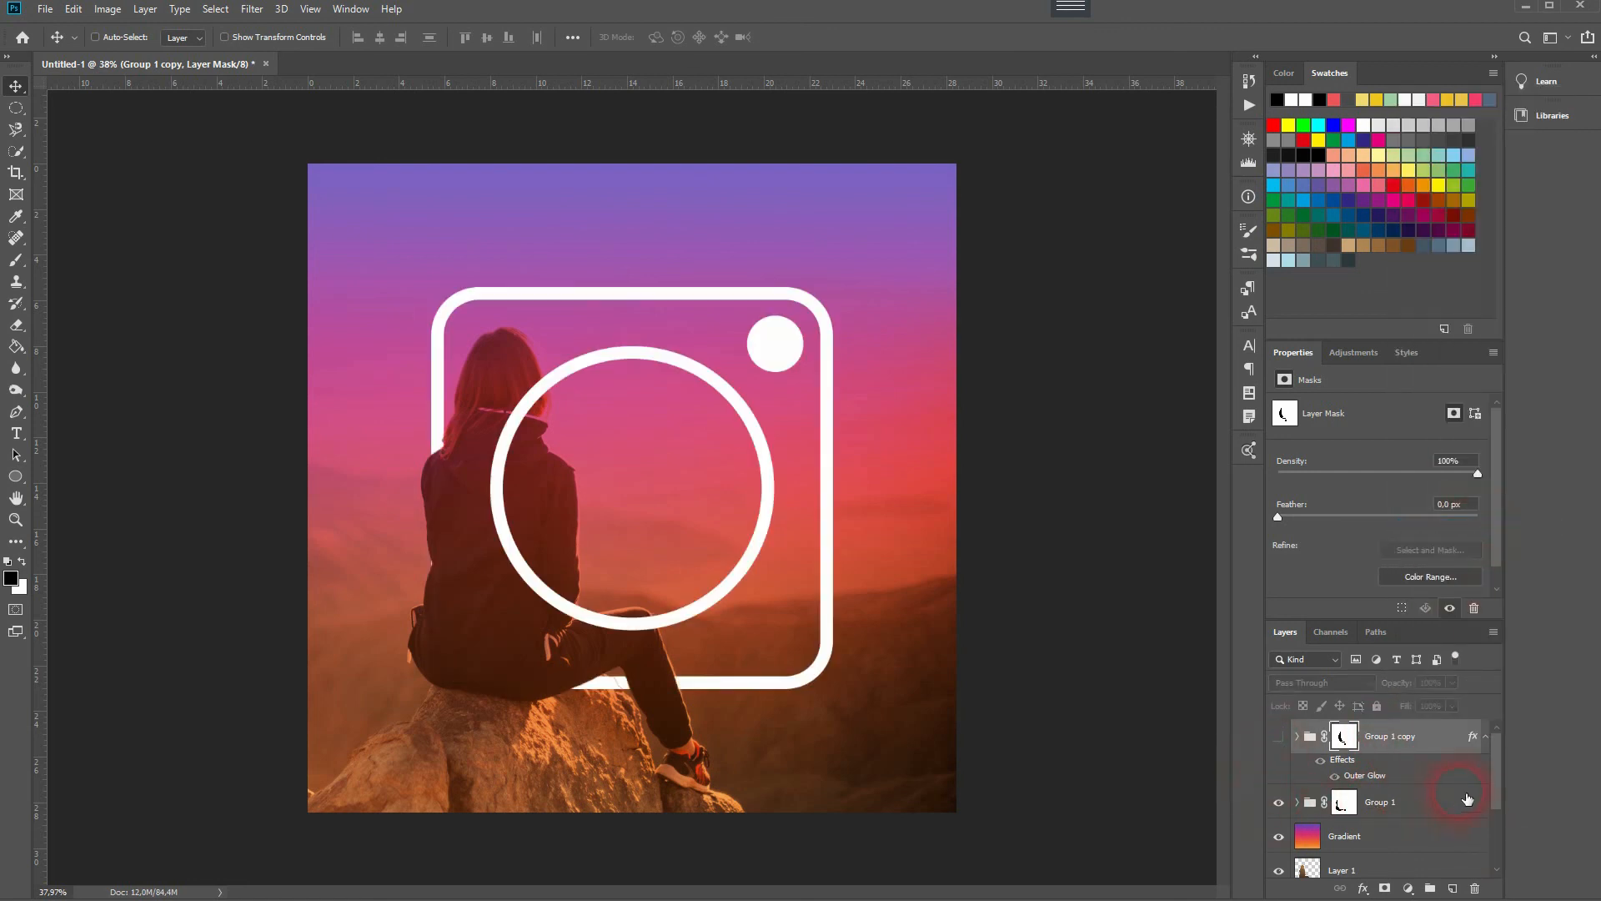
right_click(1380, 801)
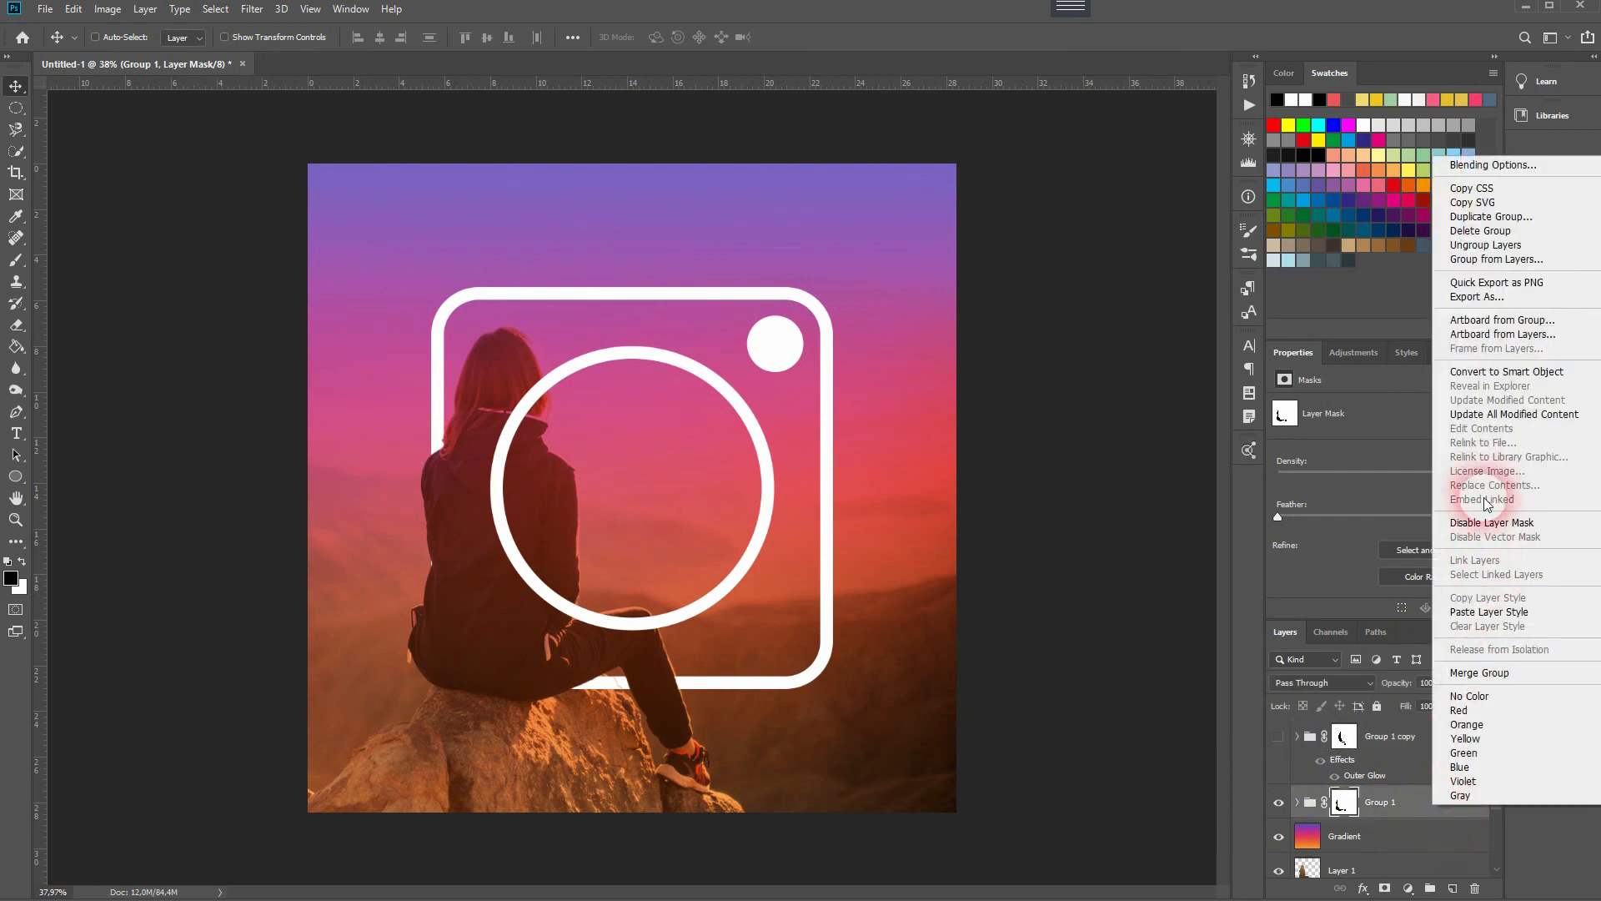